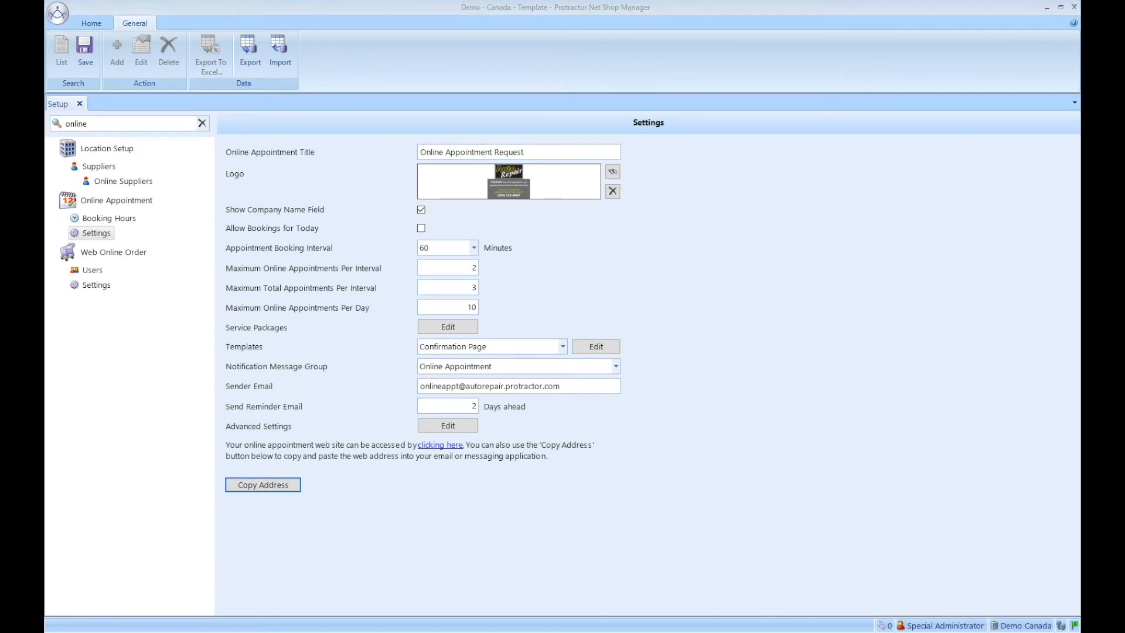
Launch the shop's online appointment booking website from the Online Appointment settings.
left_click(441, 446)
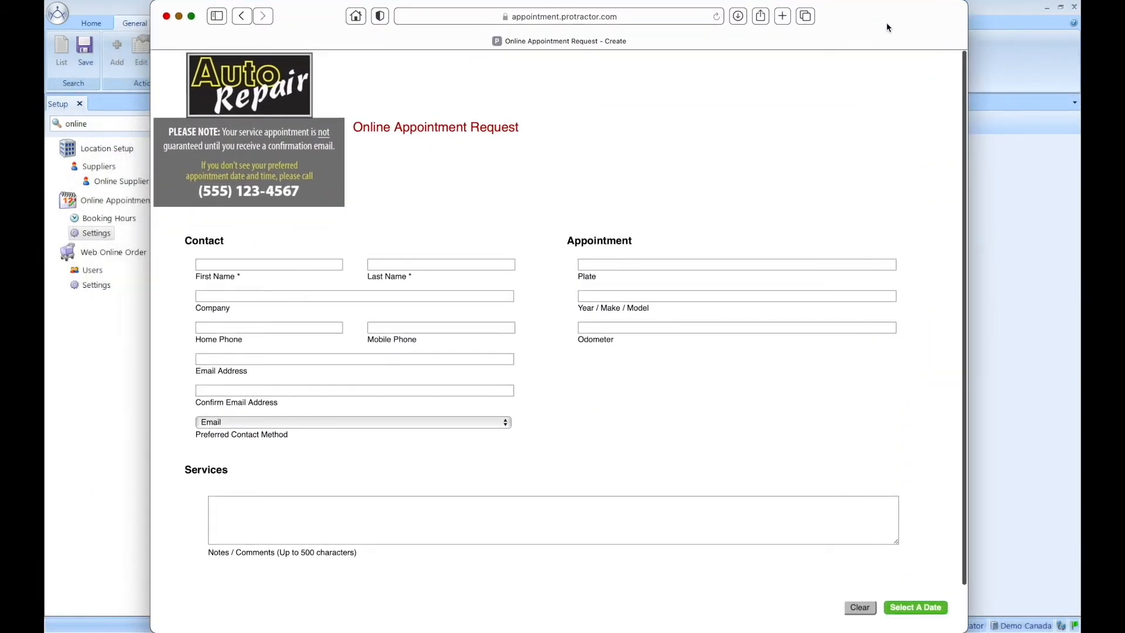
mouse_move(372, 324)
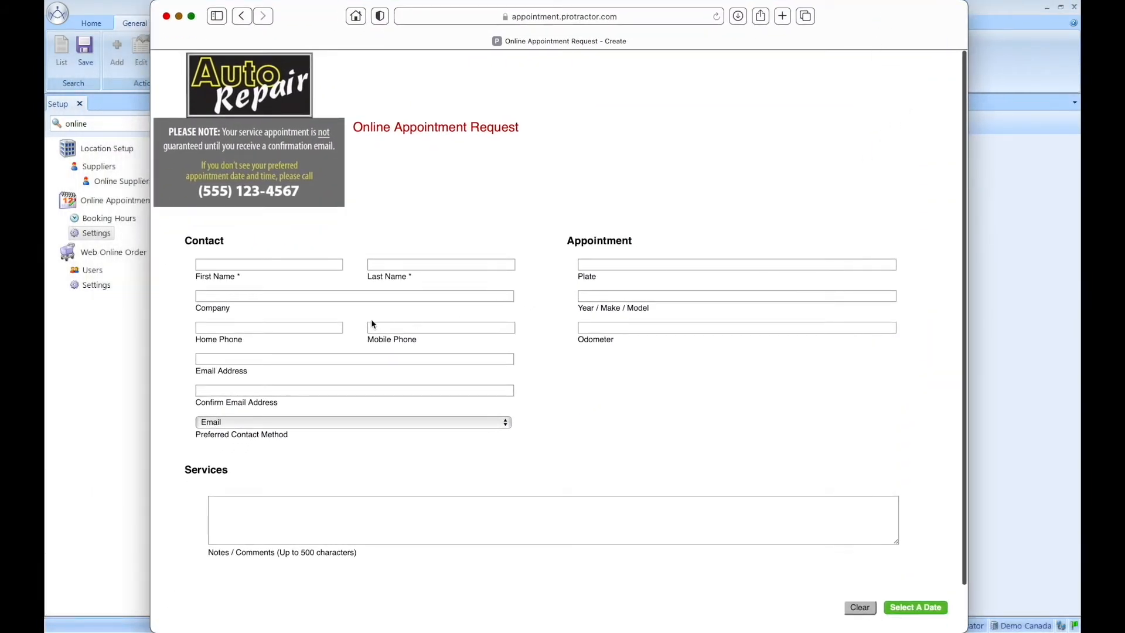
mouse_move(768, 291)
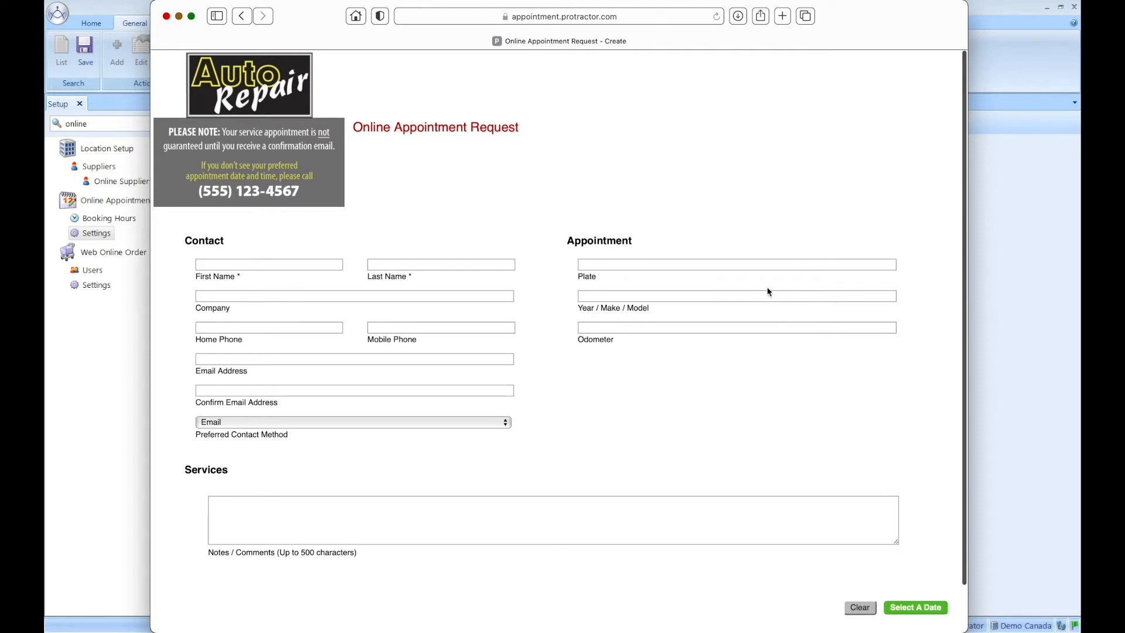
mouse_move(269, 290)
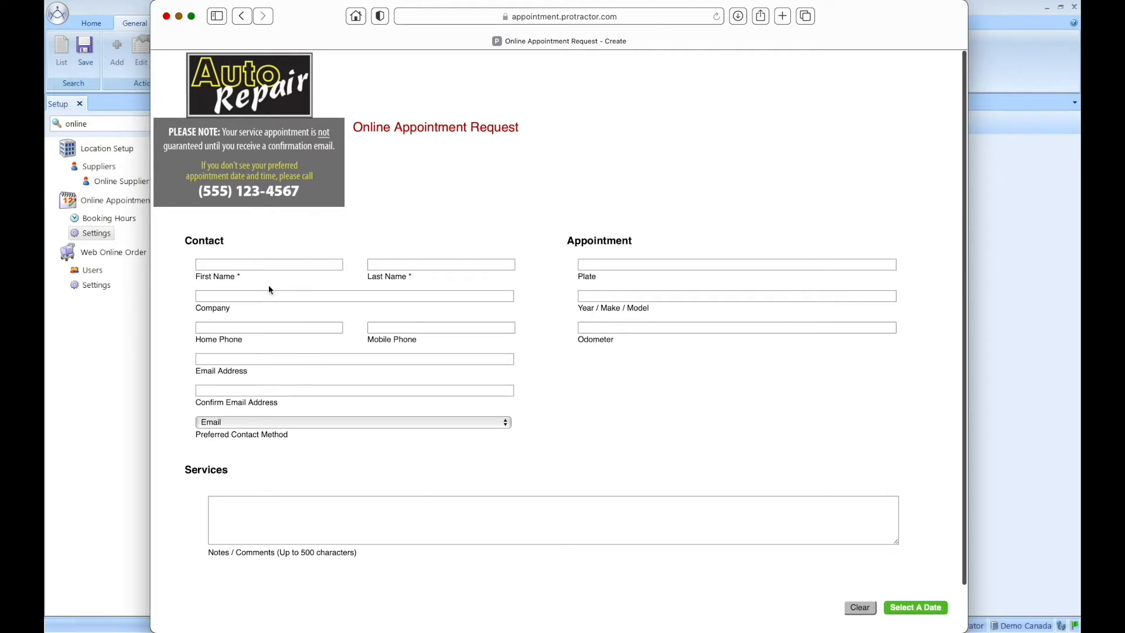
type("Ian")
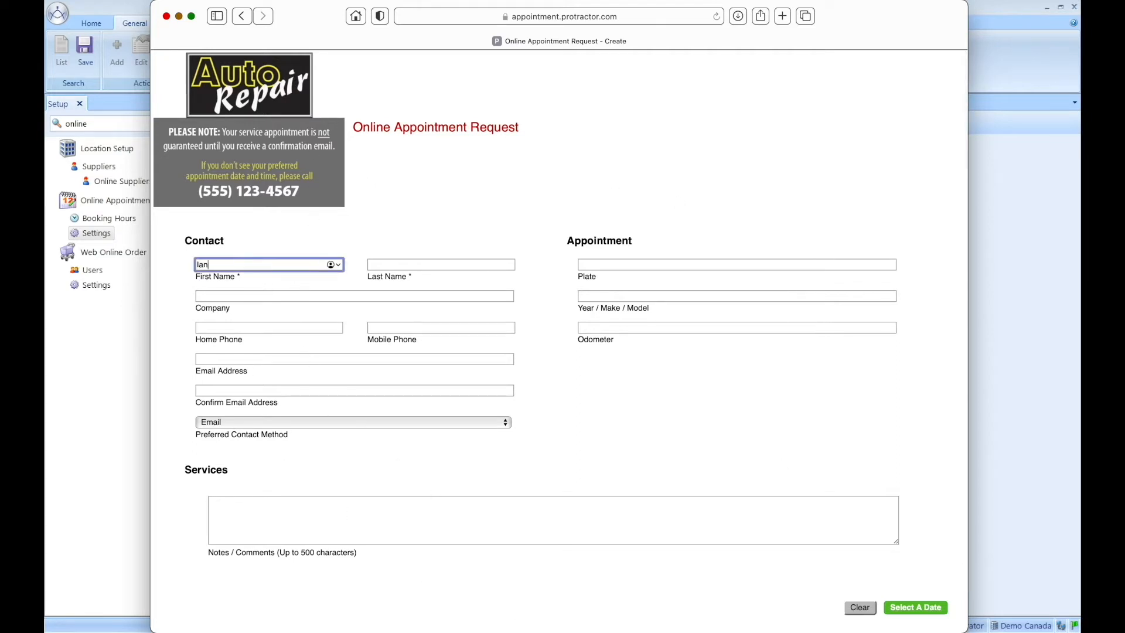
type("Sheppard")
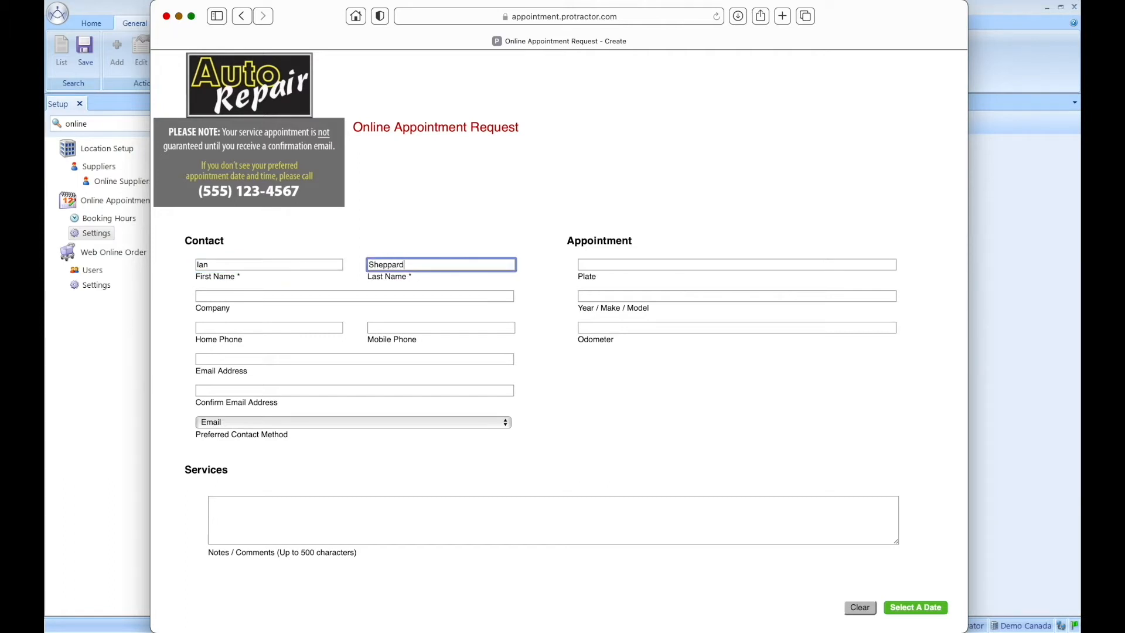
left_click(268, 327)
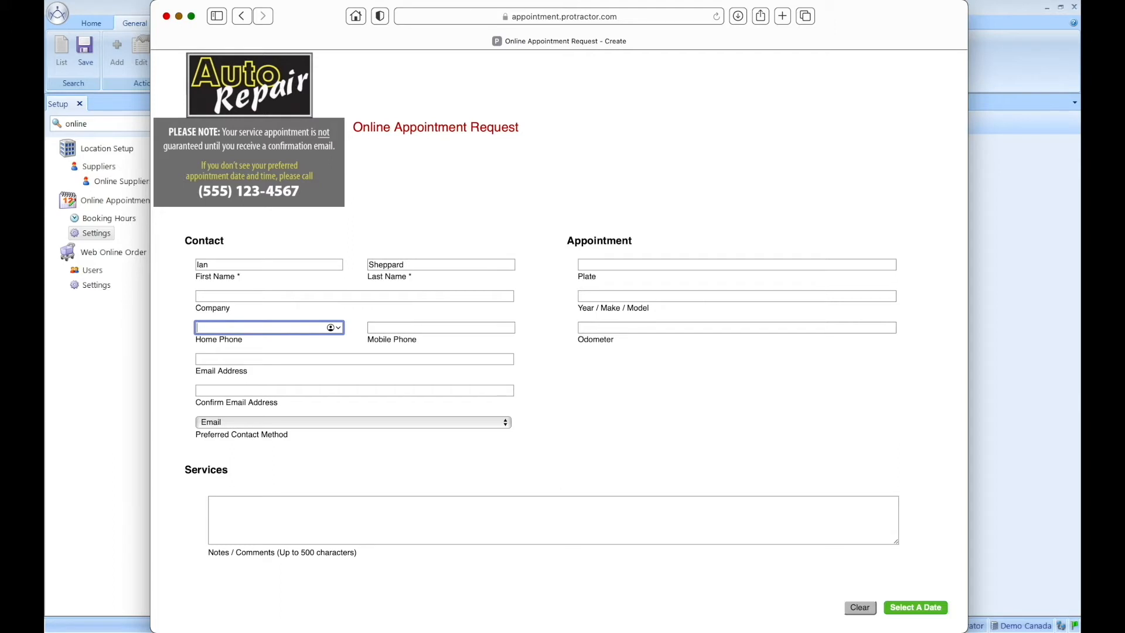
left_click(353, 422)
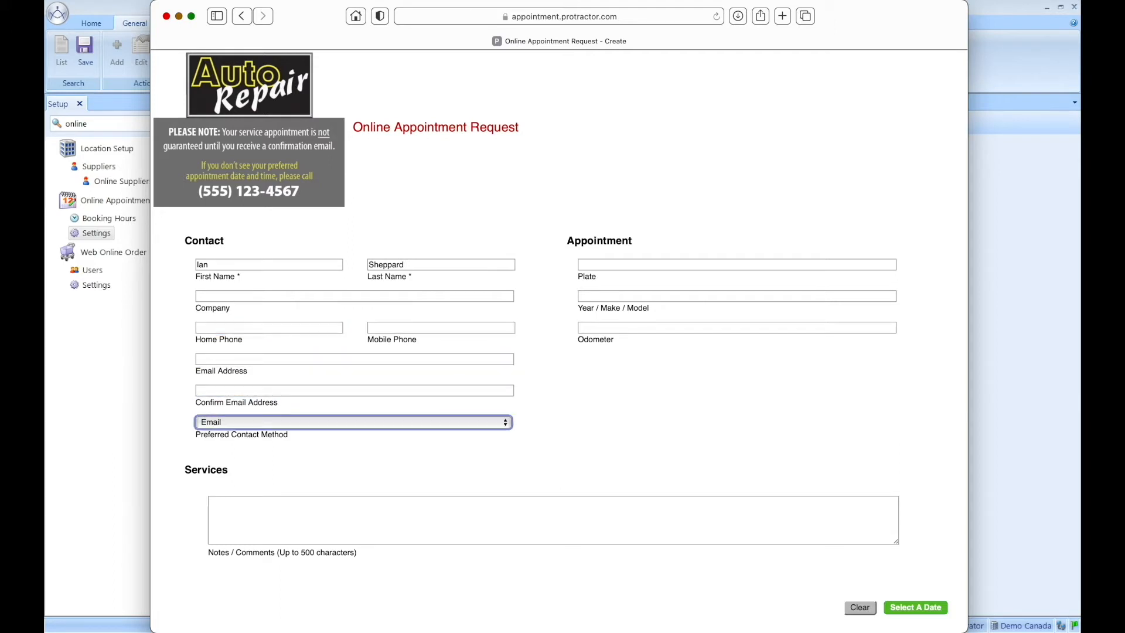
Enter plate ABC123, year 2011, odometer reading and the note 'Test'.
left_click(736, 263)
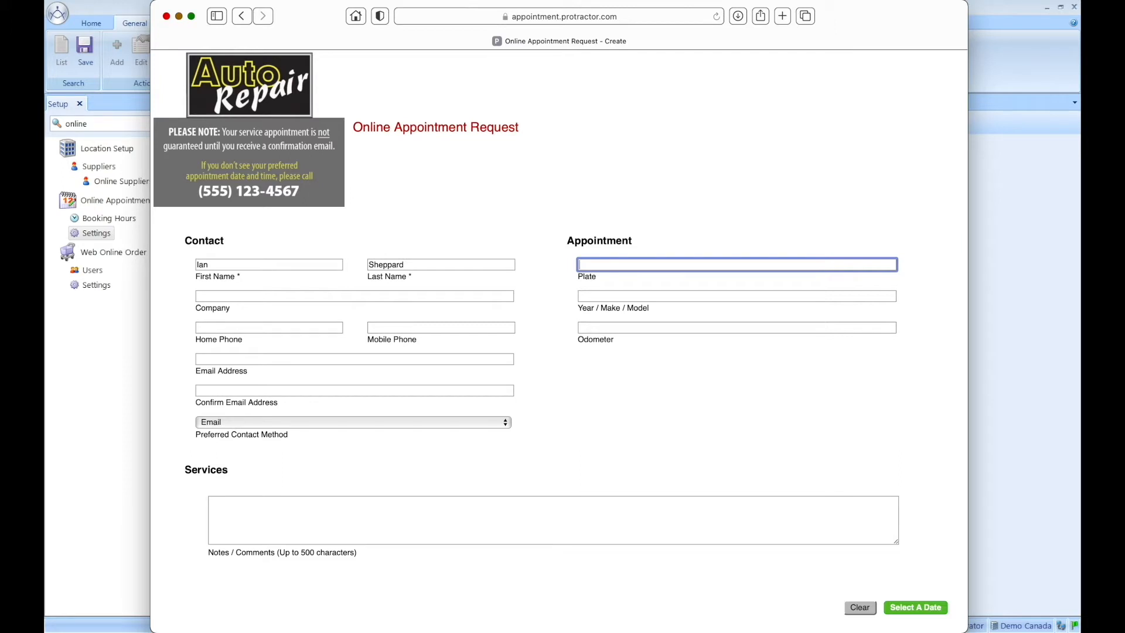
type("ABC123")
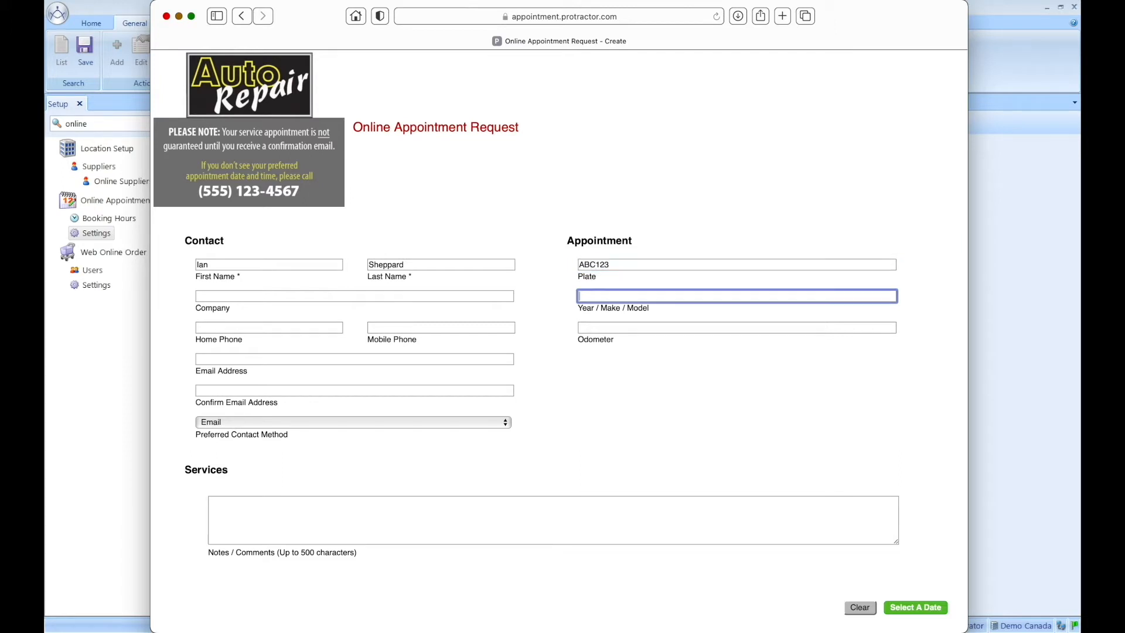
type("2011 Kia Sorento")
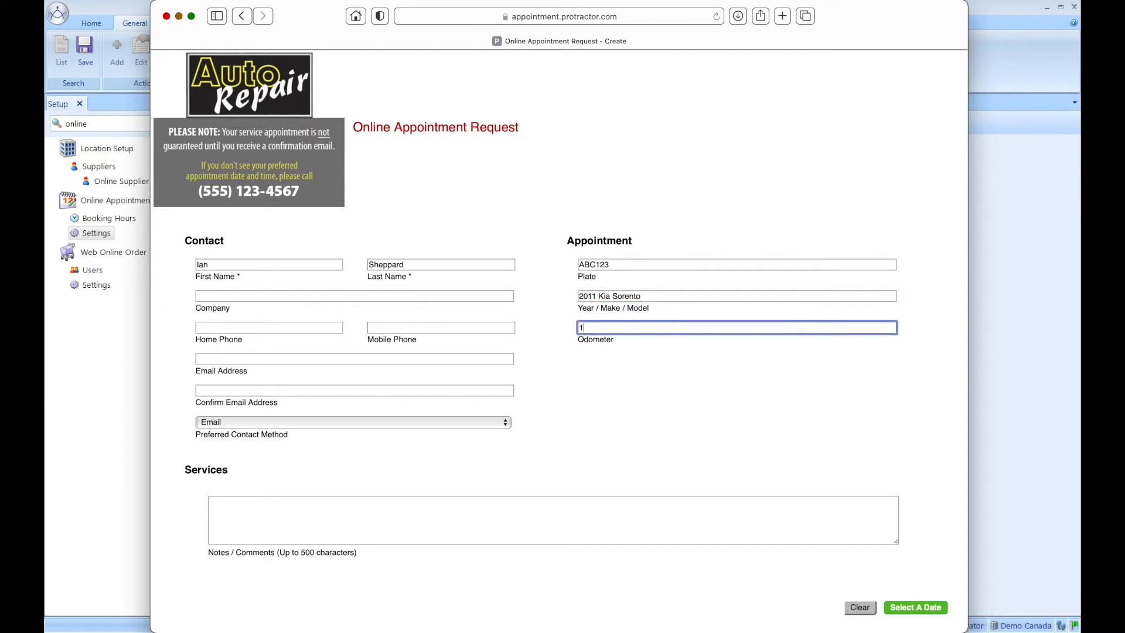
type("90000")
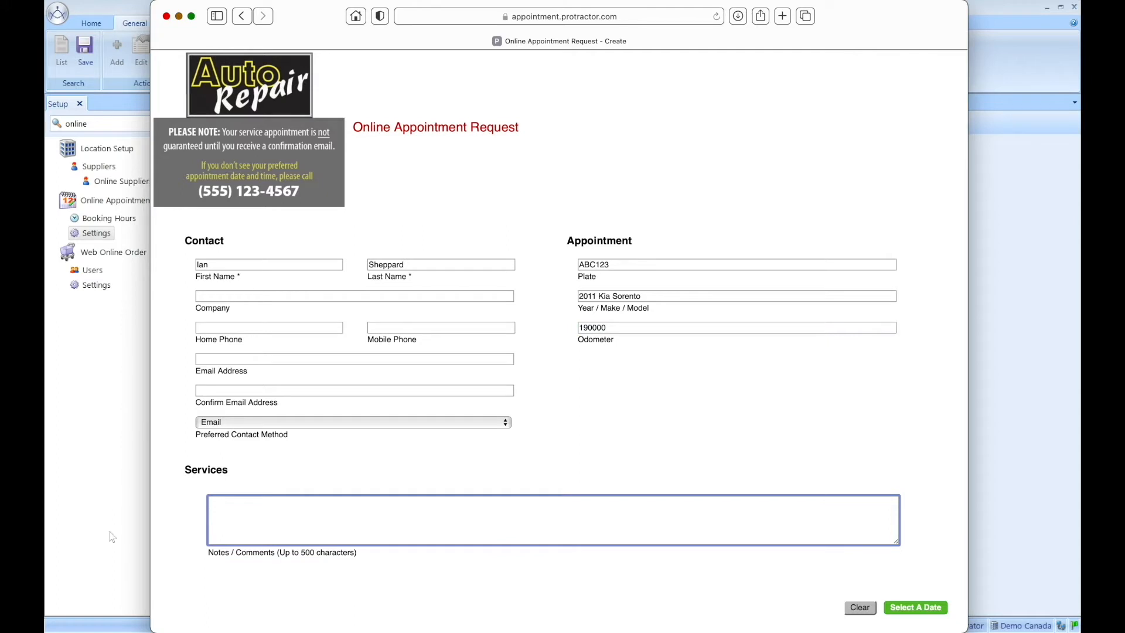
type("Test")
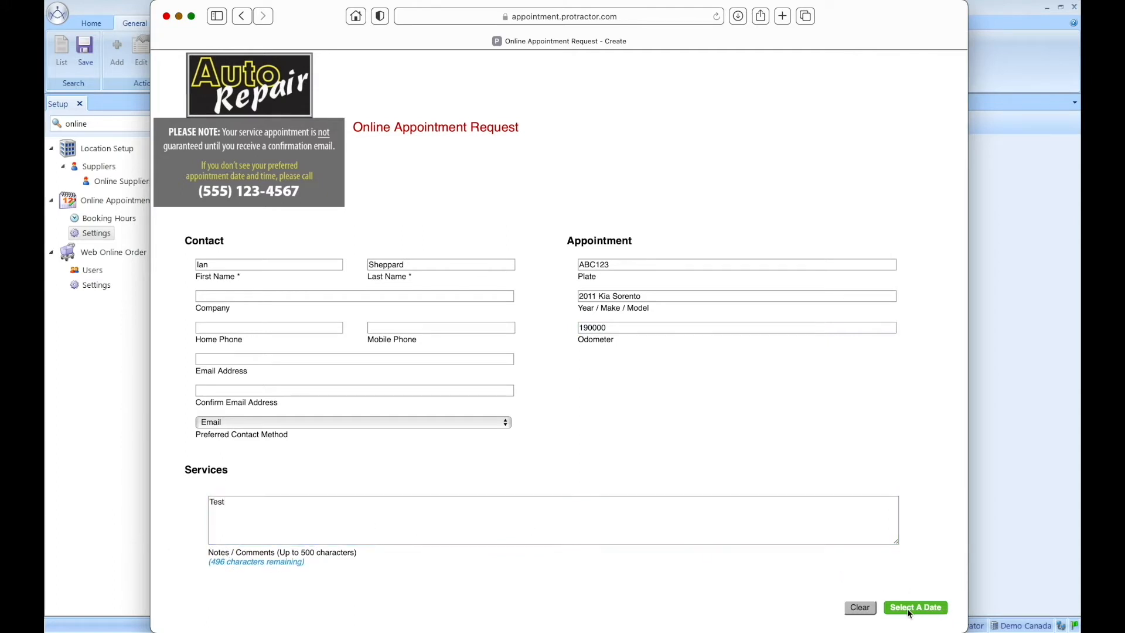
Attempt date selection, get the phone/email warning, and move to the contact fields.
left_click(915, 607)
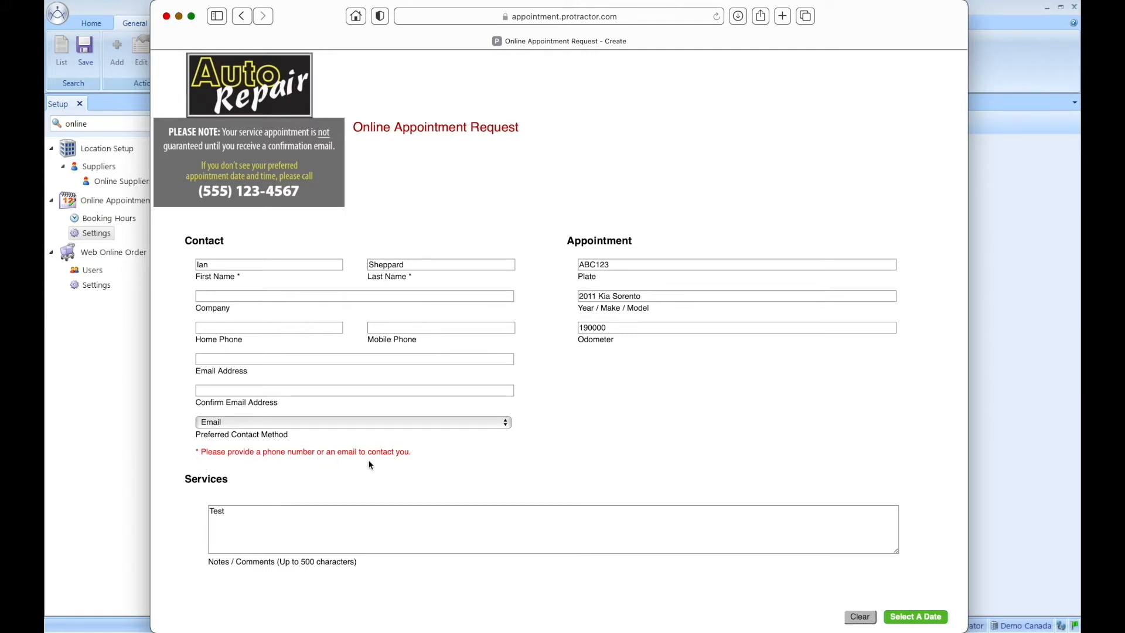
mouse_move(411, 465)
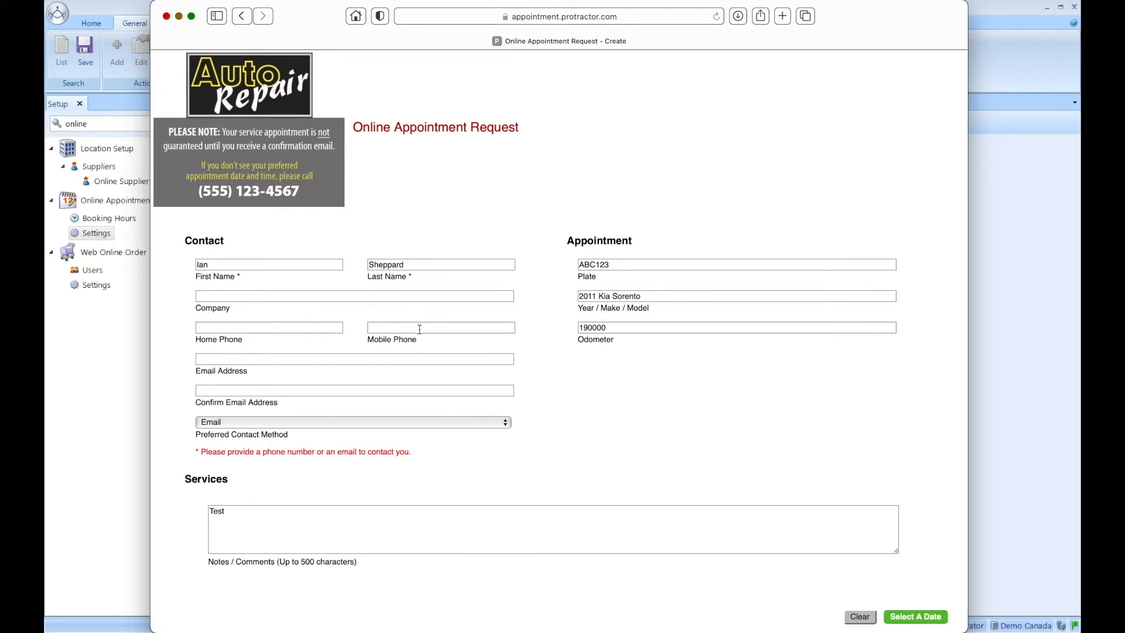
mouse_move(395, 363)
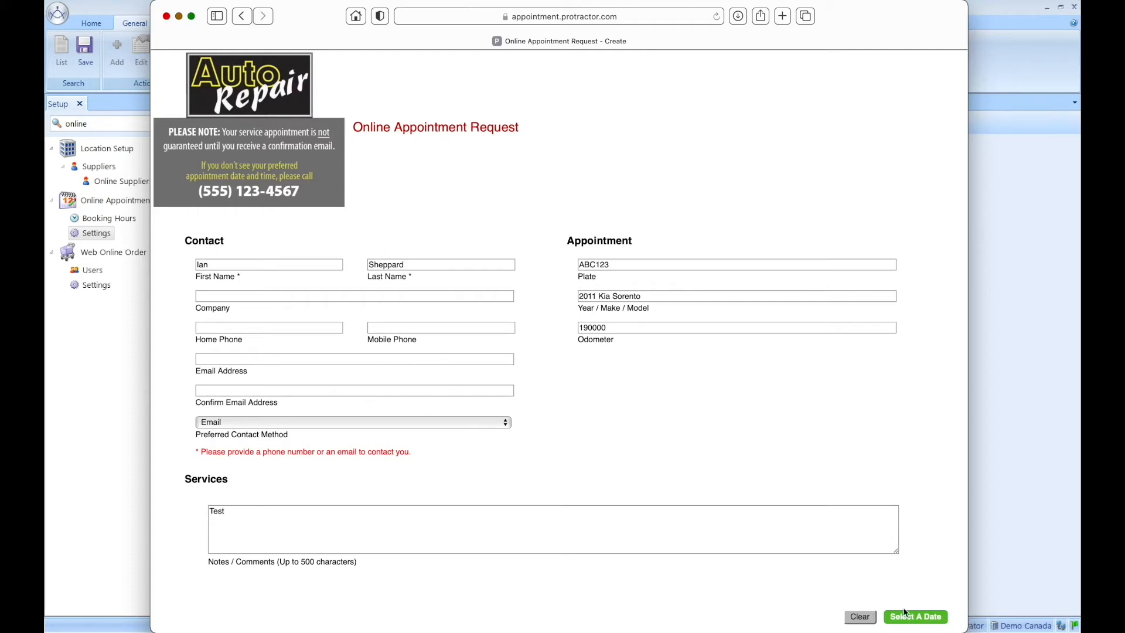
left_click(441, 327)
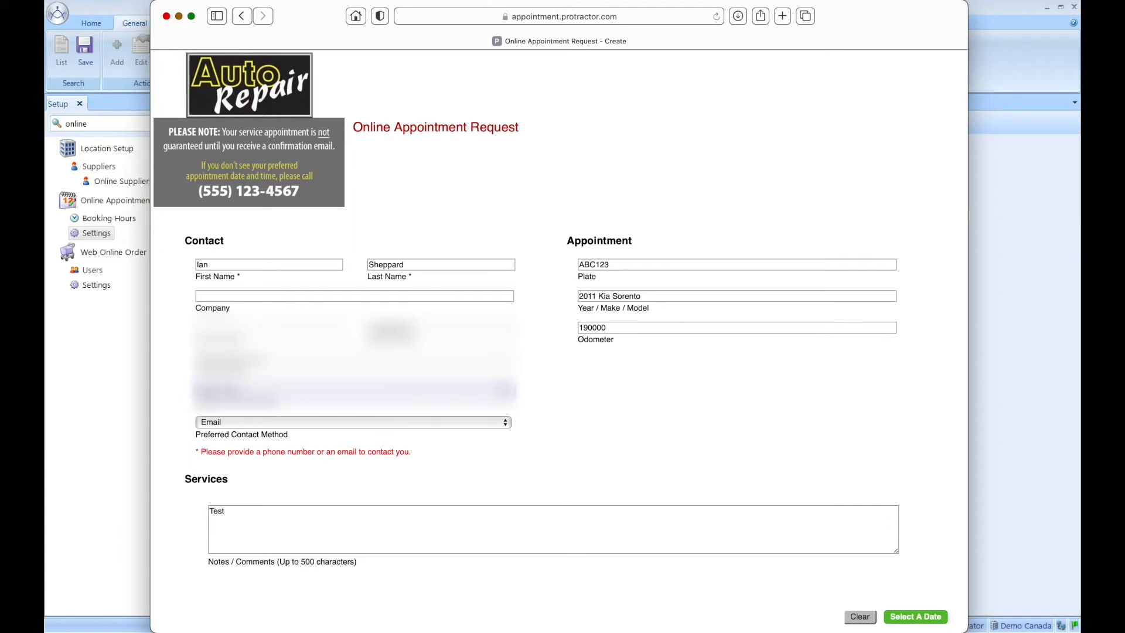
mouse_move(923, 403)
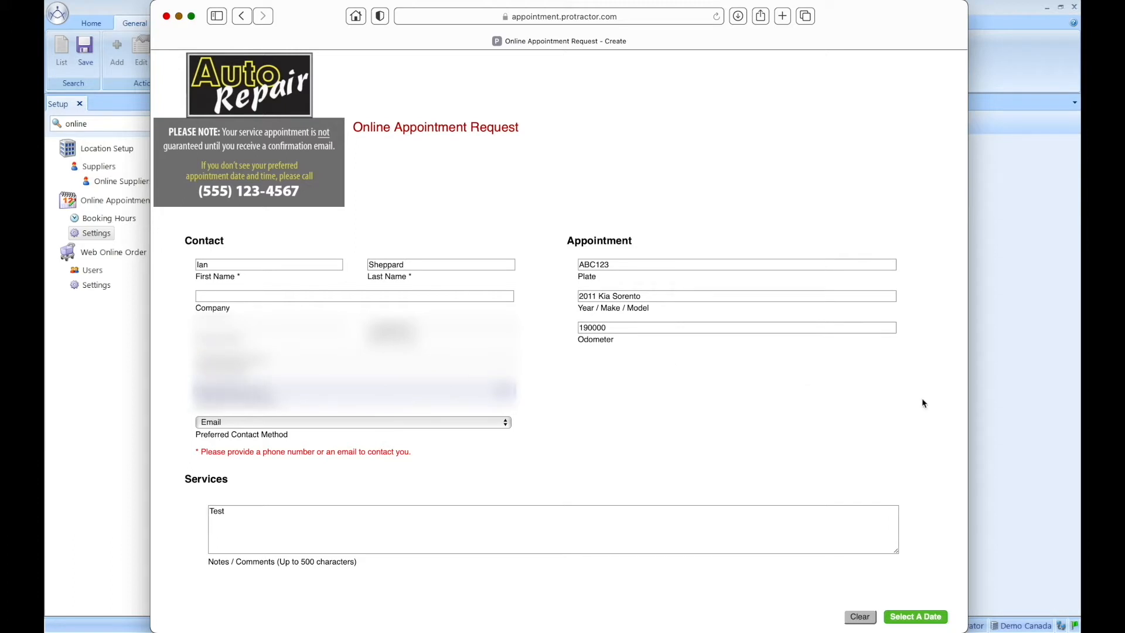
Choose April 30, 2021 at 04:00 PM and submit the appointment request.
left_click(916, 616)
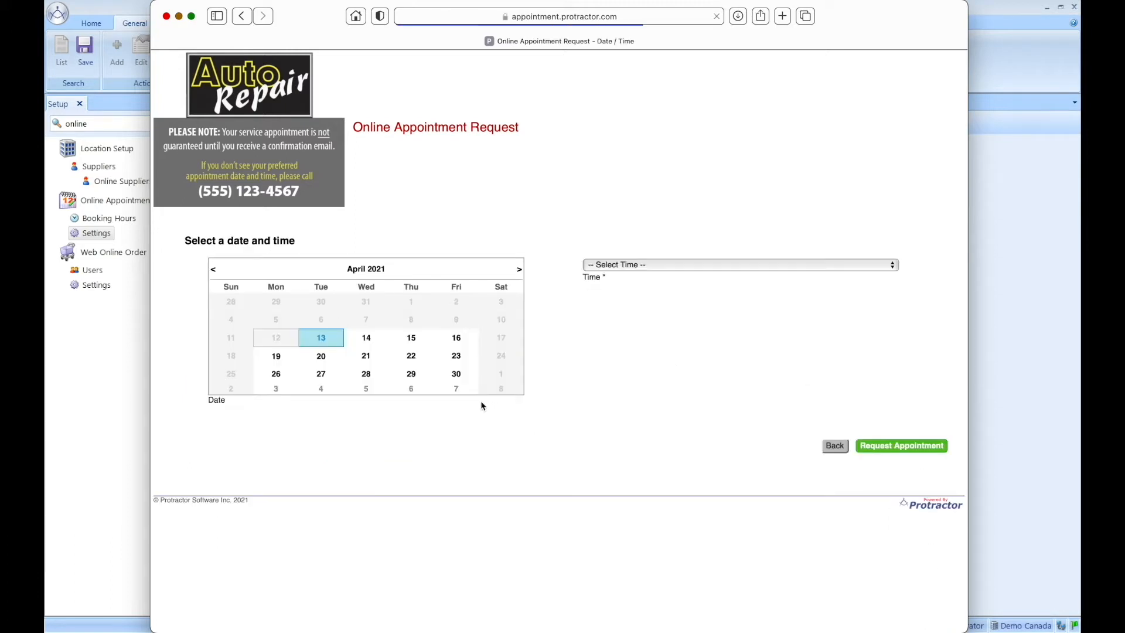
left_click(456, 373)
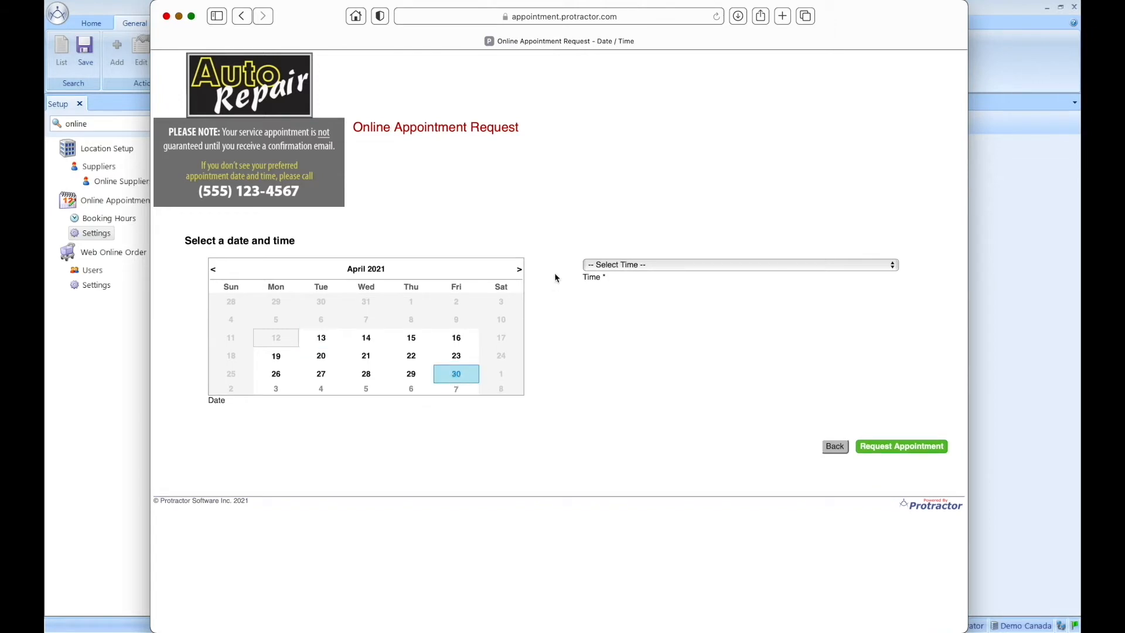
left_click(740, 264)
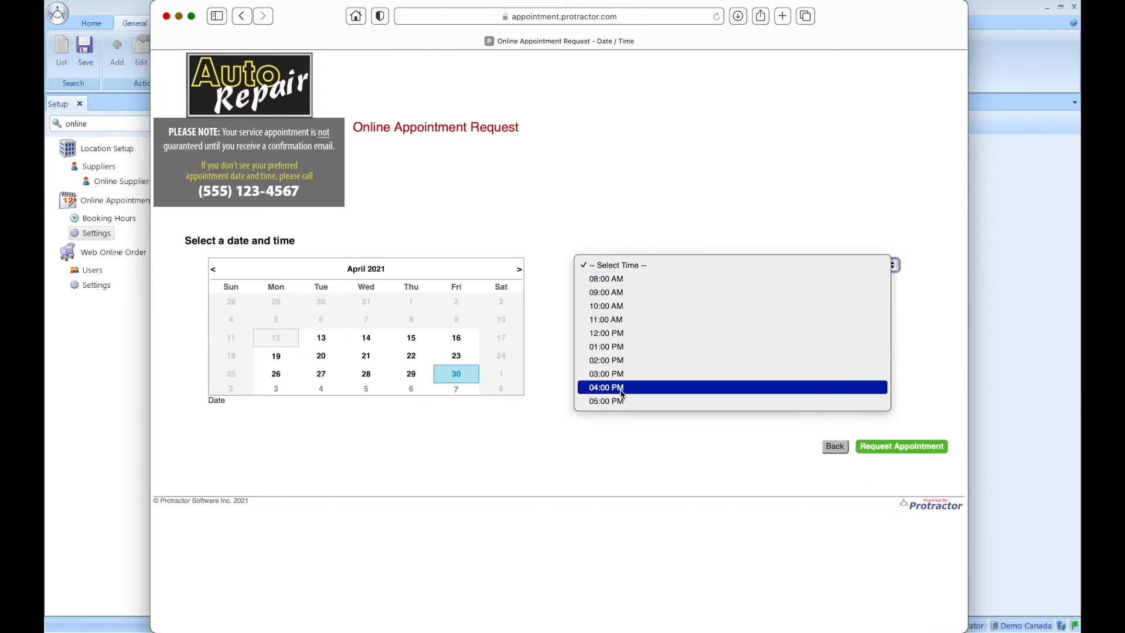
left_click(607, 387)
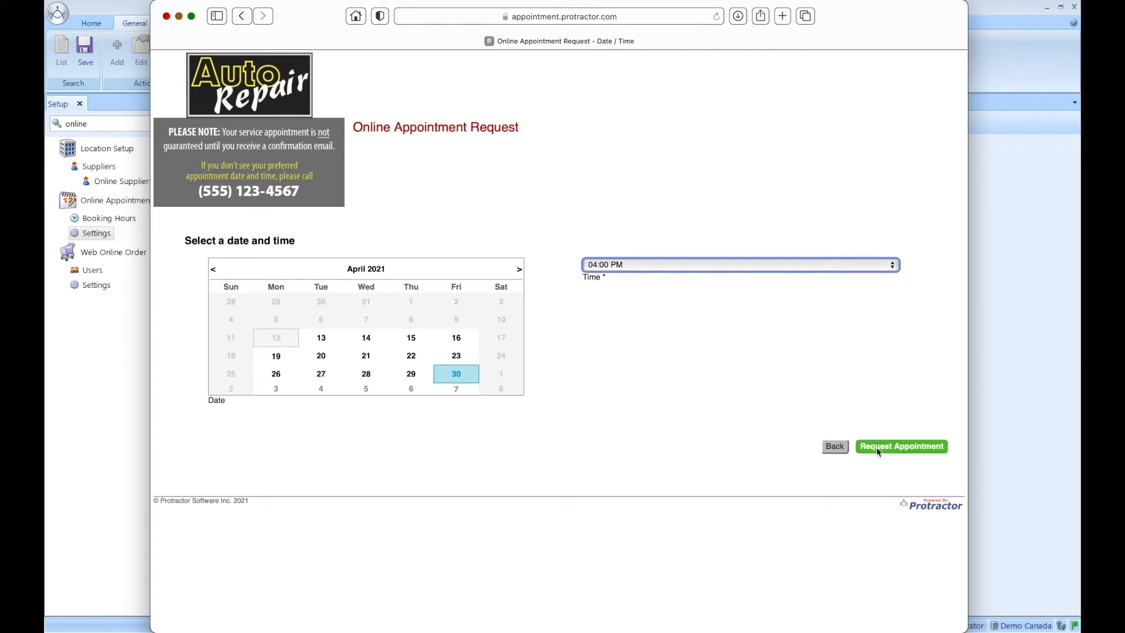
left_click(902, 446)
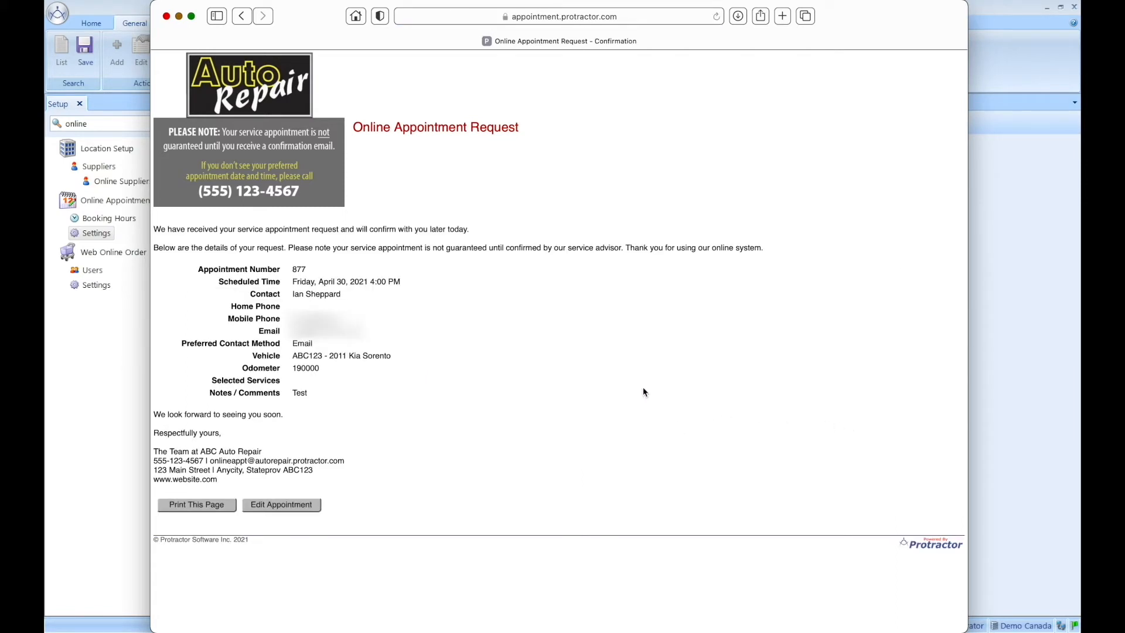
mouse_move(668, 481)
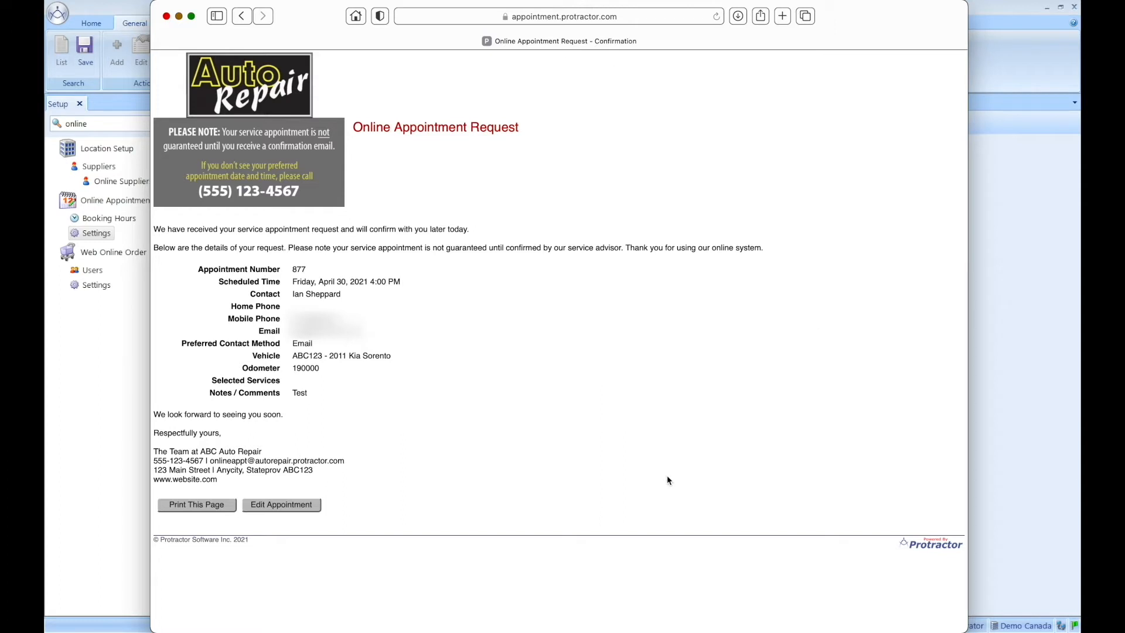
mouse_move(661, 418)
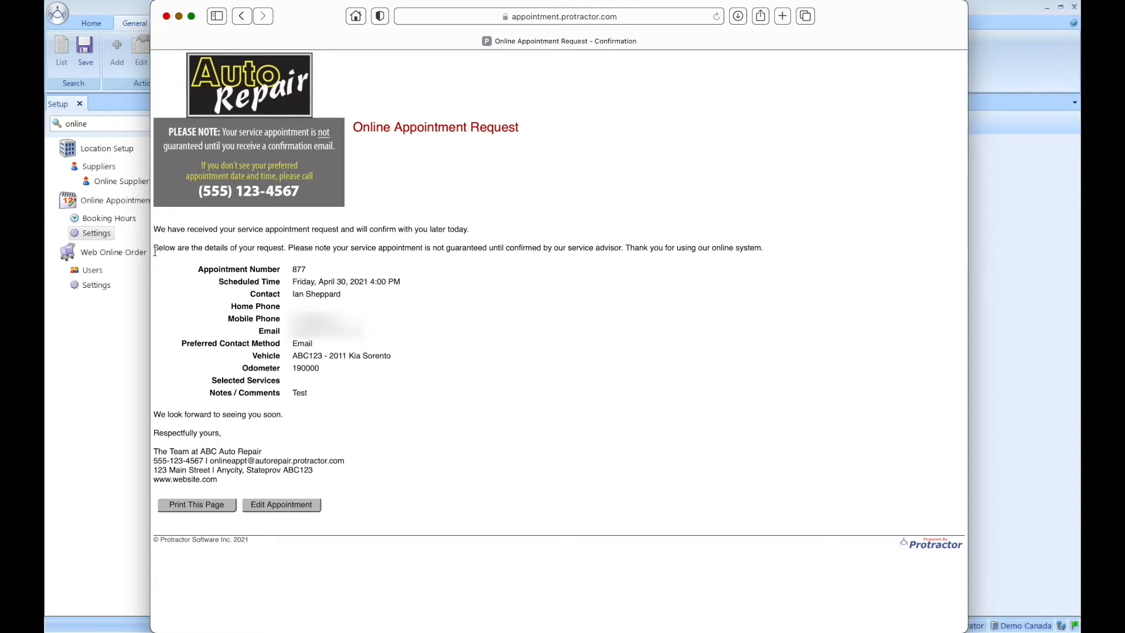
mouse_move(346, 256)
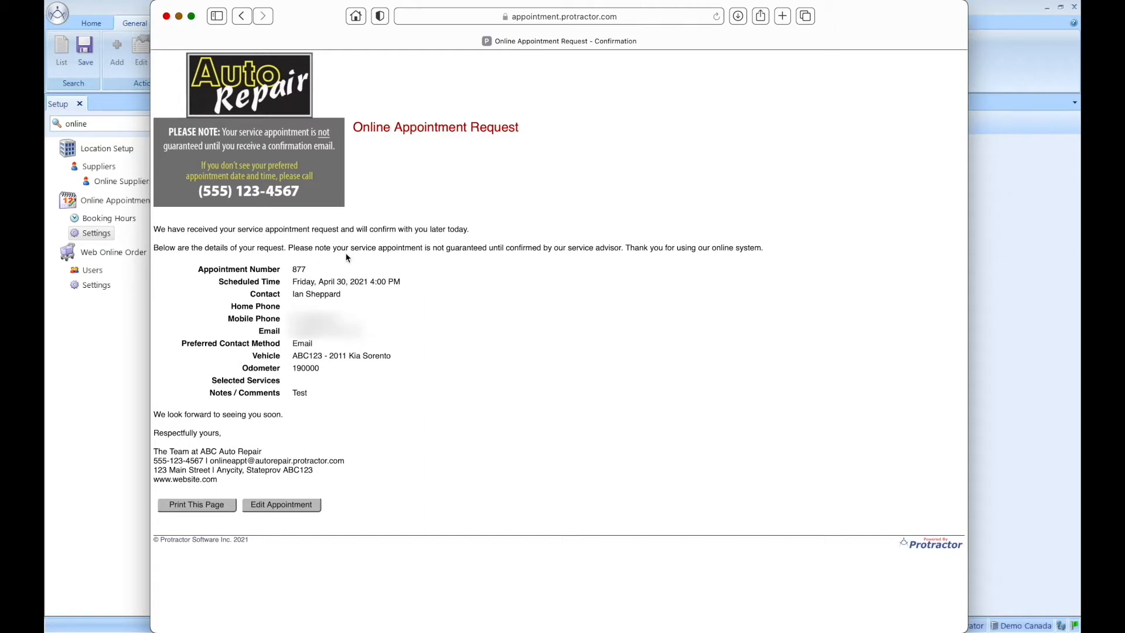
mouse_move(460, 261)
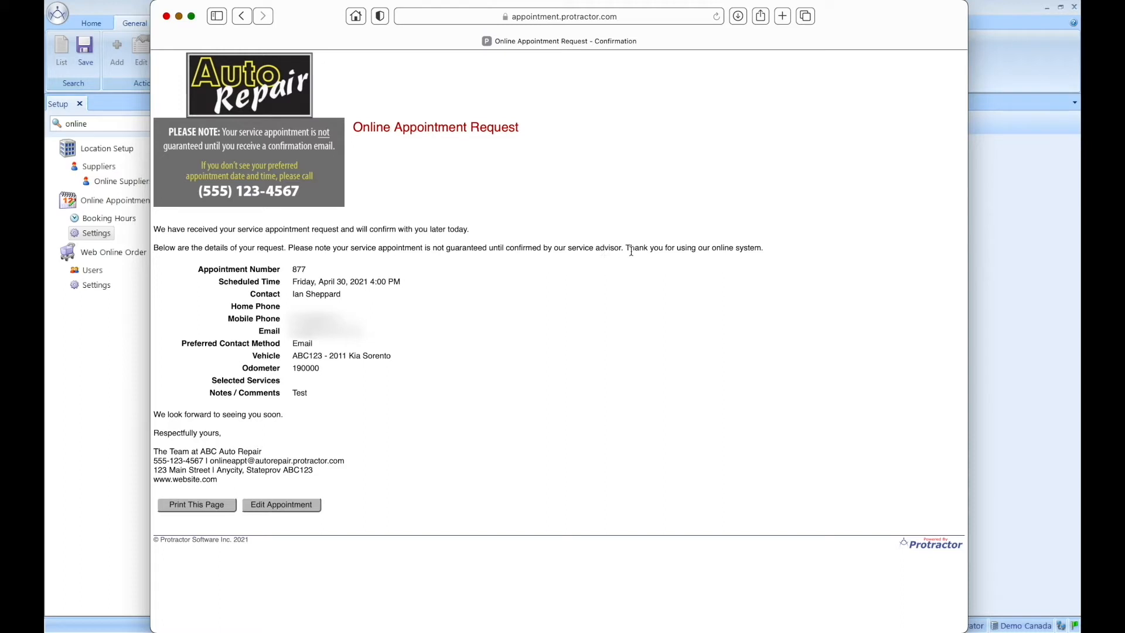
mouse_move(767, 256)
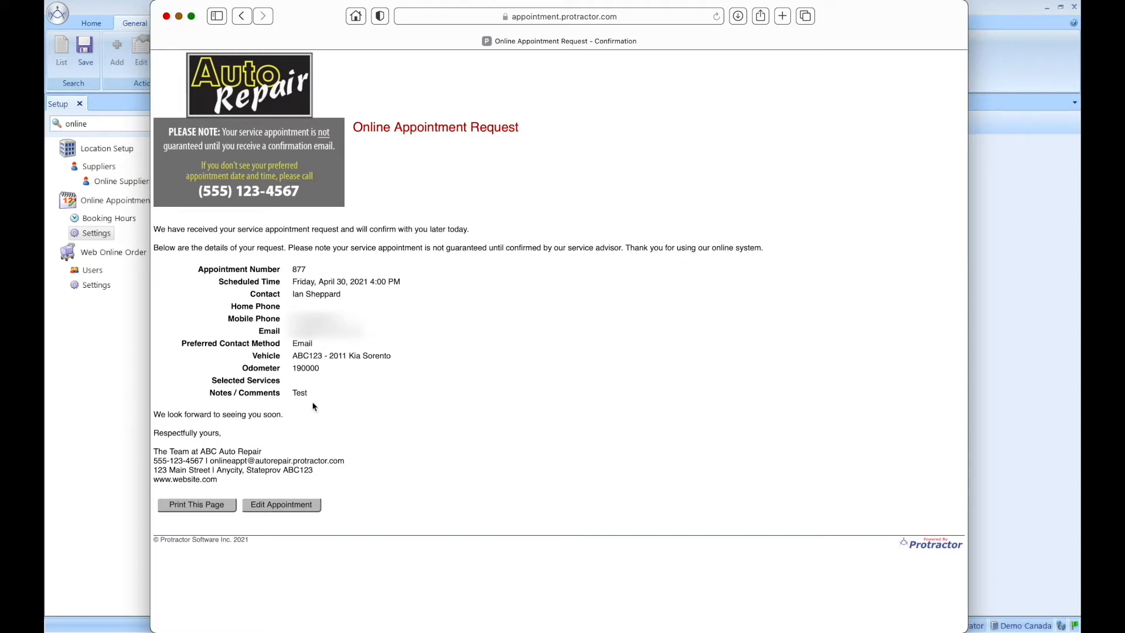
mouse_move(613, 456)
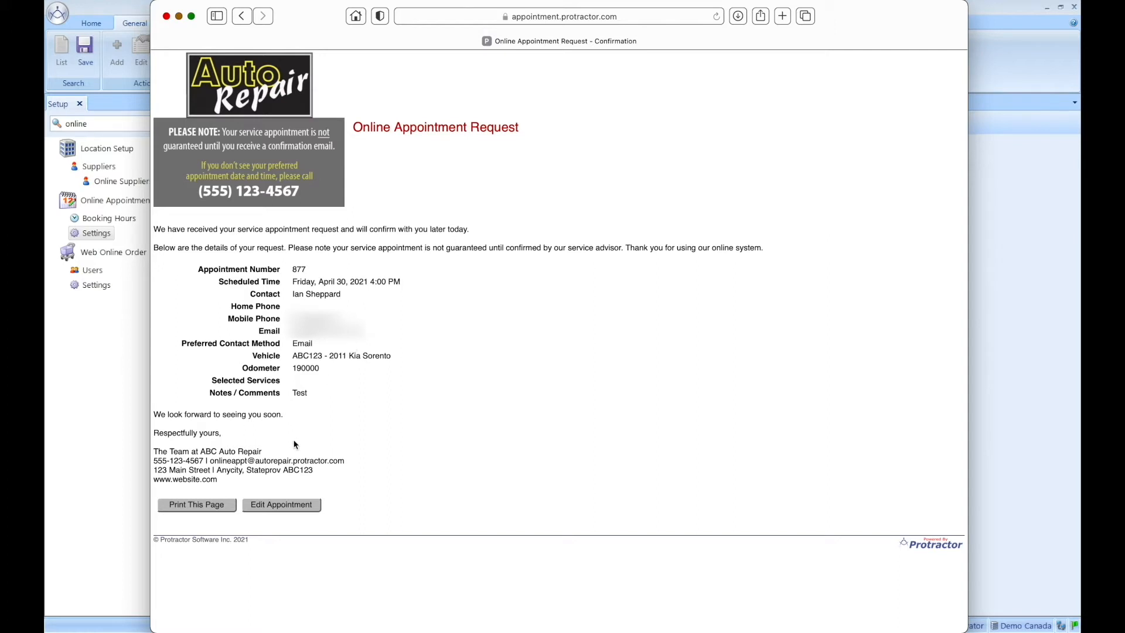
mouse_move(331, 454)
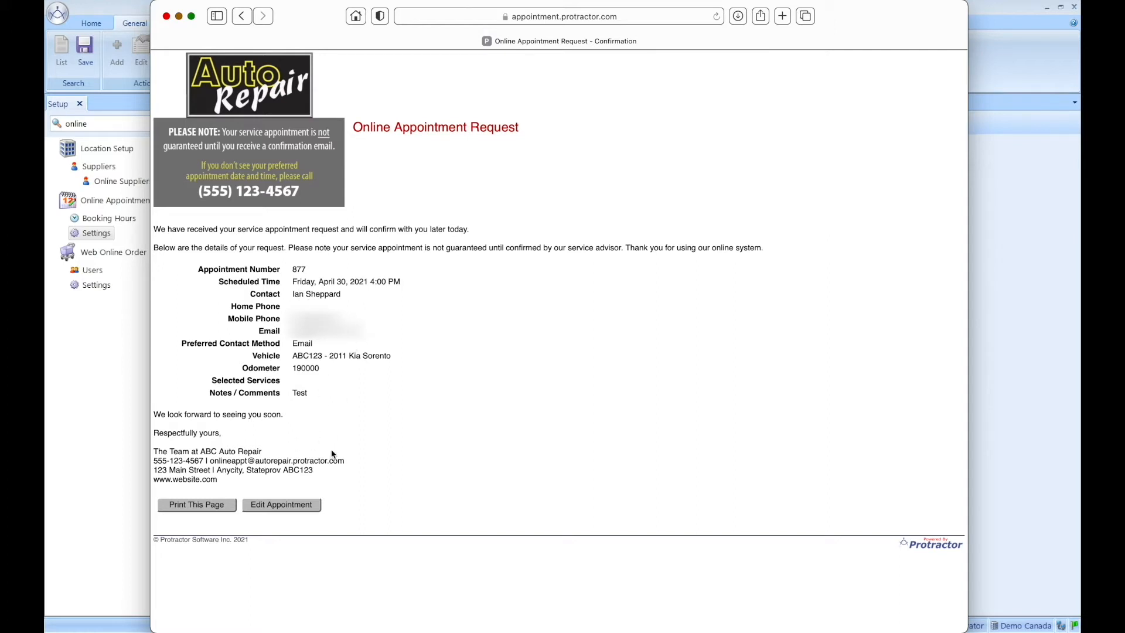
Reopen submitted appointment 877 for editing from the confirmation page.
left_click(280, 504)
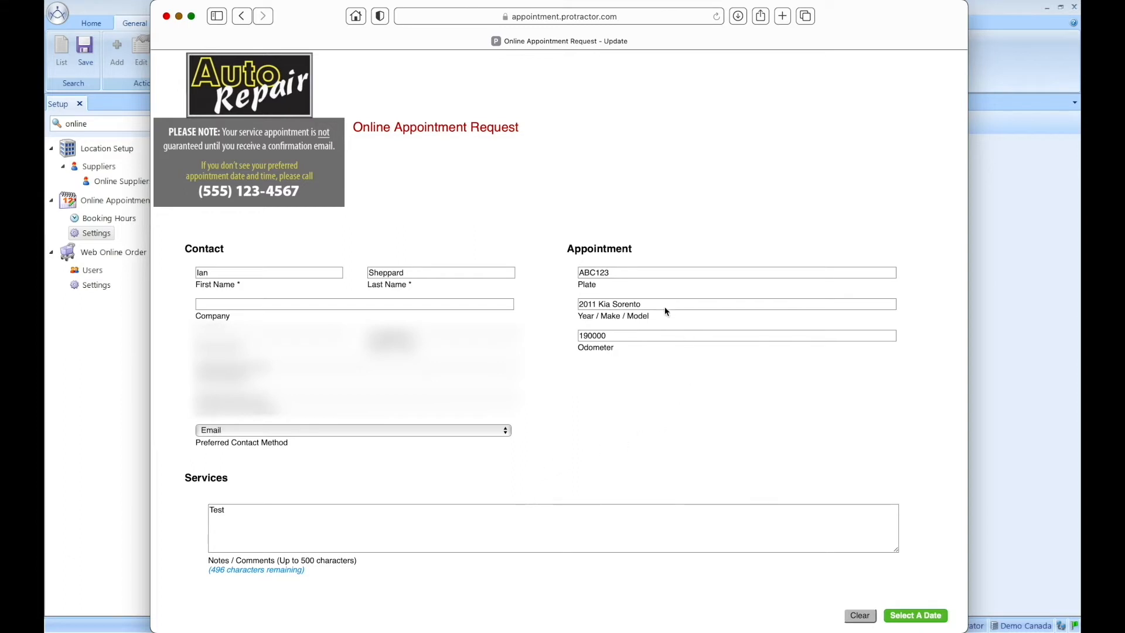
mouse_move(382, 505)
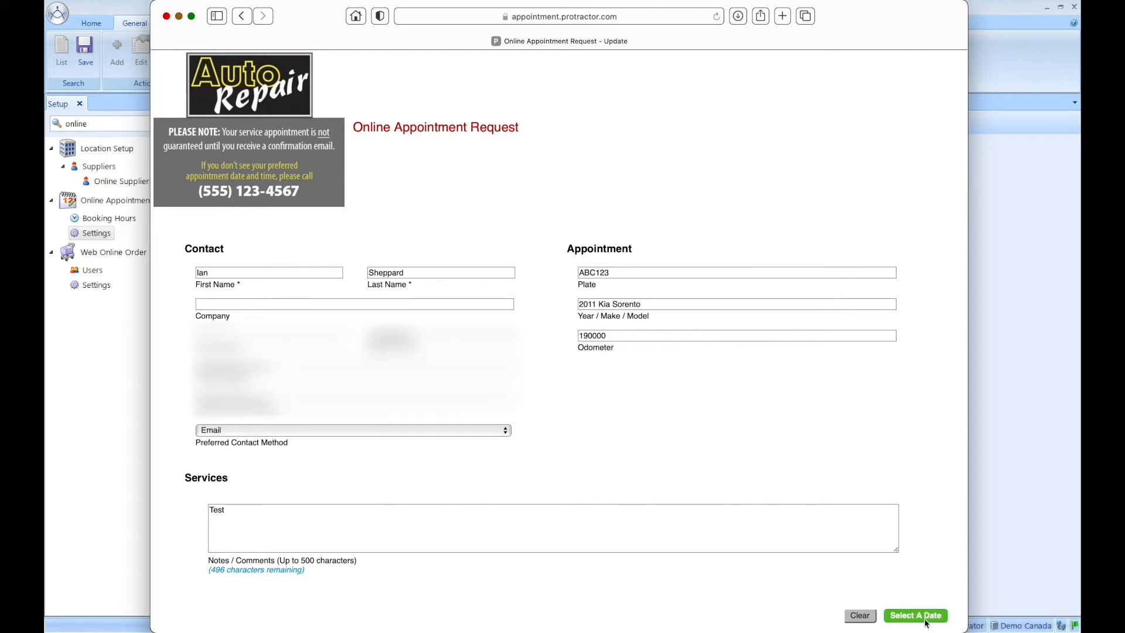
mouse_move(912, 609)
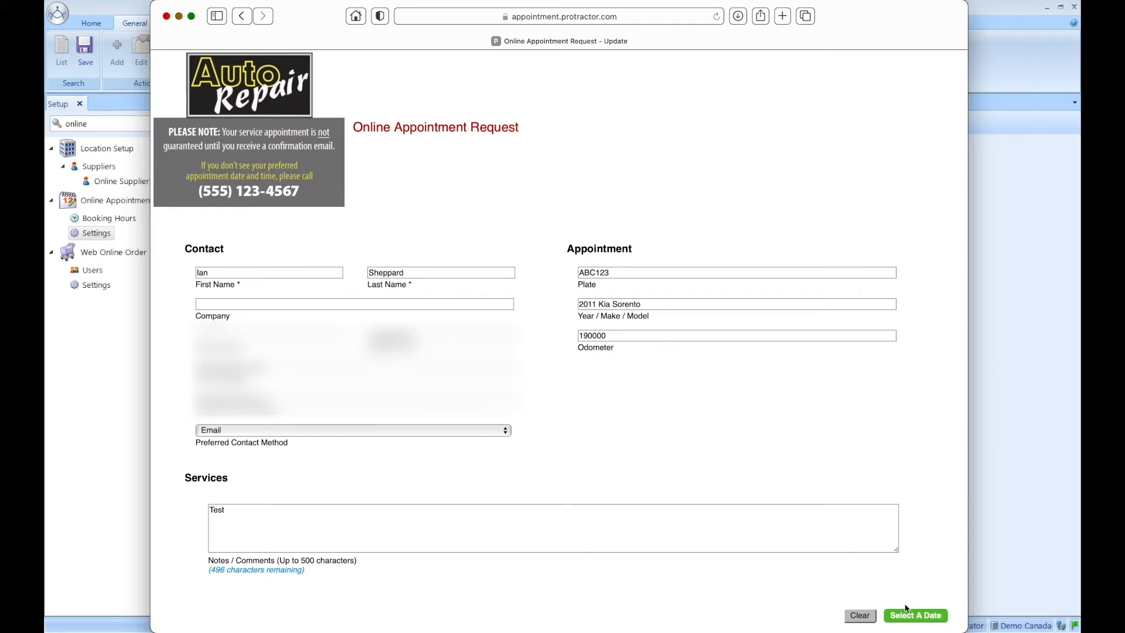
mouse_move(800, 509)
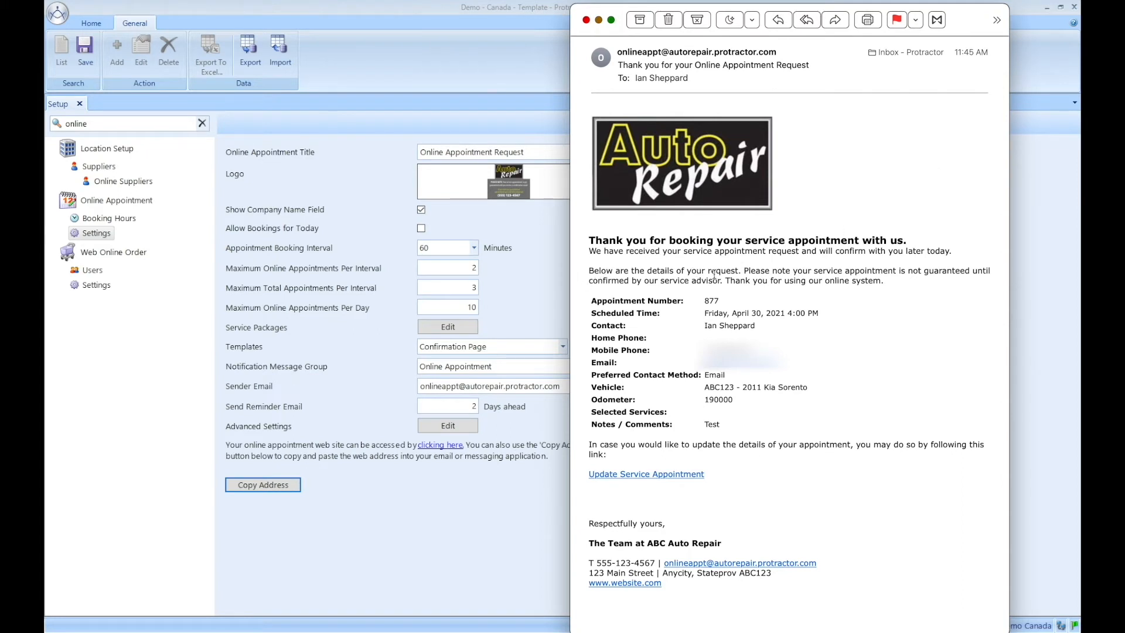
mouse_move(897, 282)
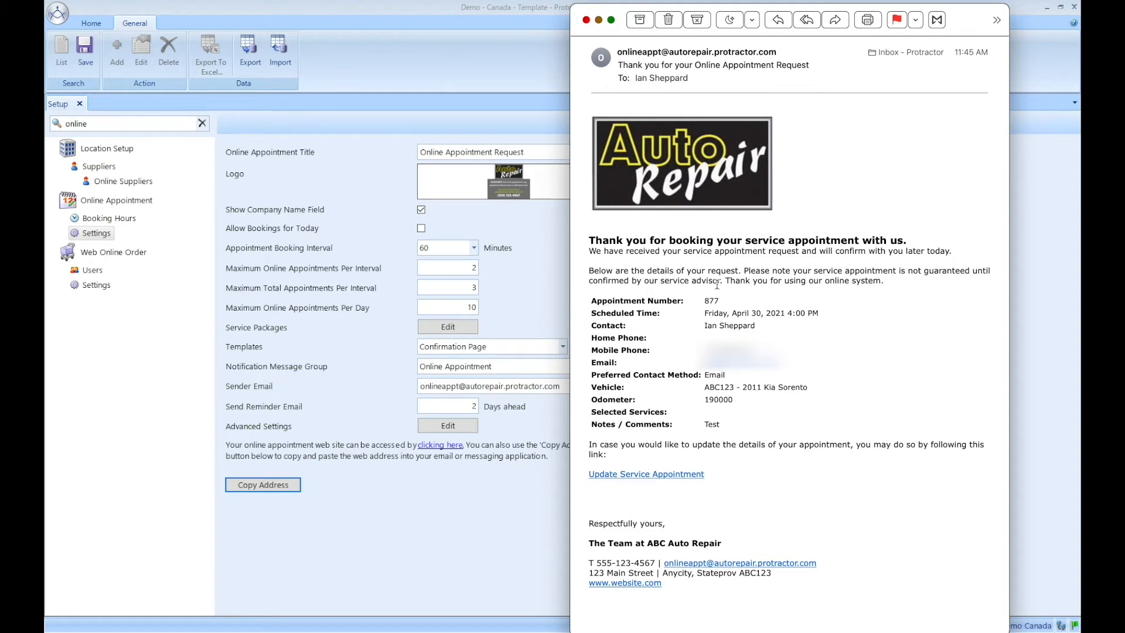
mouse_move(730, 430)
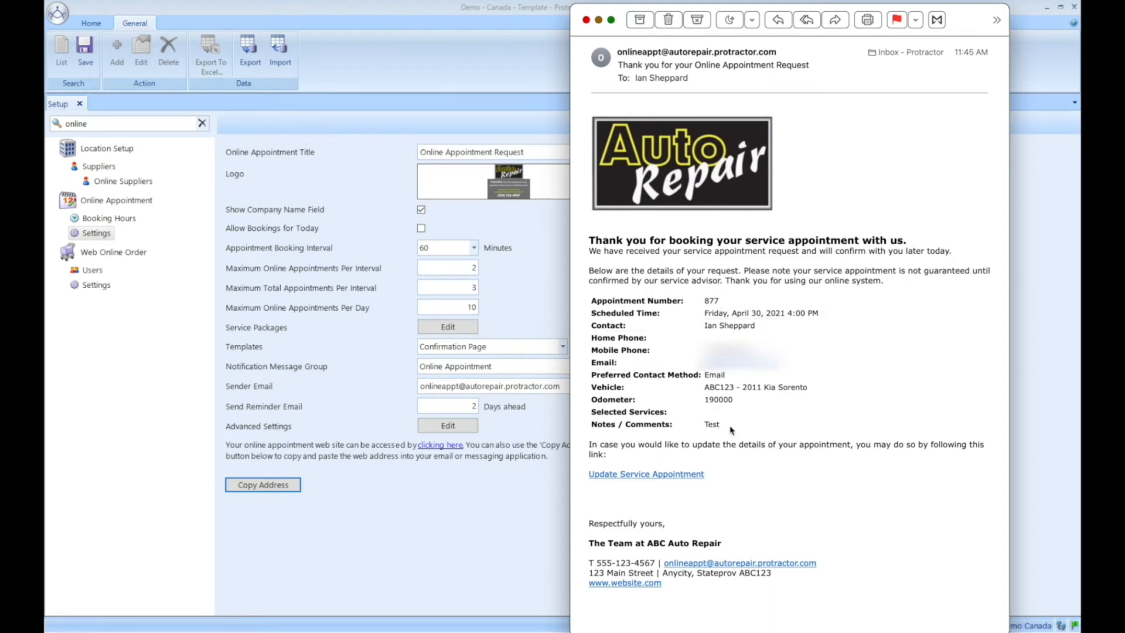
mouse_move(735, 430)
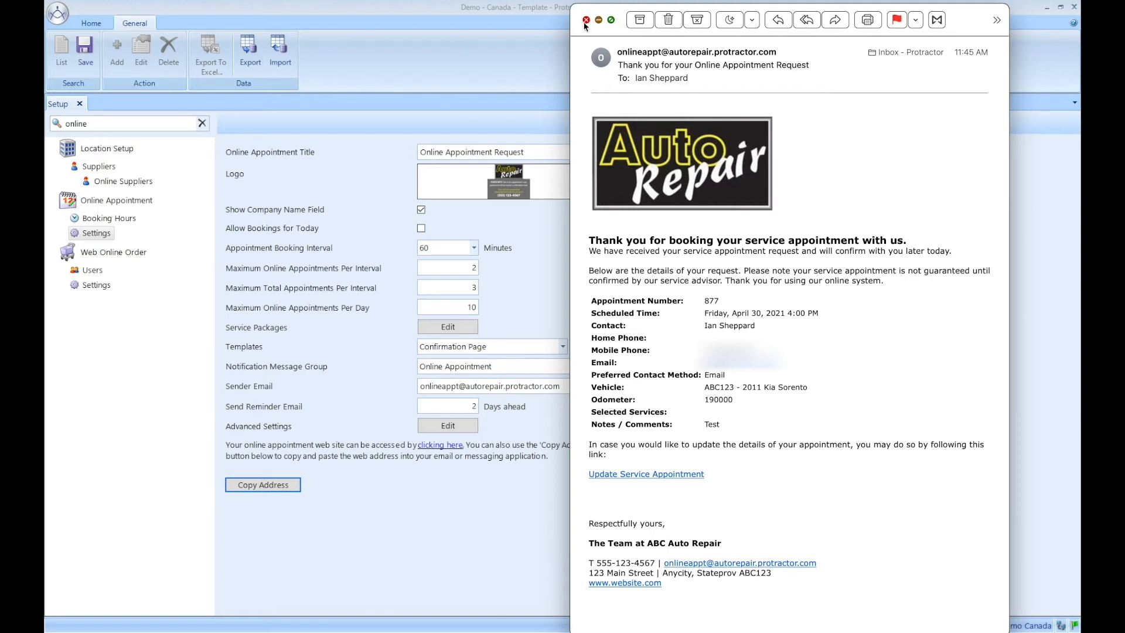
Close the confirmation email and the empty Messaging window.
left_click(586, 20)
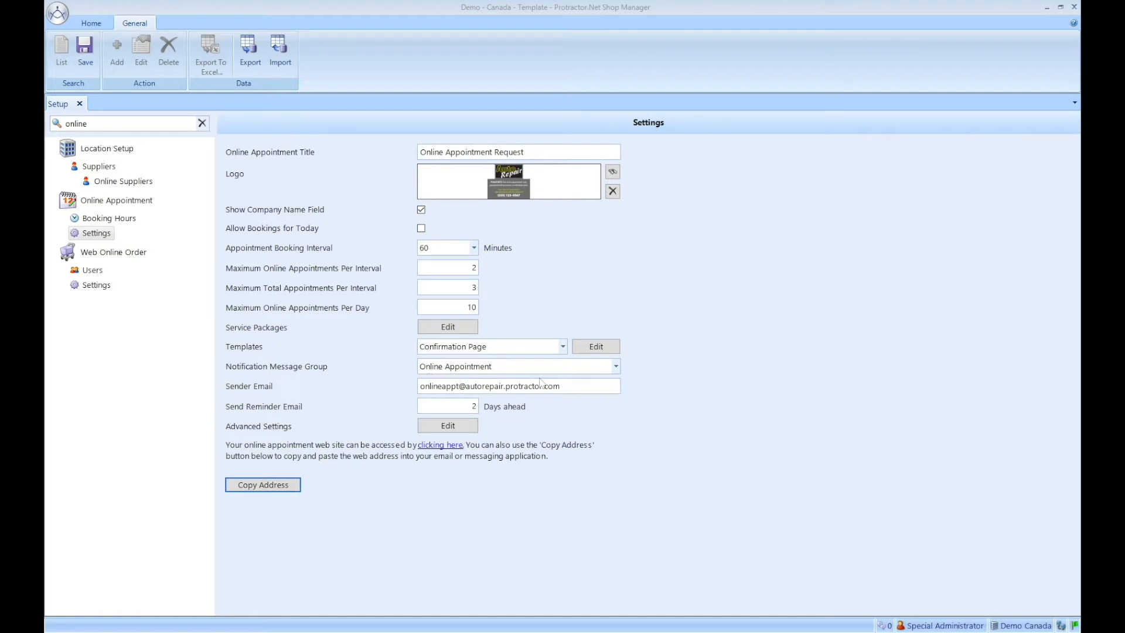
mouse_move(734, 463)
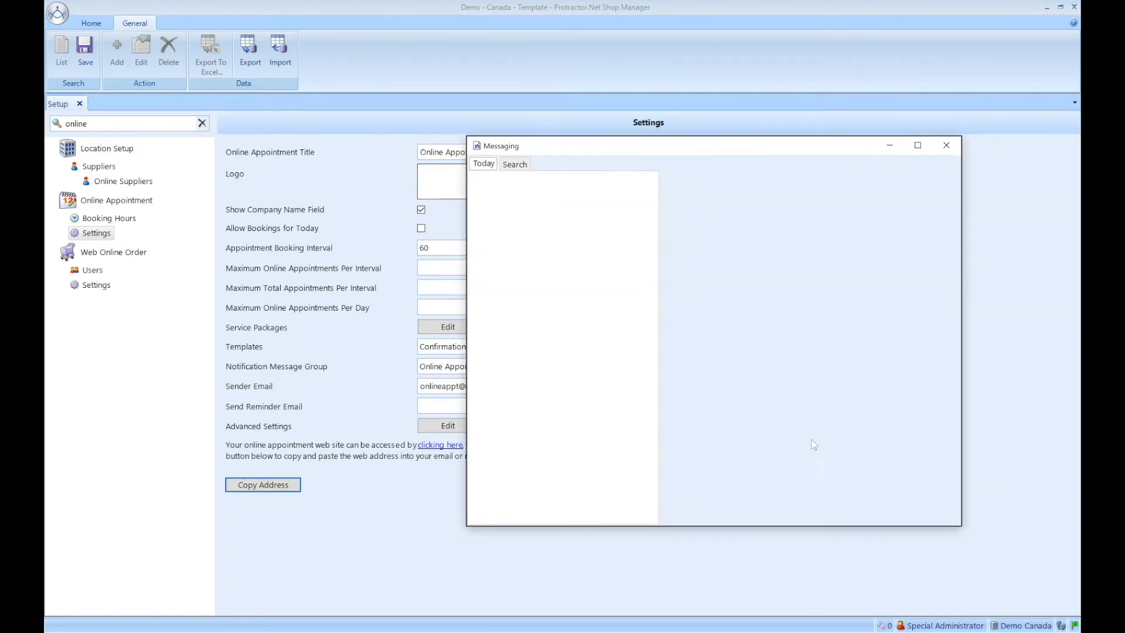
mouse_move(812, 310)
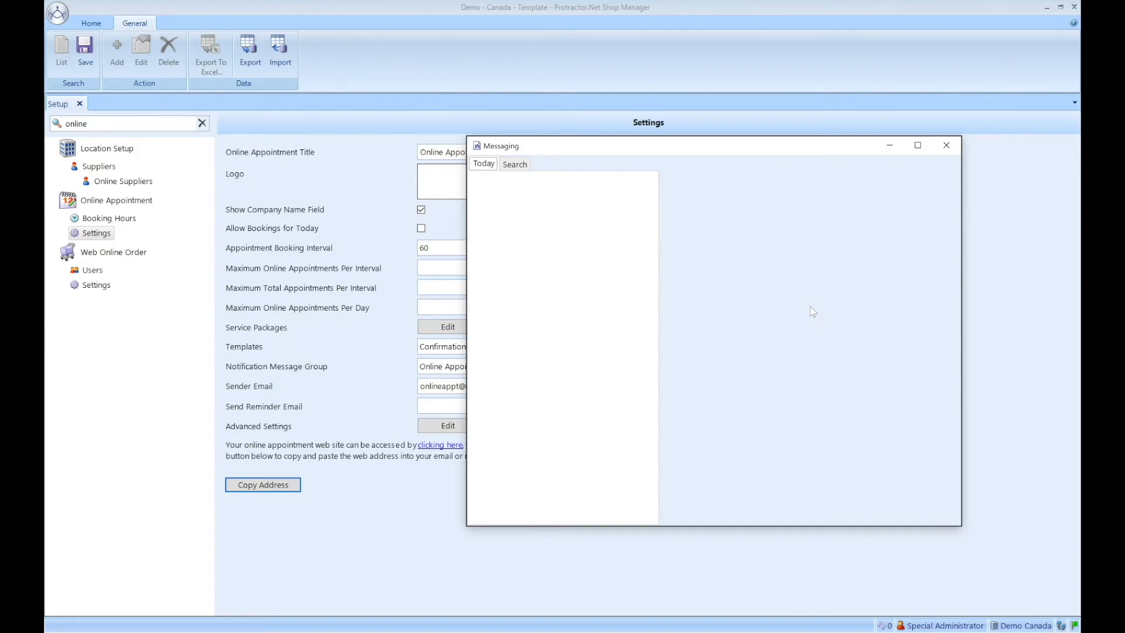
mouse_move(745, 447)
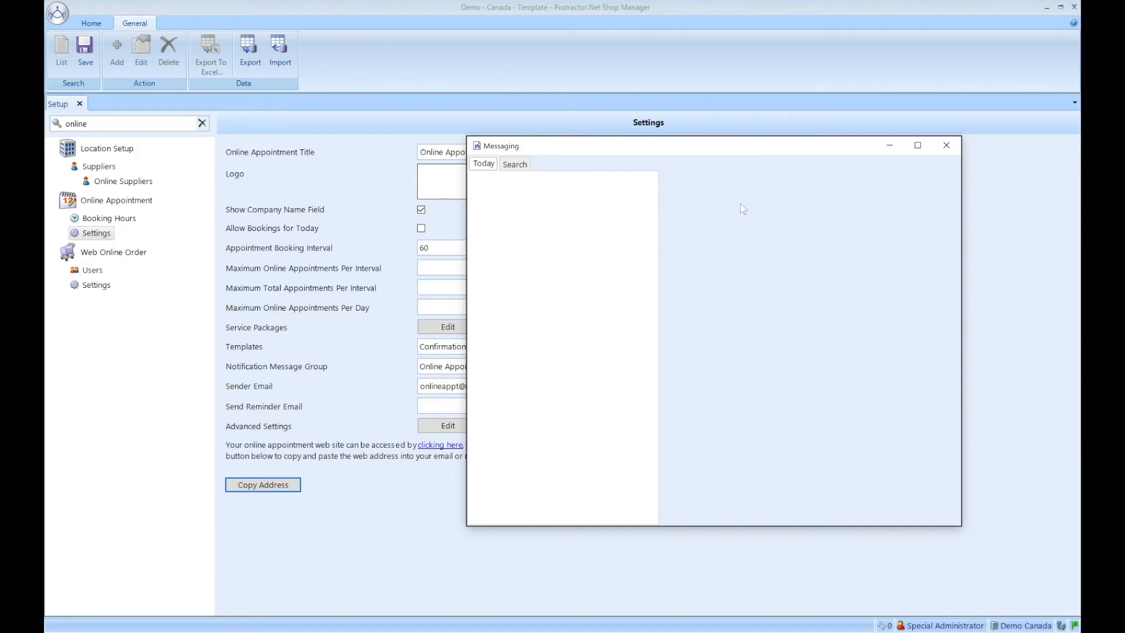
mouse_move(731, 211)
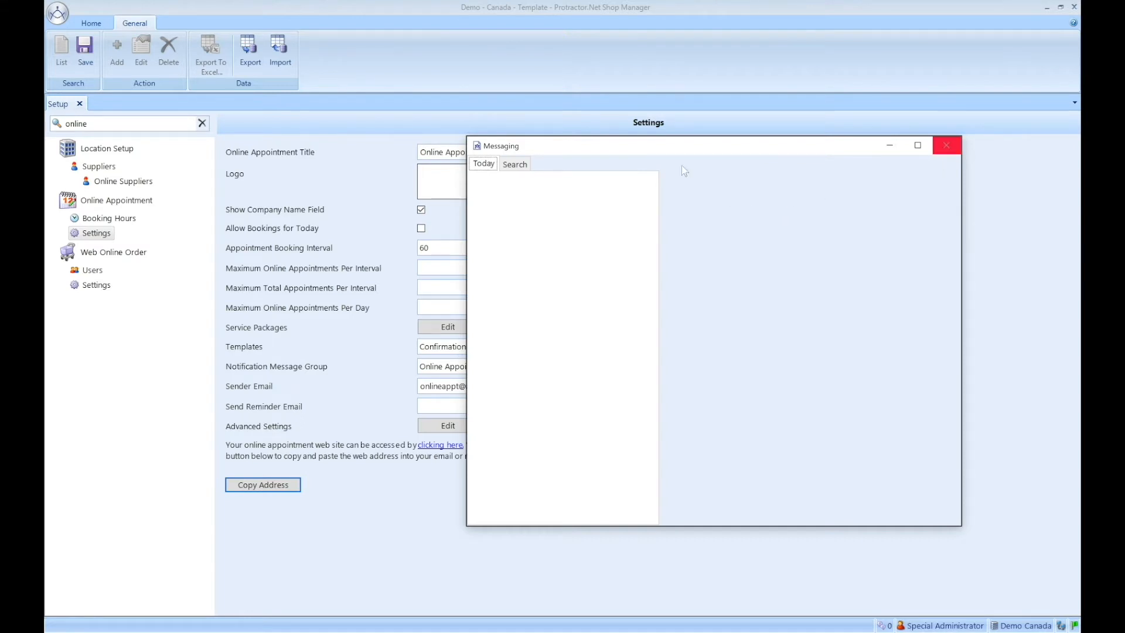
left_click(946, 145)
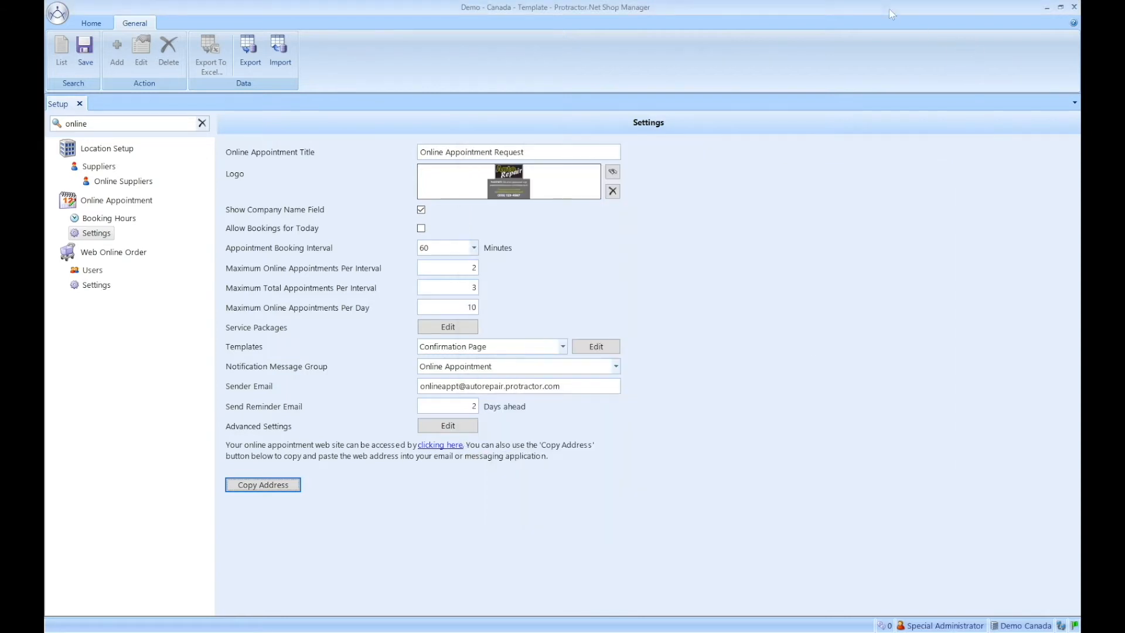
mouse_move(760, 547)
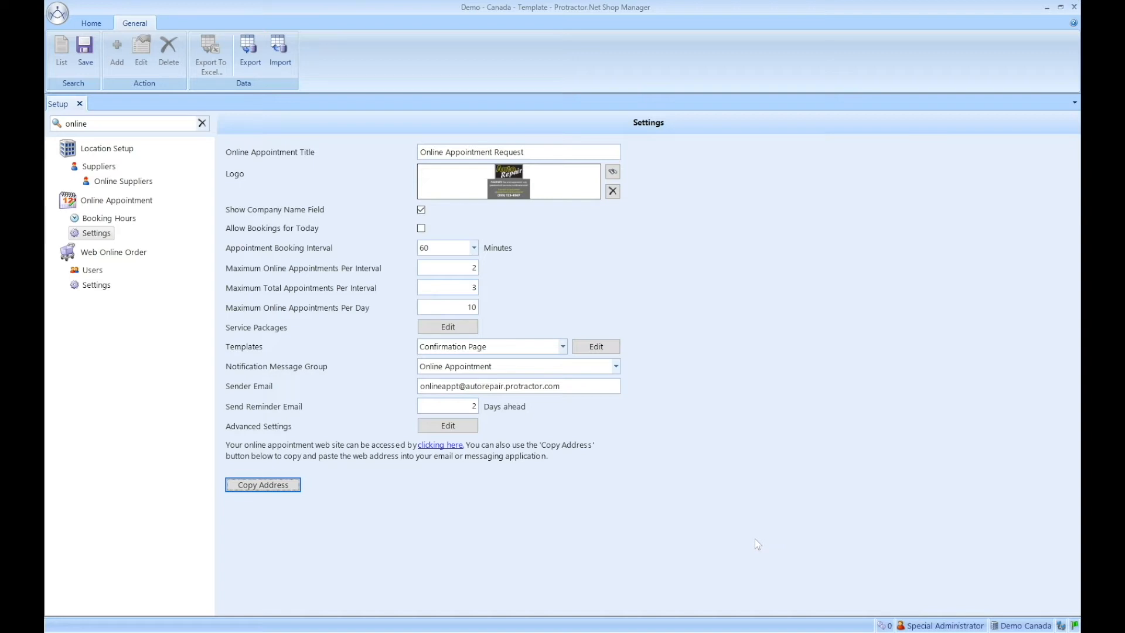
mouse_move(894, 574)
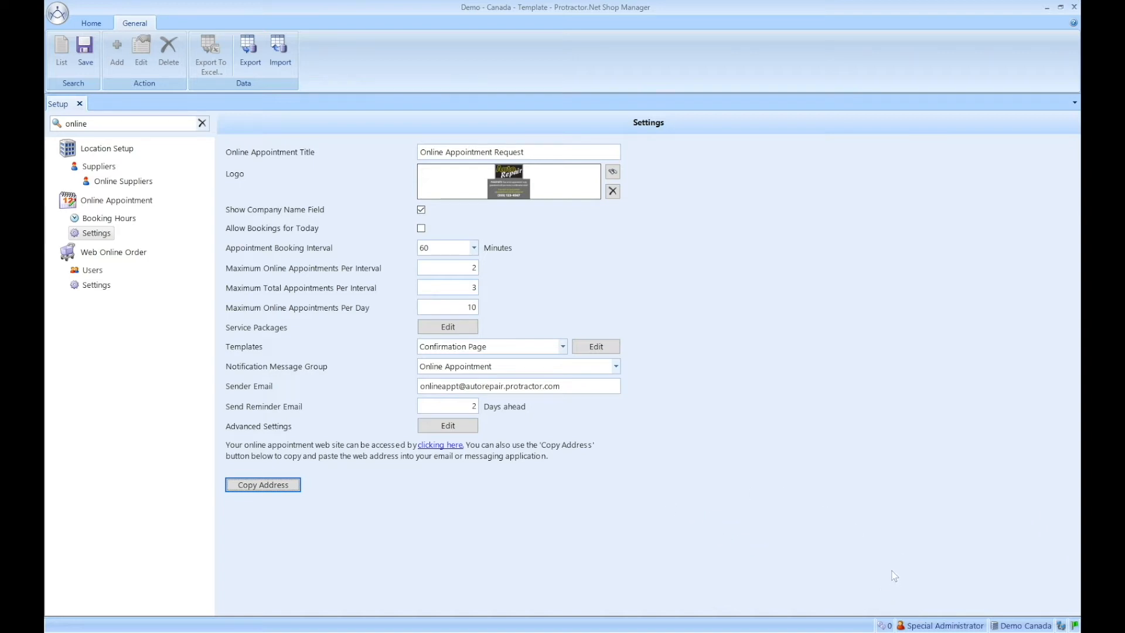
mouse_move(406, 375)
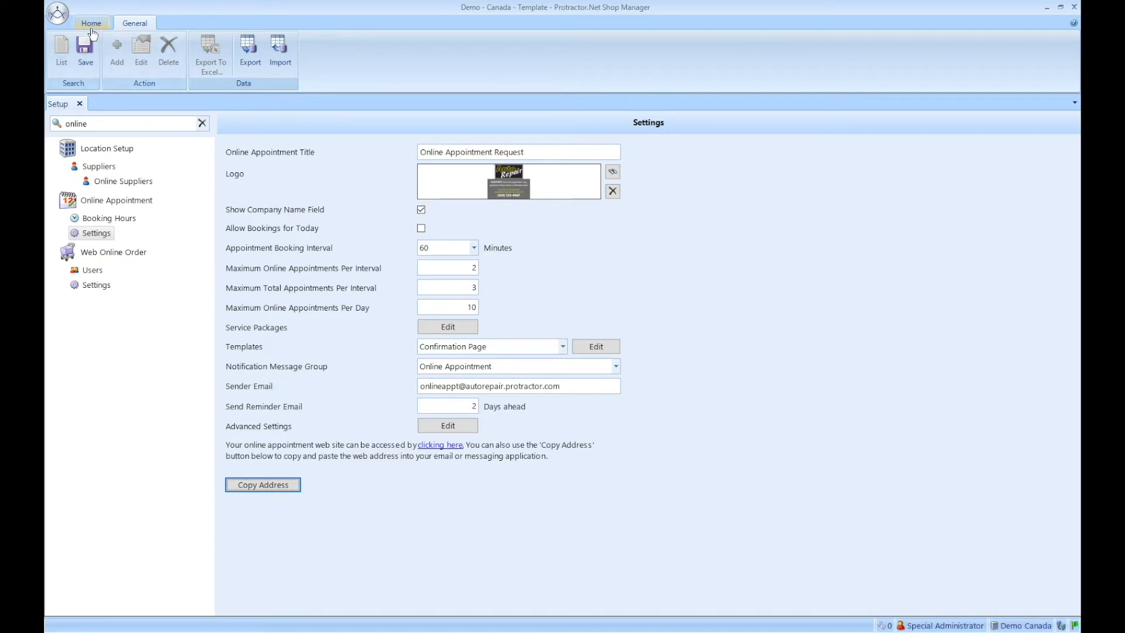
Show Work In Progress and select pending appointment 877 under Pending Appointments.
left_click(92, 22)
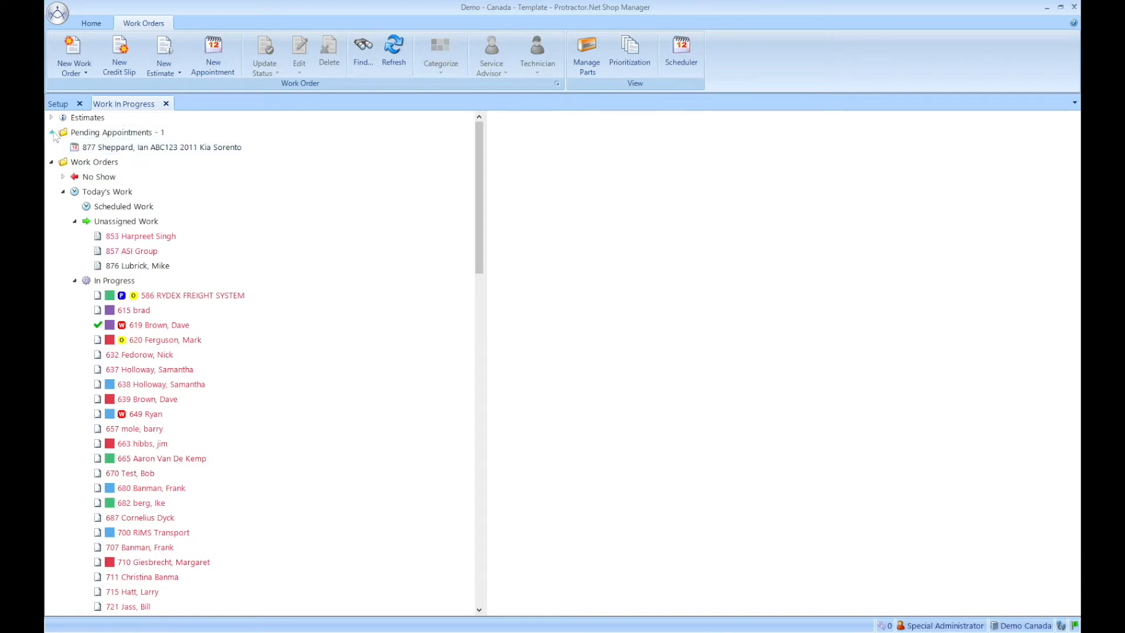
left_click(50, 132)
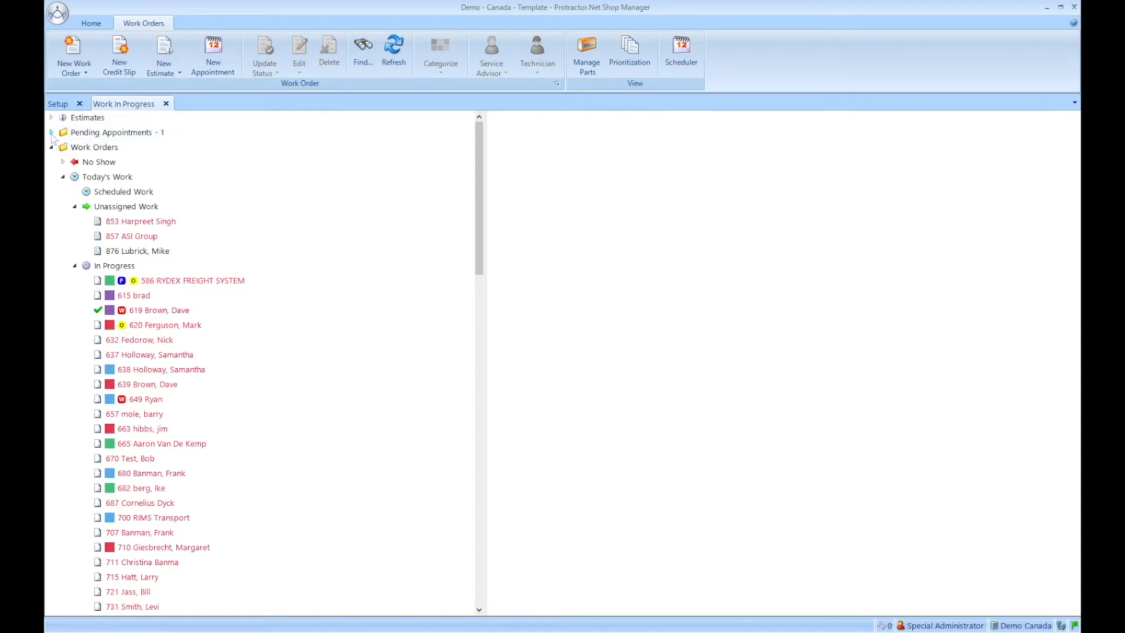
left_click(51, 133)
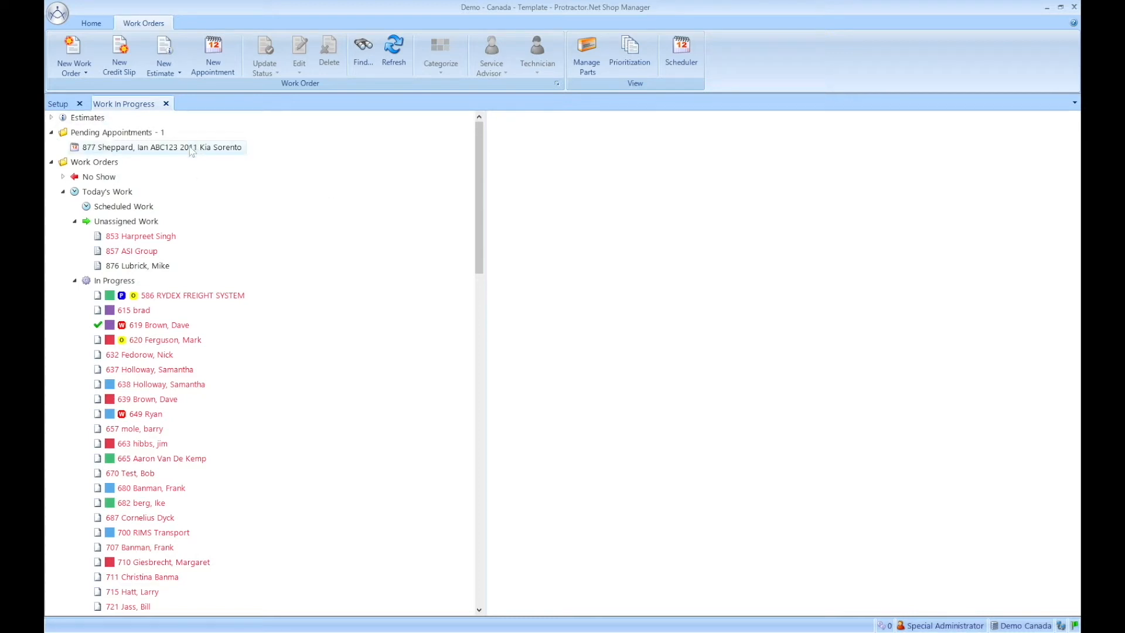
left_click(161, 148)
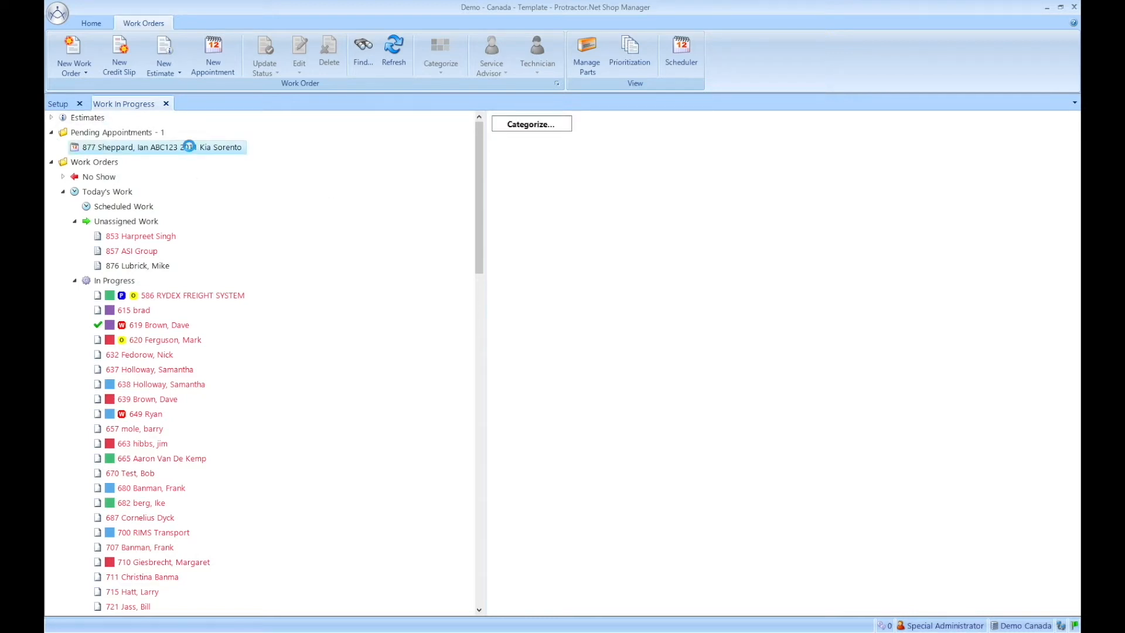
Bring up the Online Appointment details for pending appointment 877.
double_click(161, 147)
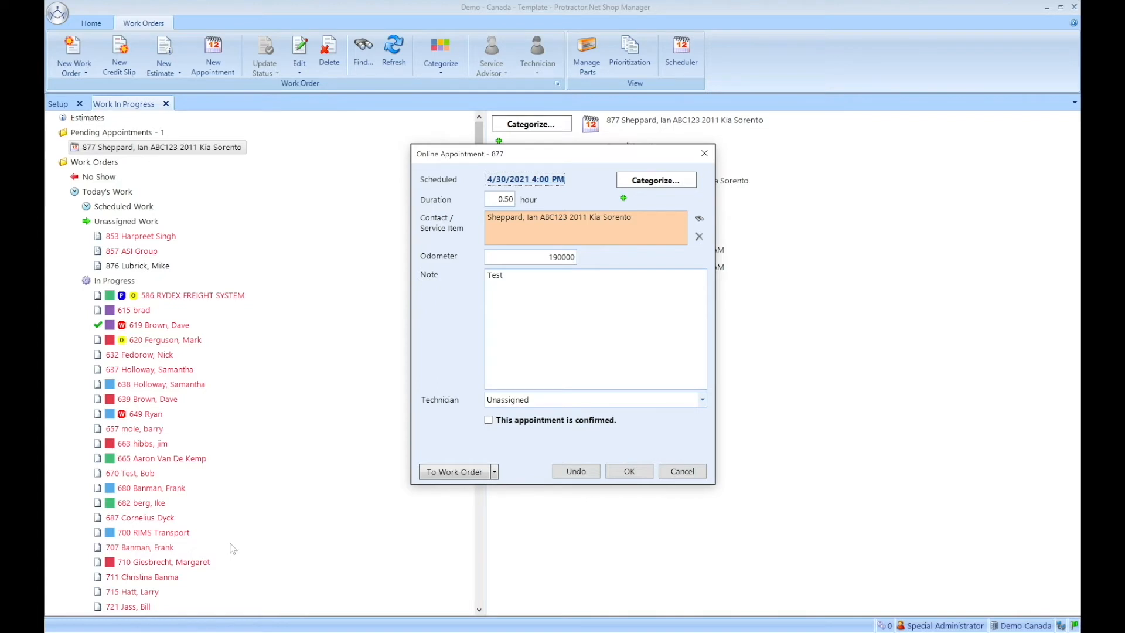
mouse_move(420, 161)
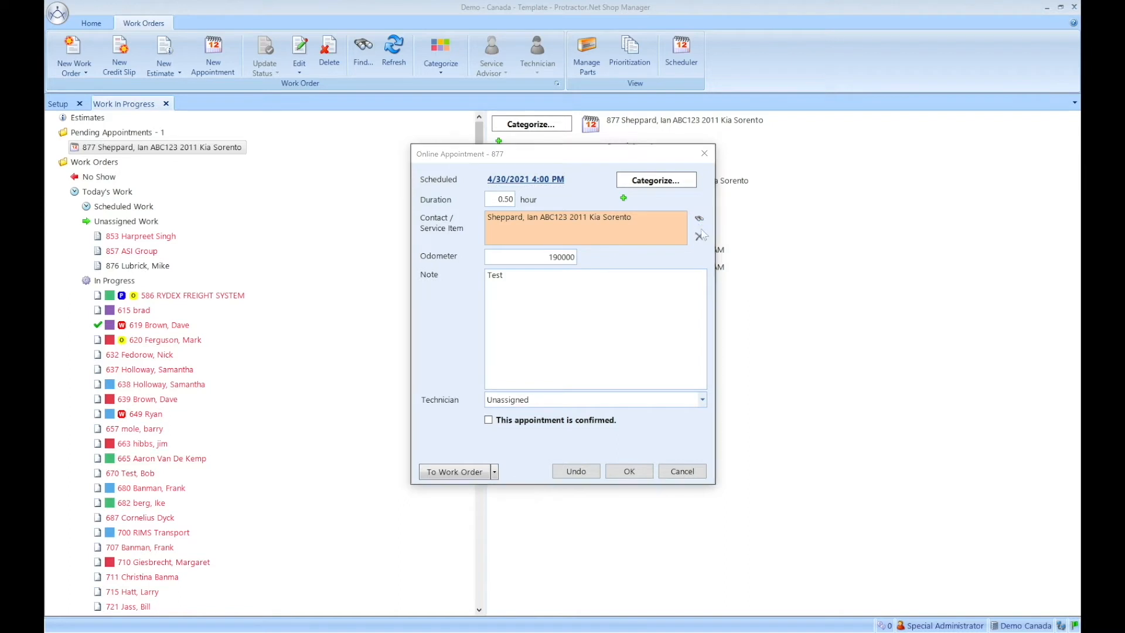
Look up the appointment's customer contact, save it, and close the Contacts window.
left_click(699, 234)
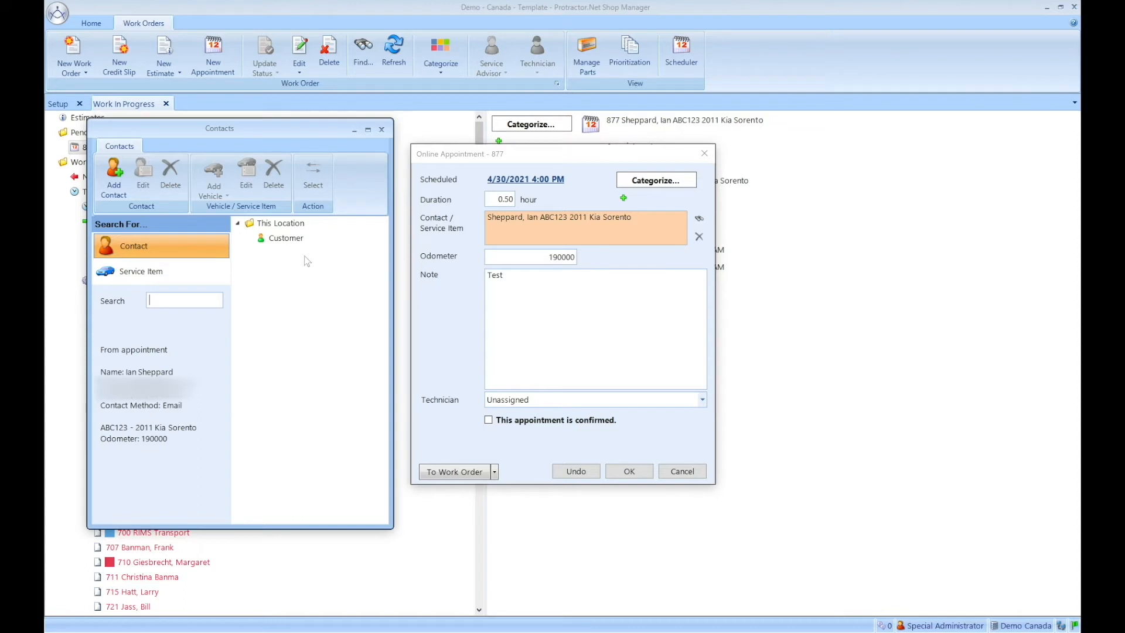
mouse_move(318, 326)
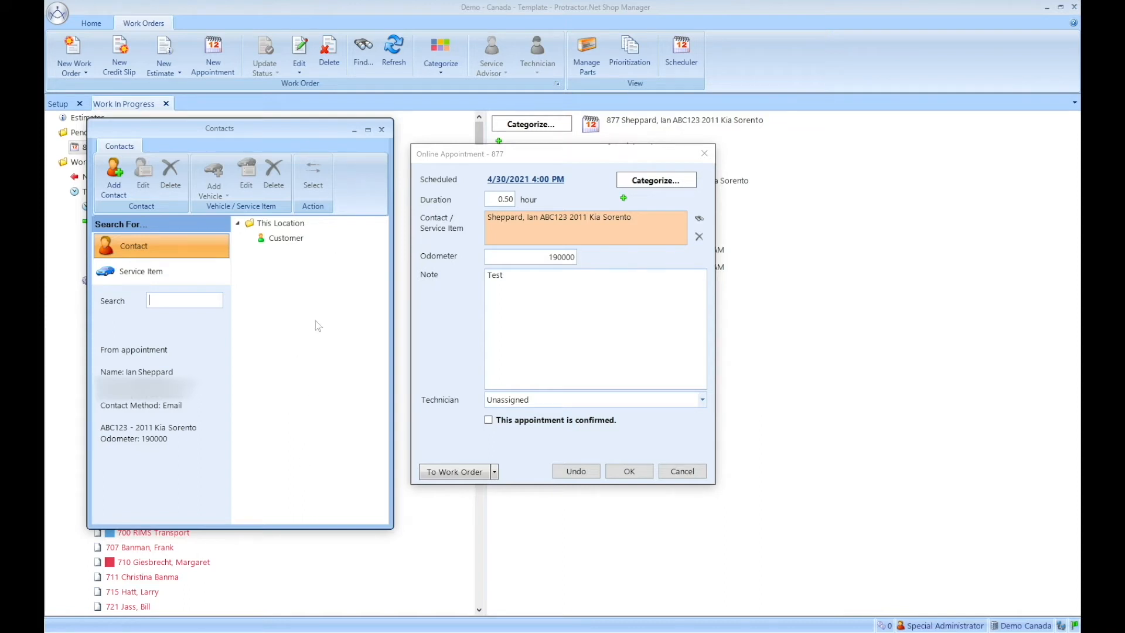
mouse_move(291, 318)
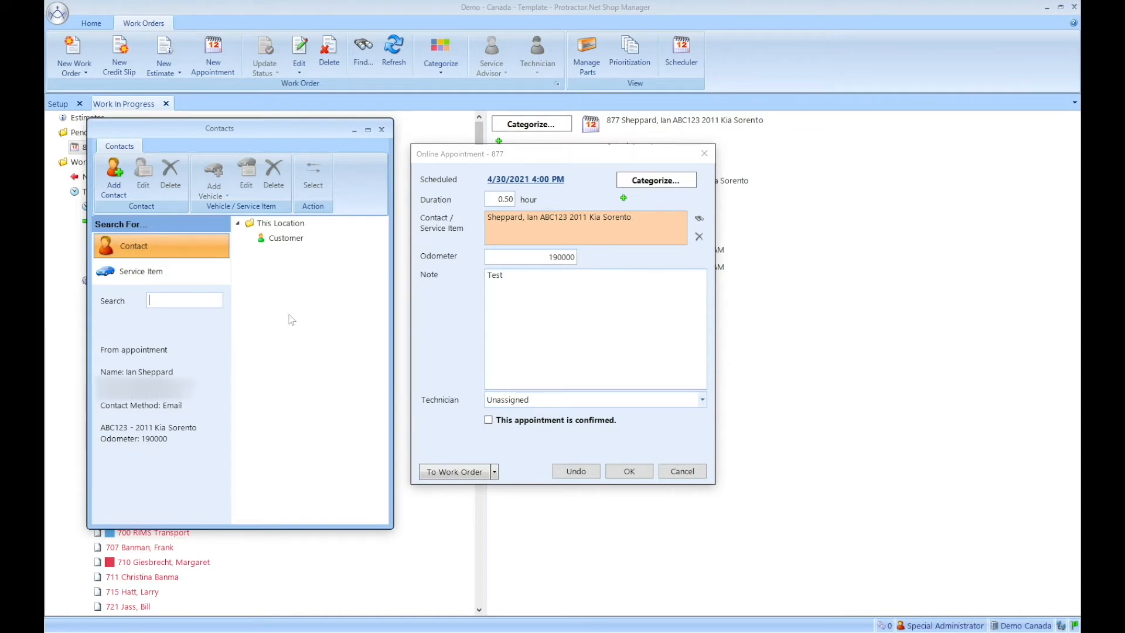
mouse_move(142, 464)
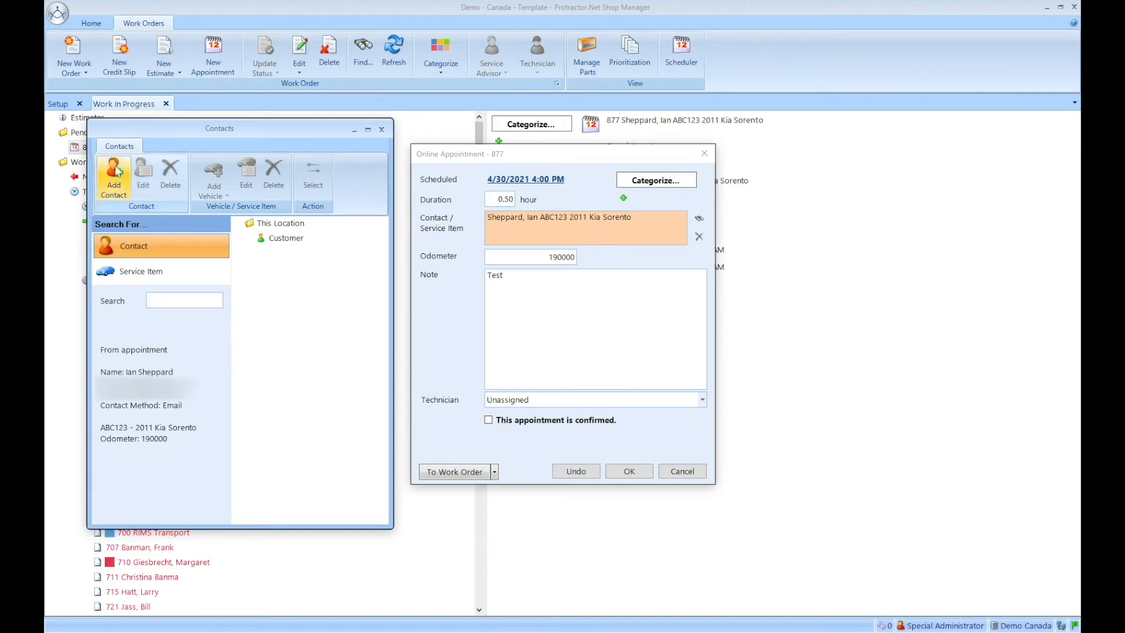
mouse_move(241, 194)
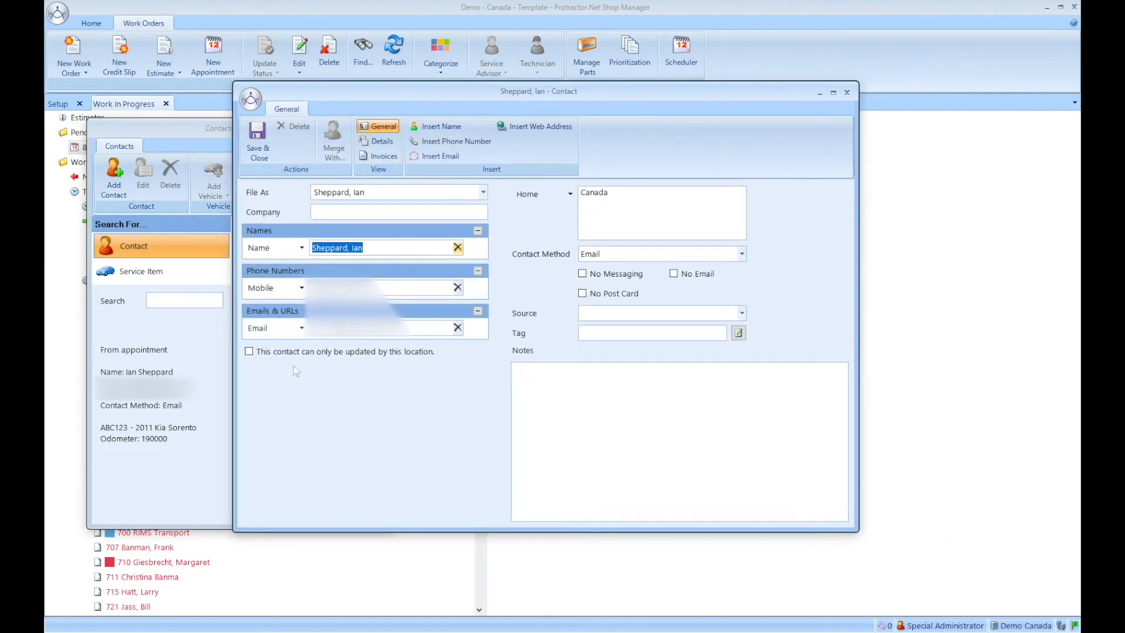
mouse_move(664, 297)
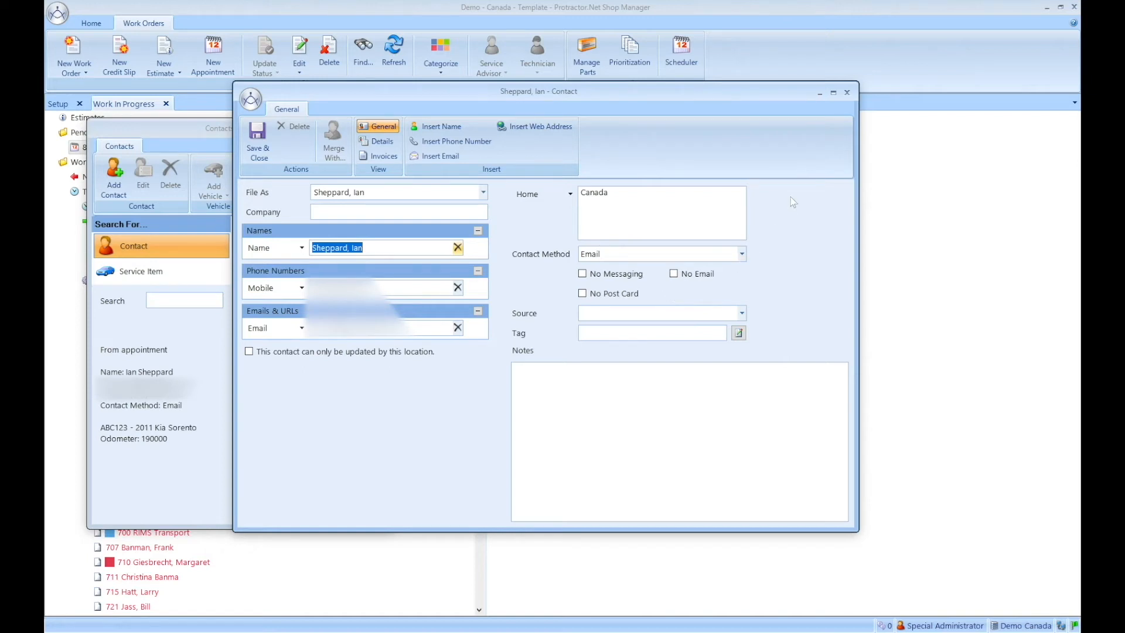
left_click(256, 140)
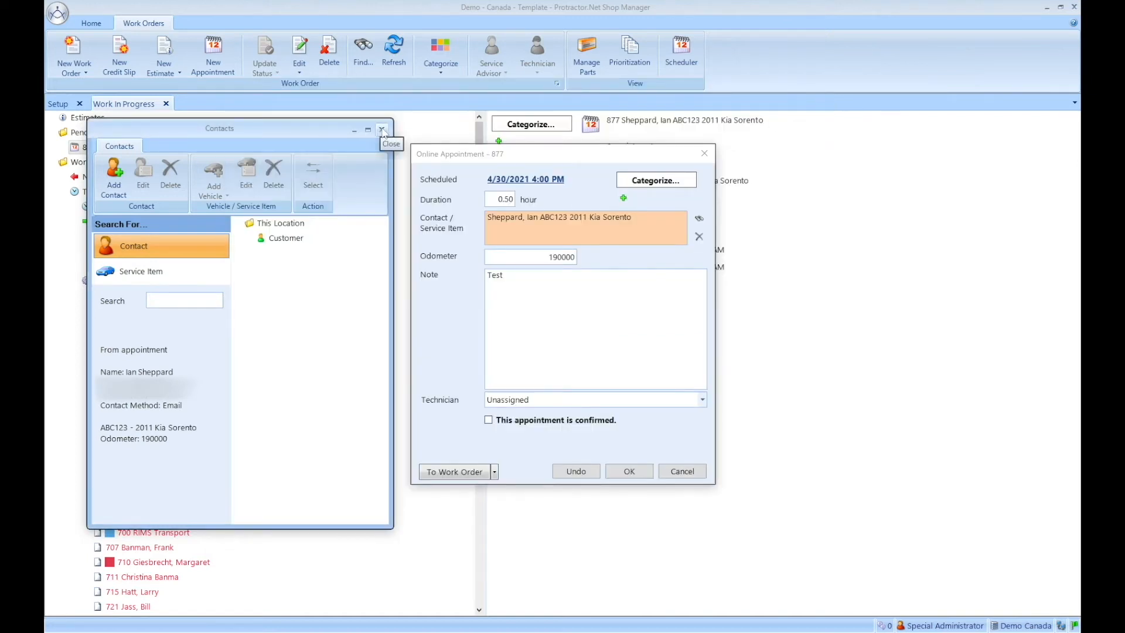
left_click(382, 129)
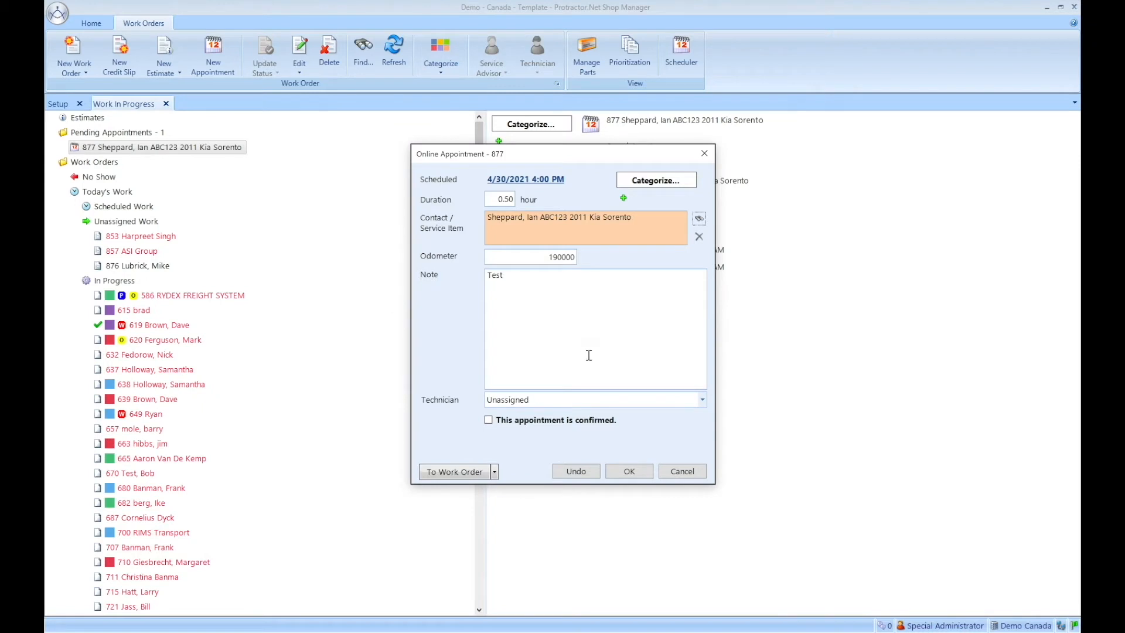
mouse_move(596, 354)
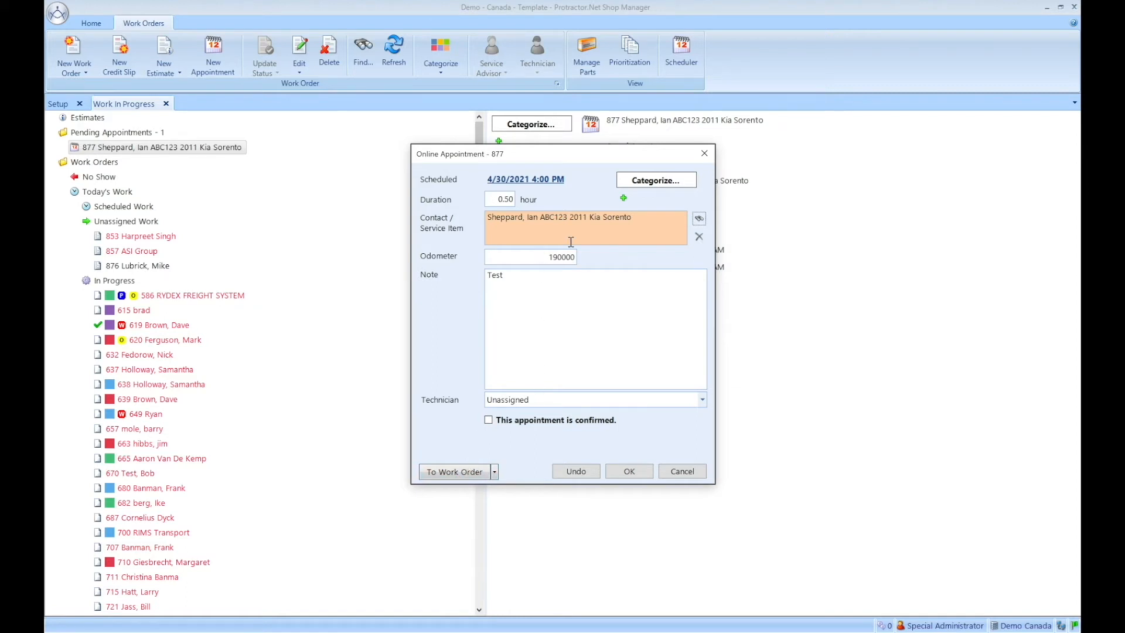
mouse_move(597, 237)
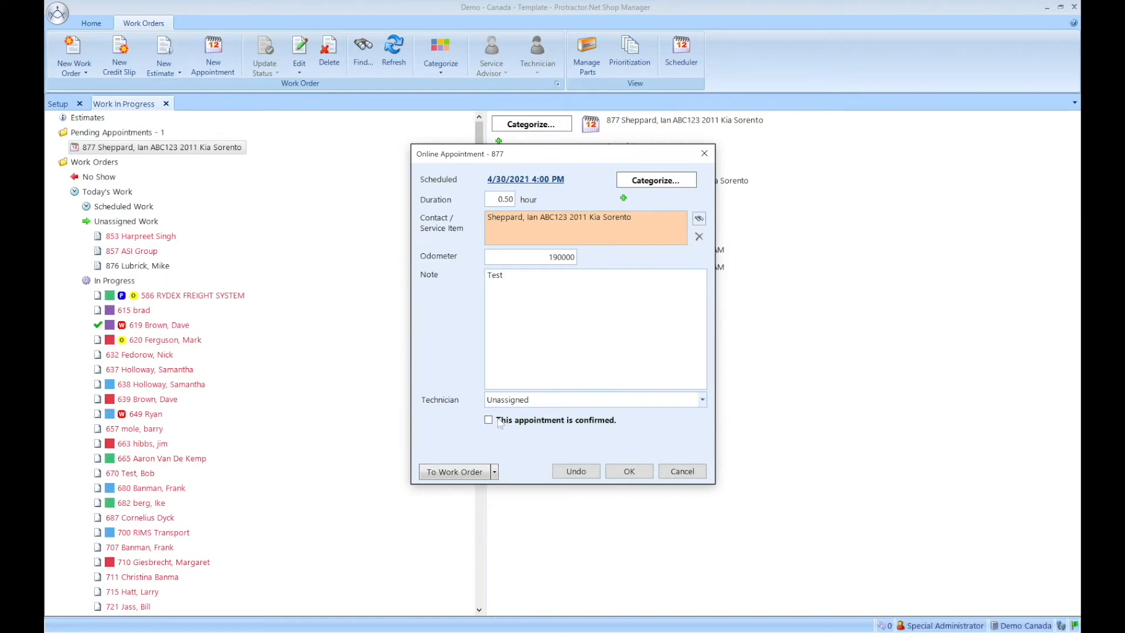
Mark appointment 877 as confirmed and accept it with OK.
left_click(489, 420)
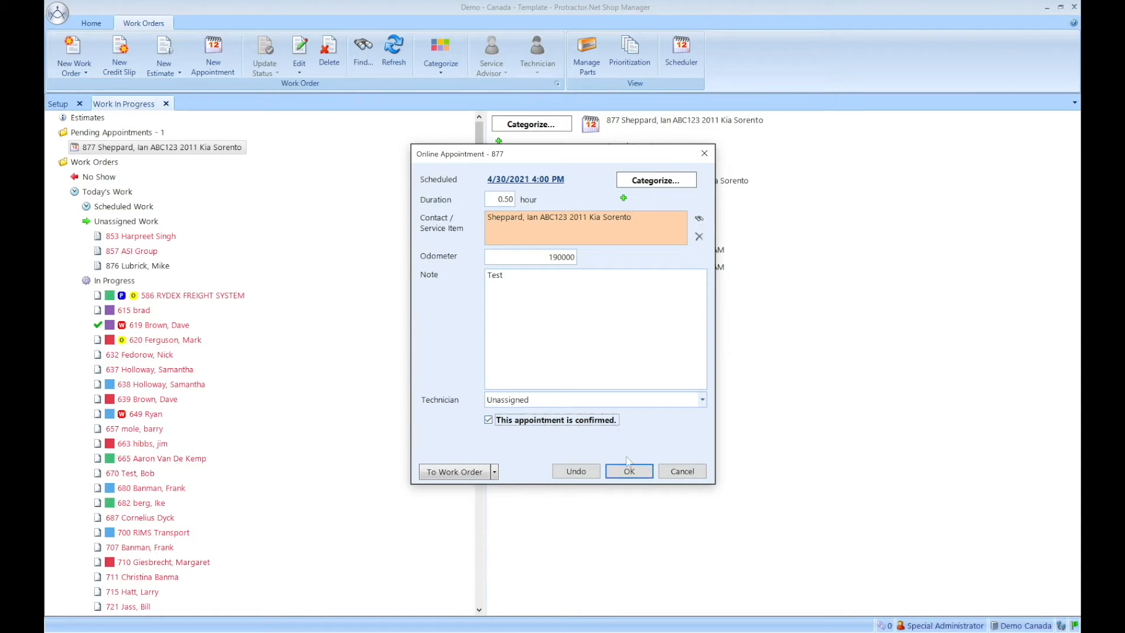
left_click(629, 471)
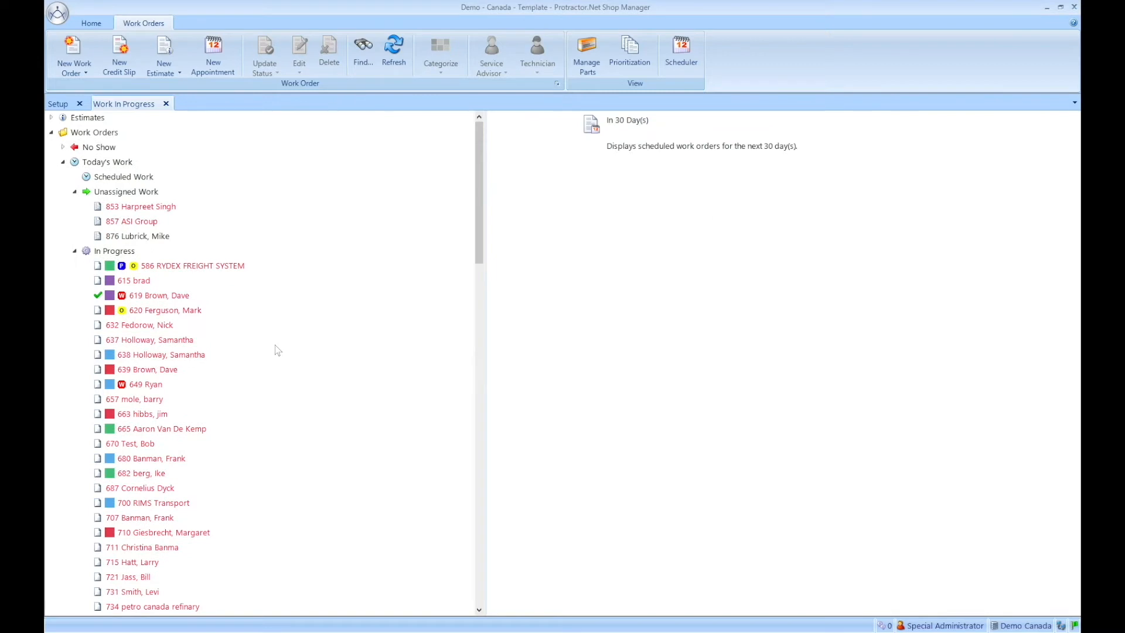
mouse_move(204, 145)
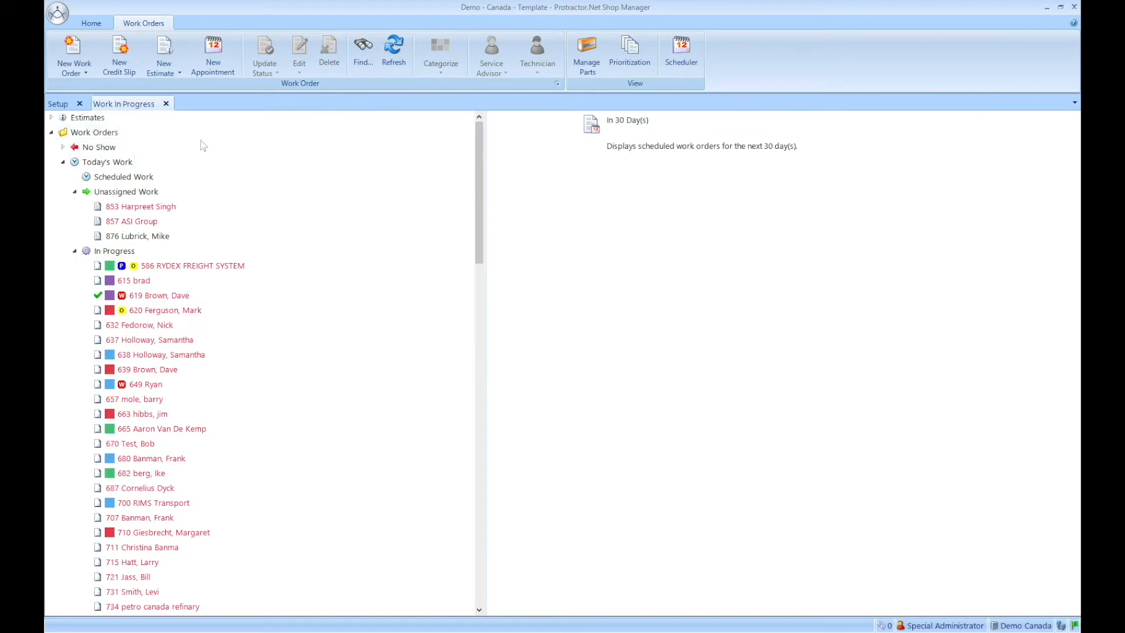
mouse_move(472, 199)
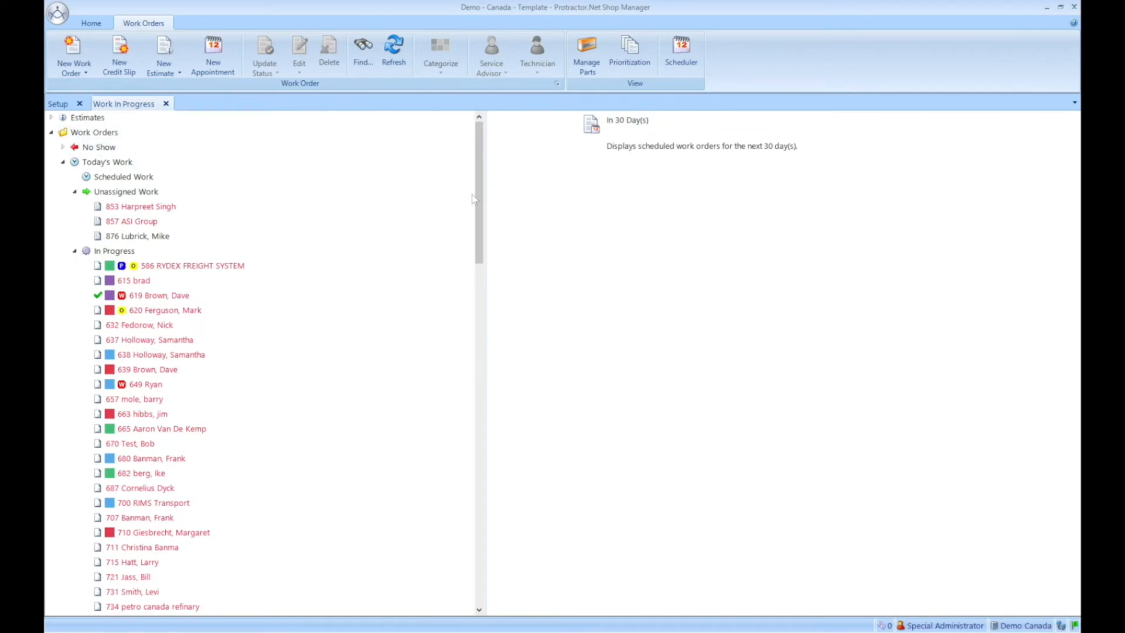
scroll("down", 3)
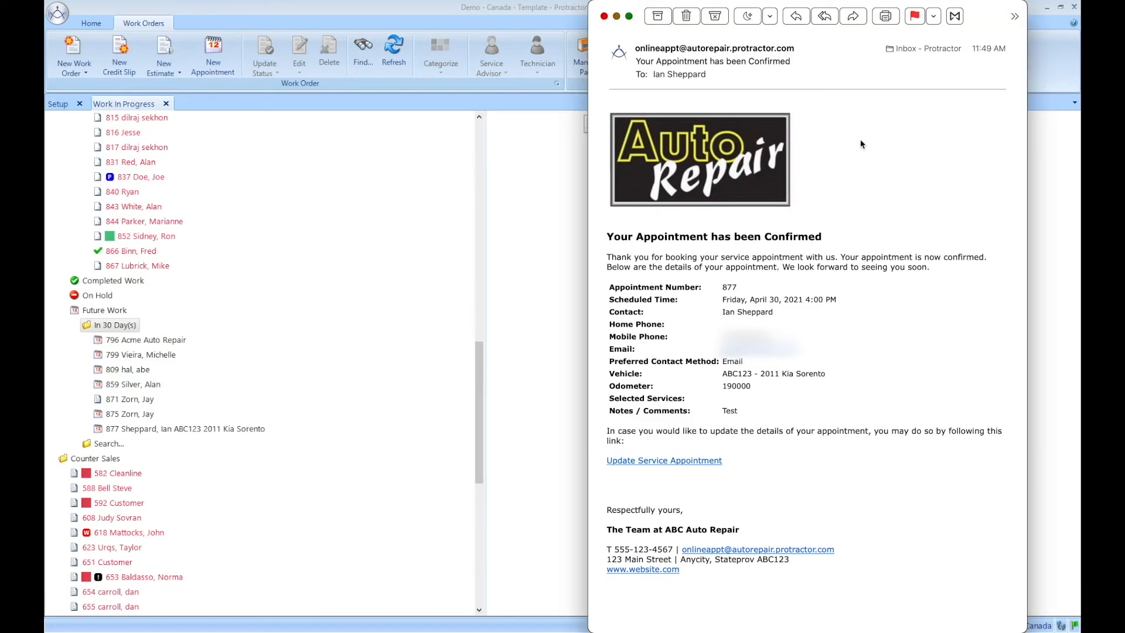
mouse_move(854, 146)
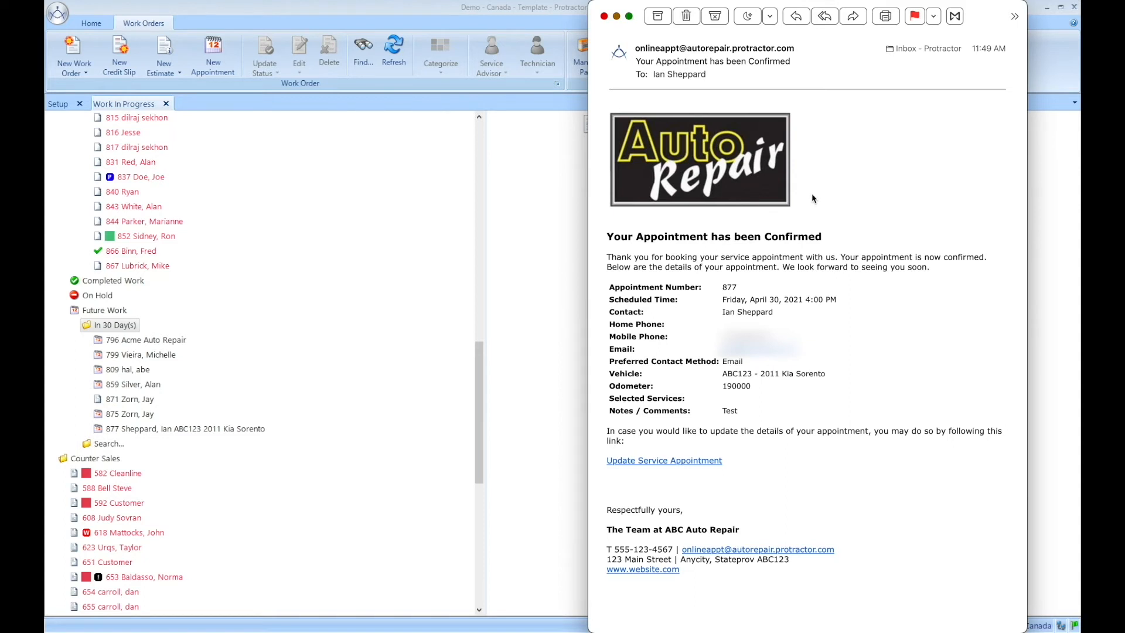
mouse_move(824, 375)
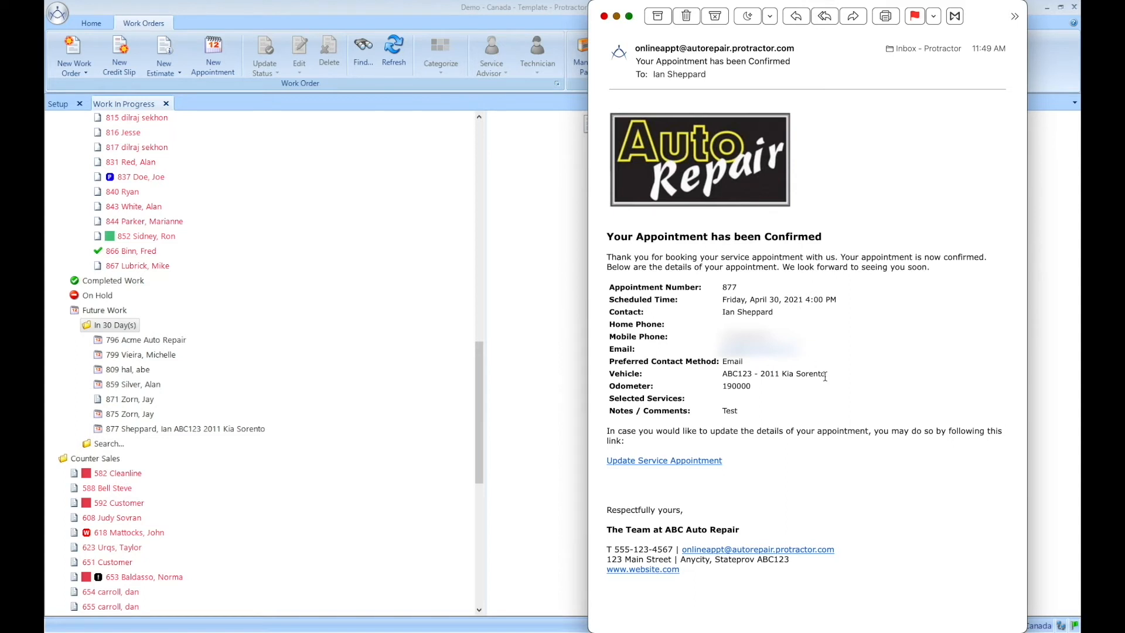
mouse_move(605, 242)
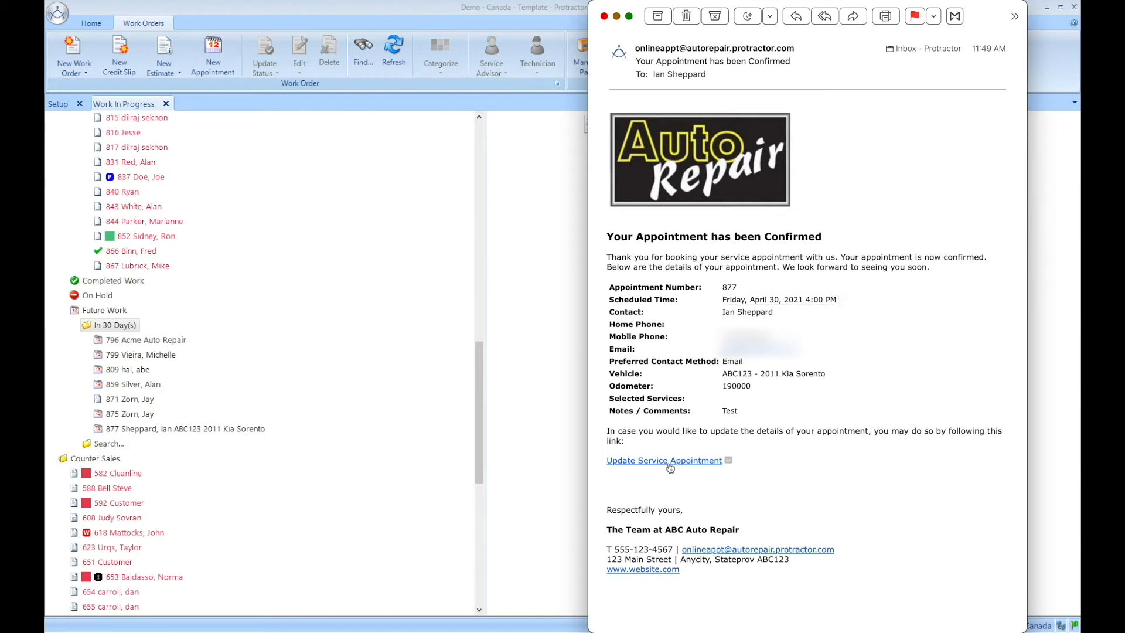
mouse_move(663, 460)
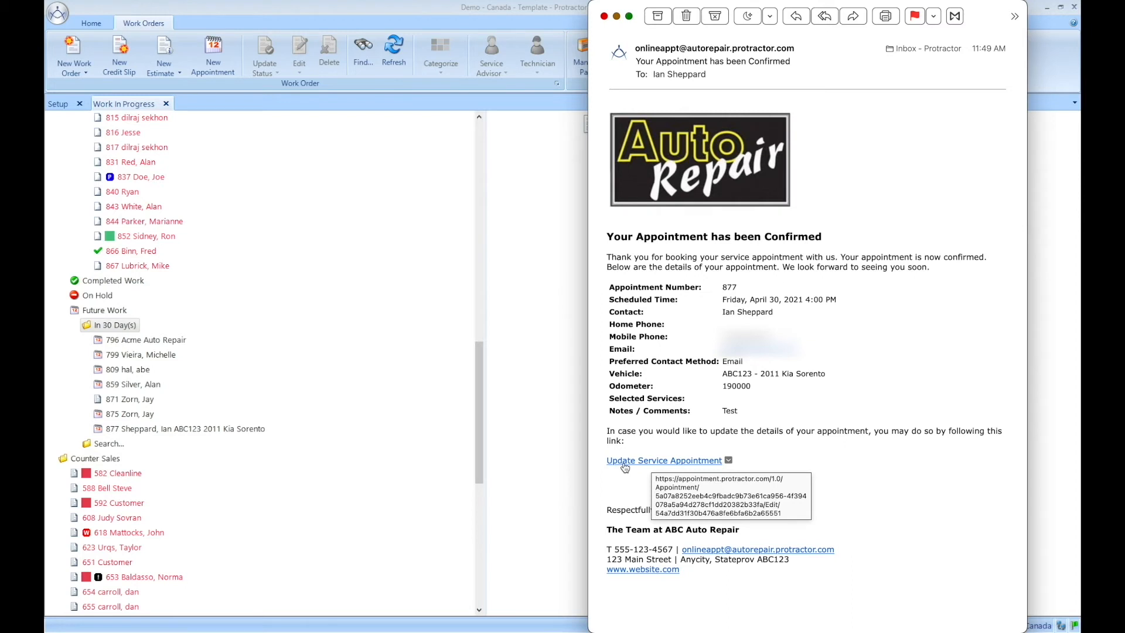
mouse_move(625, 468)
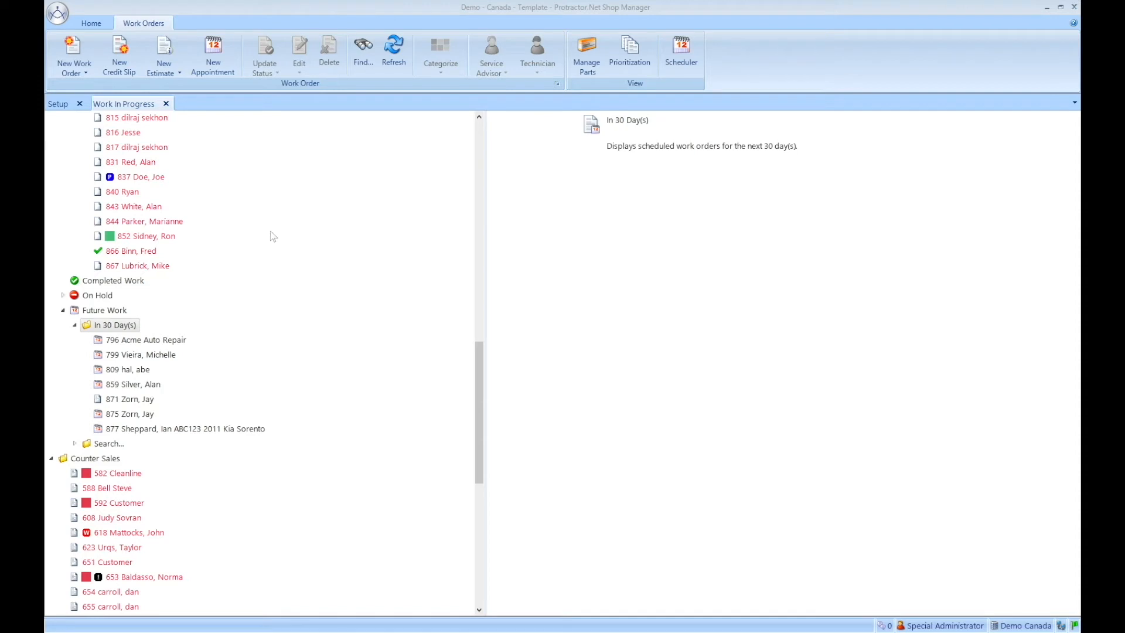
Open the Reminder Email template from the Online Appointment Settings template list for editing.
left_click(57, 104)
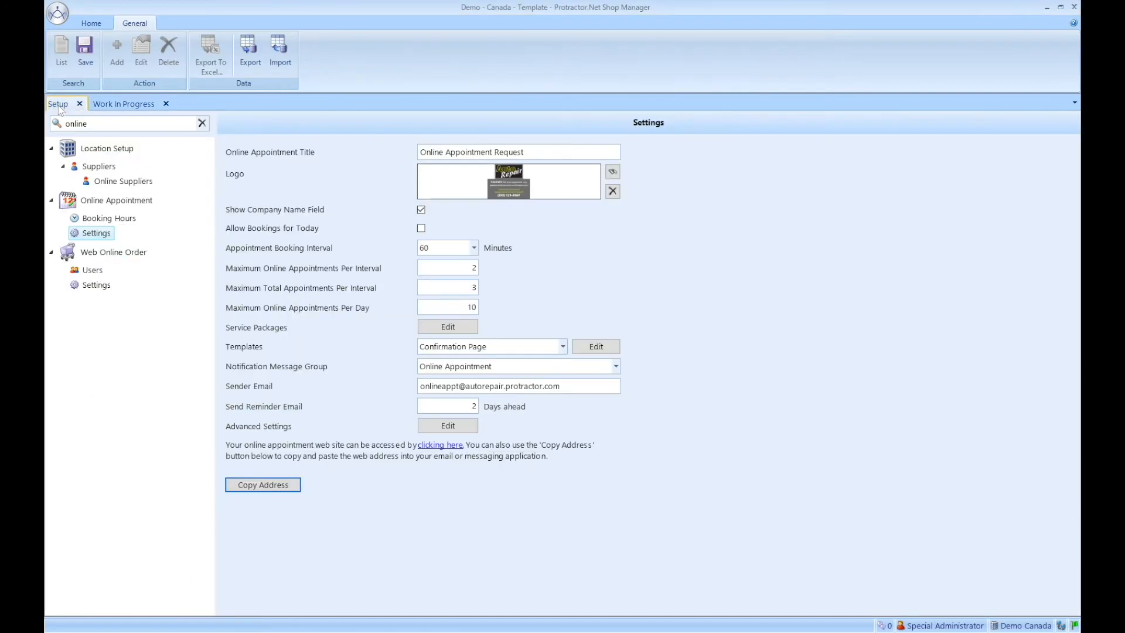
left_click(563, 347)
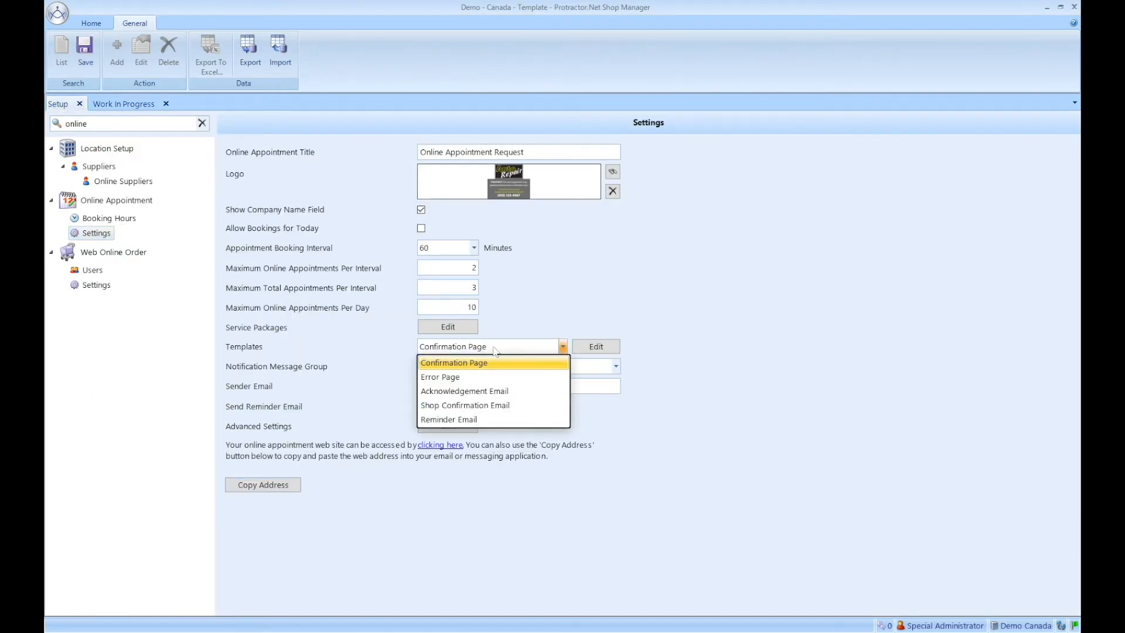
mouse_move(462, 419)
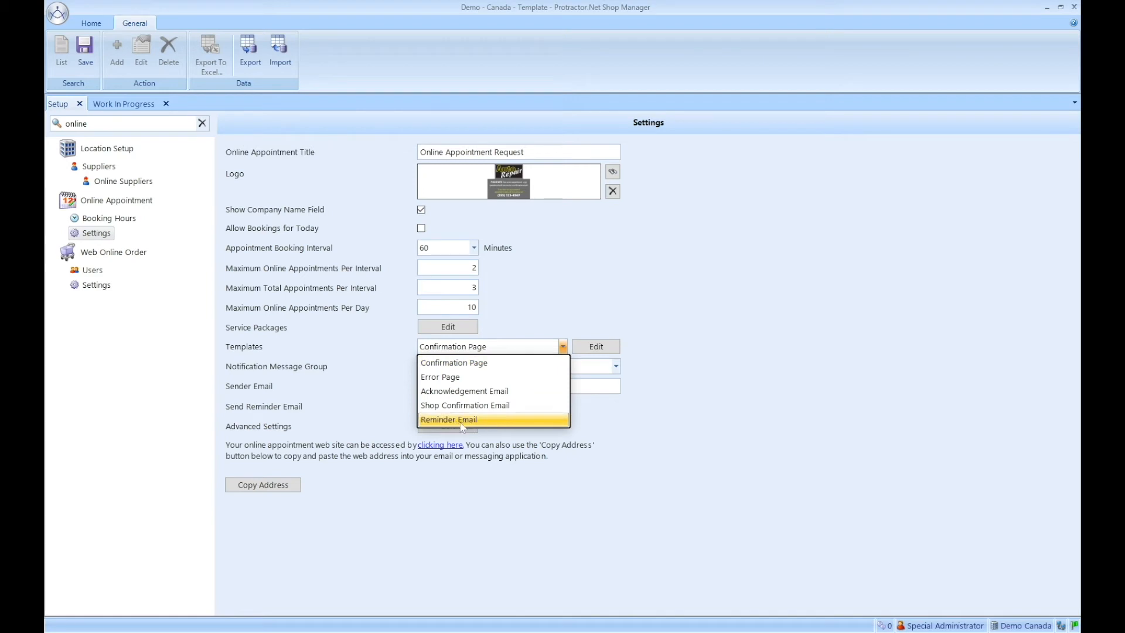
left_click(449, 420)
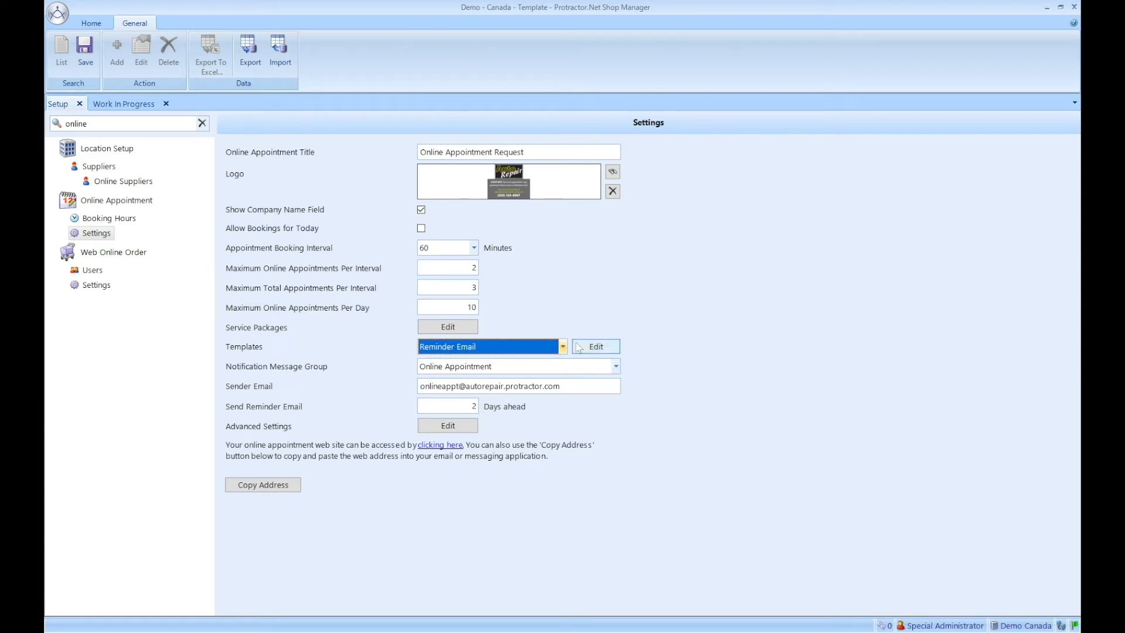
left_click(596, 347)
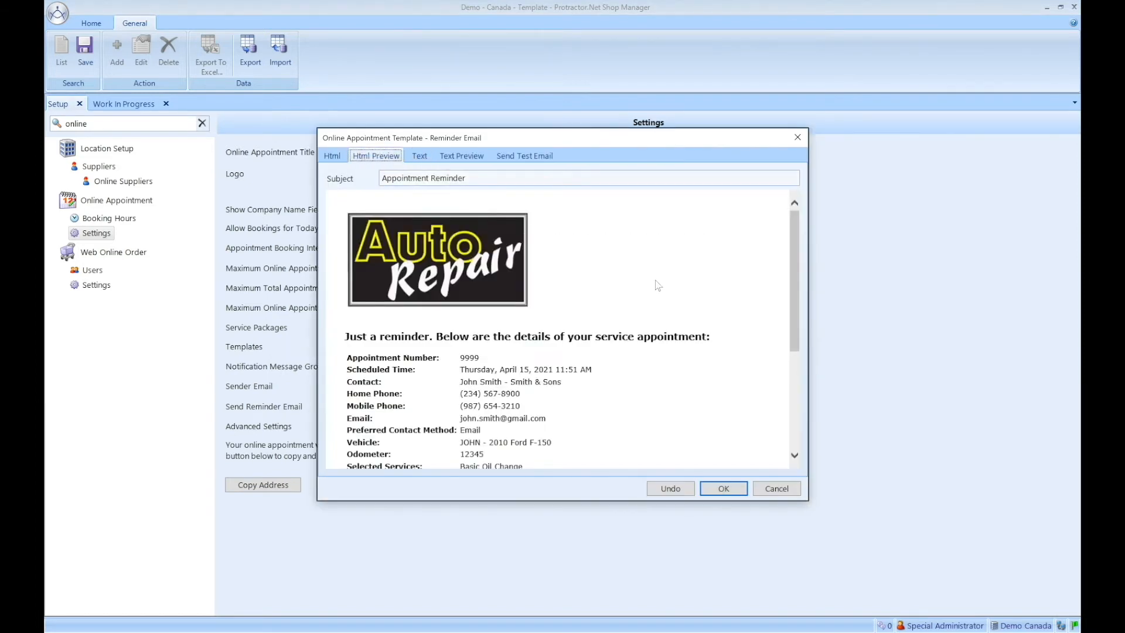
mouse_move(443, 342)
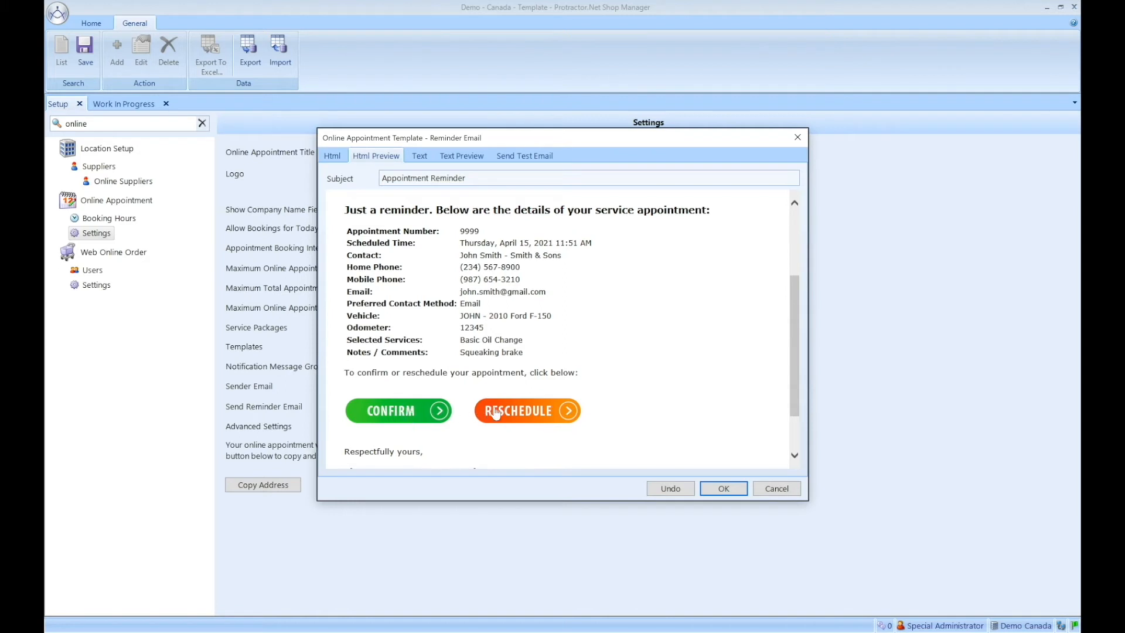
mouse_move(531, 414)
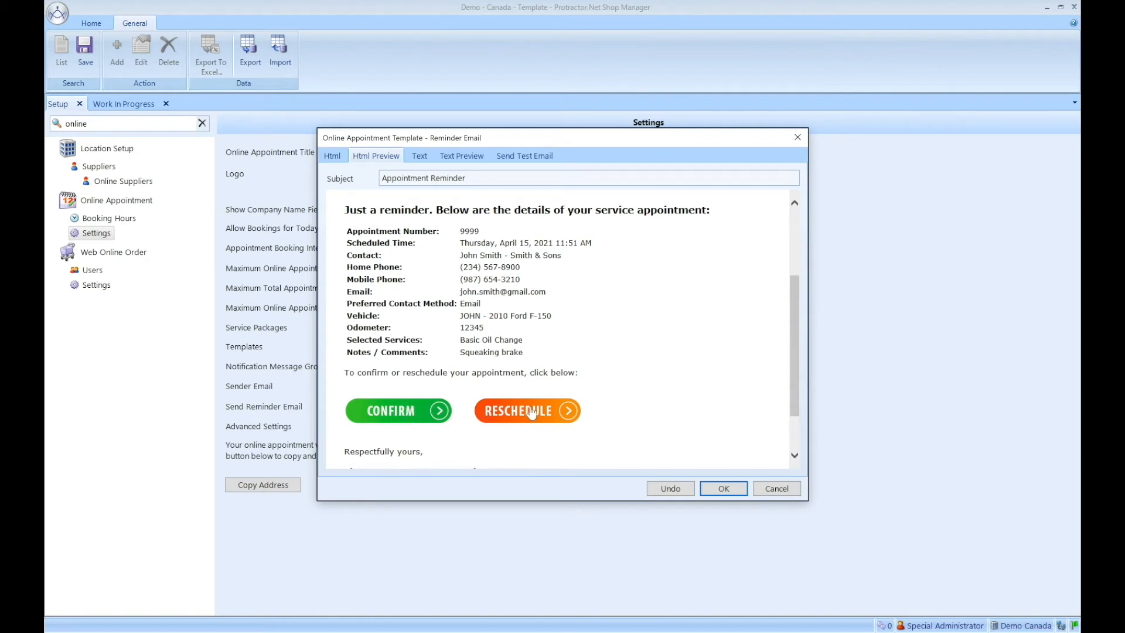
mouse_move(549, 419)
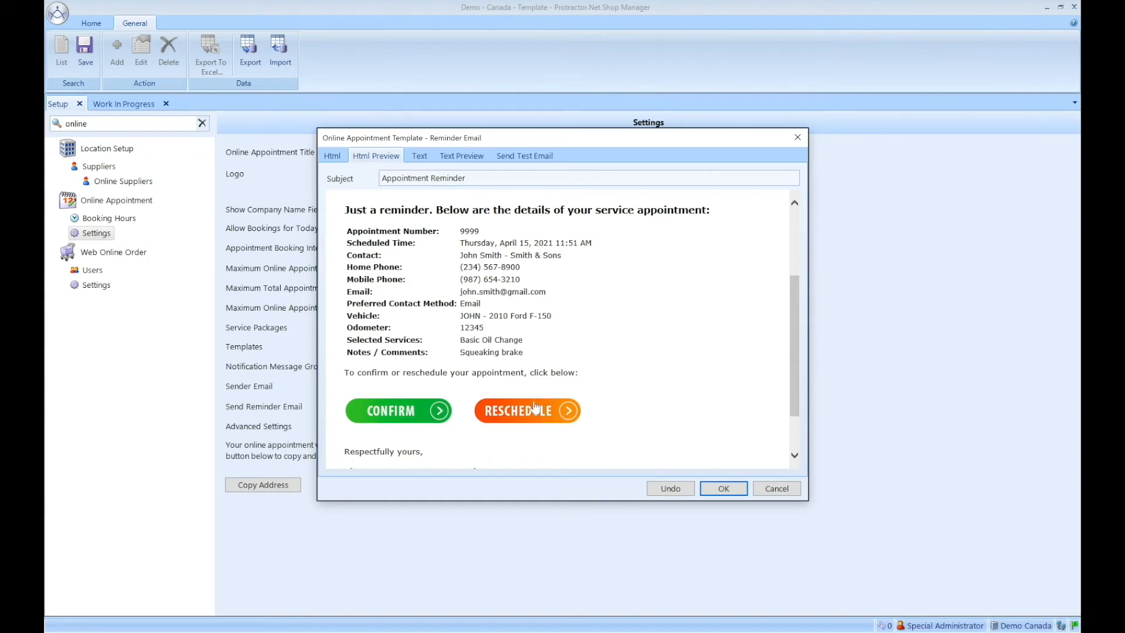
mouse_move(366, 410)
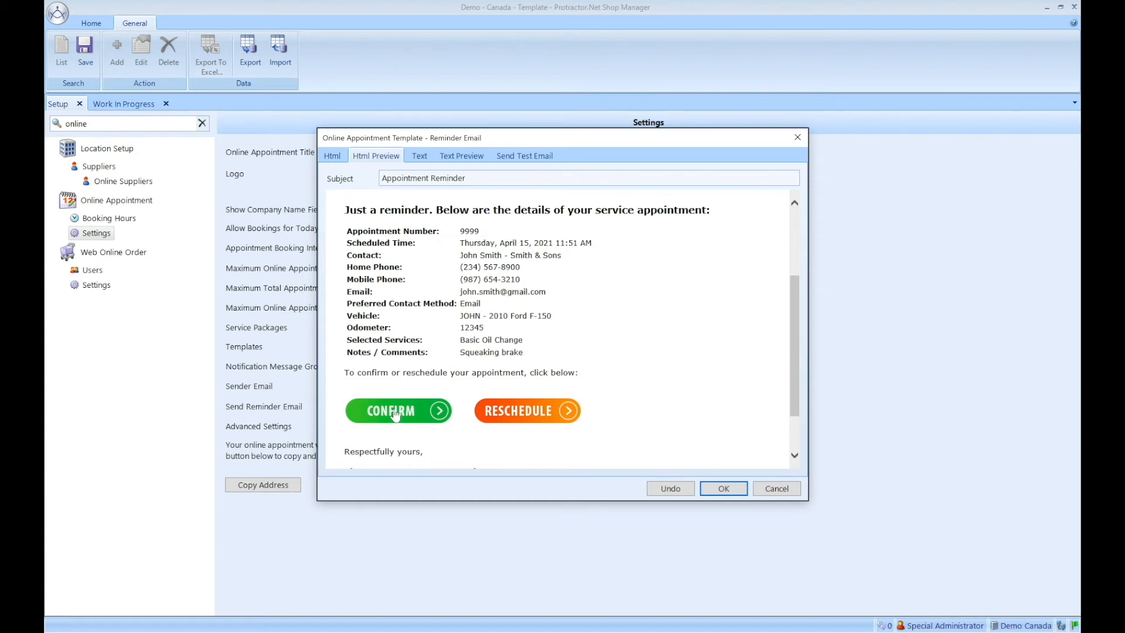
mouse_move(421, 418)
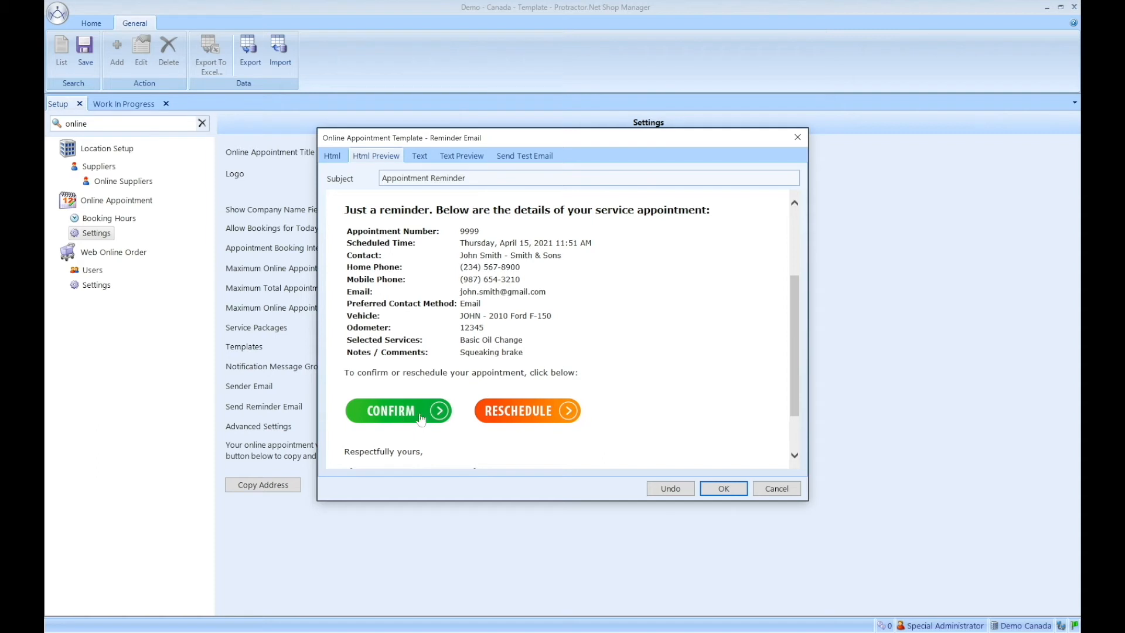
mouse_move(407, 415)
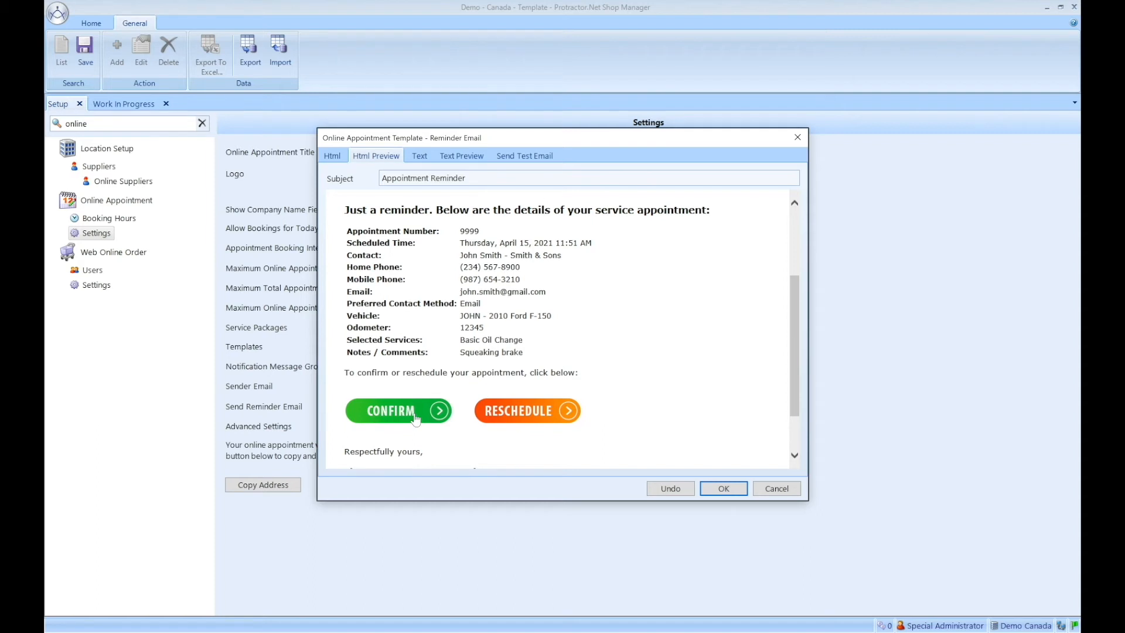
mouse_move(776, 488)
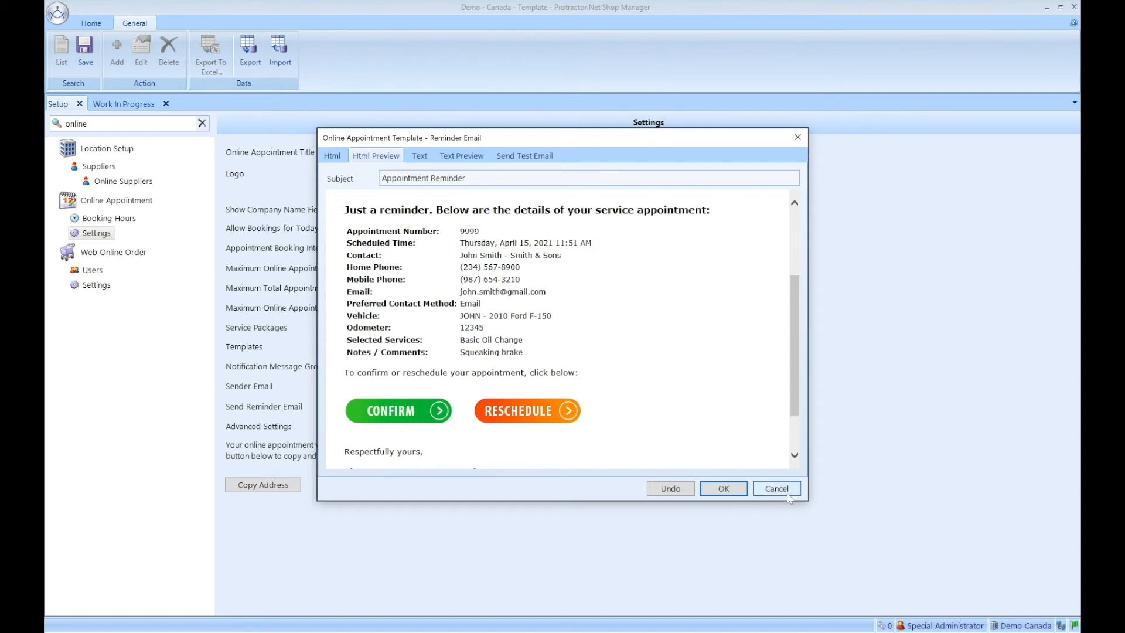
Cancel out of the Reminder Email template, leaving it unchanged.
left_click(776, 488)
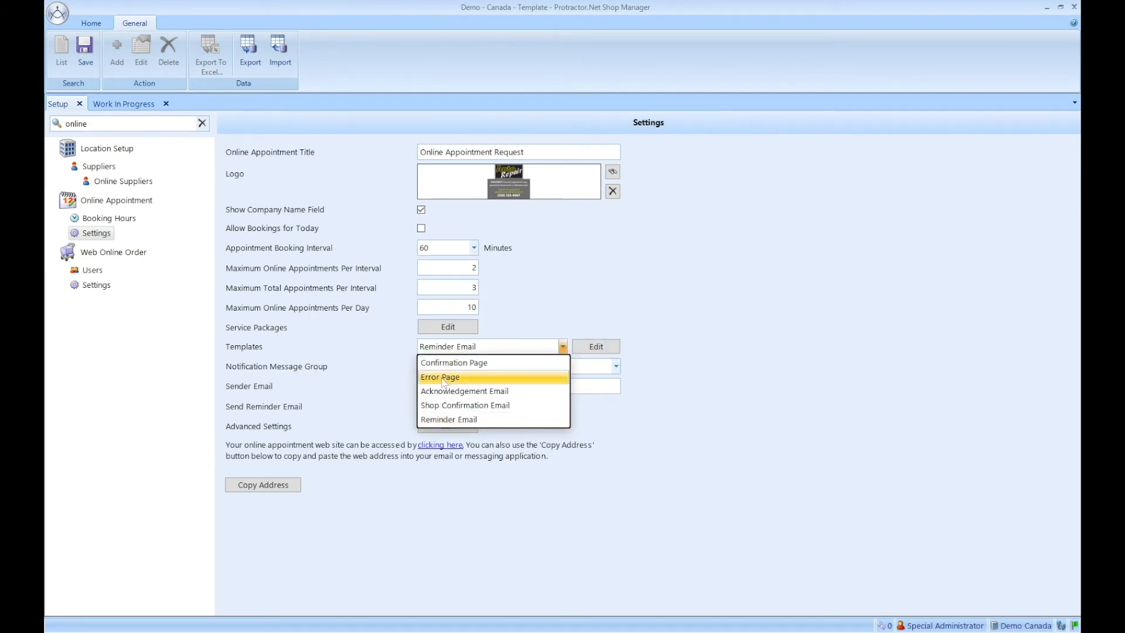
left_click(440, 376)
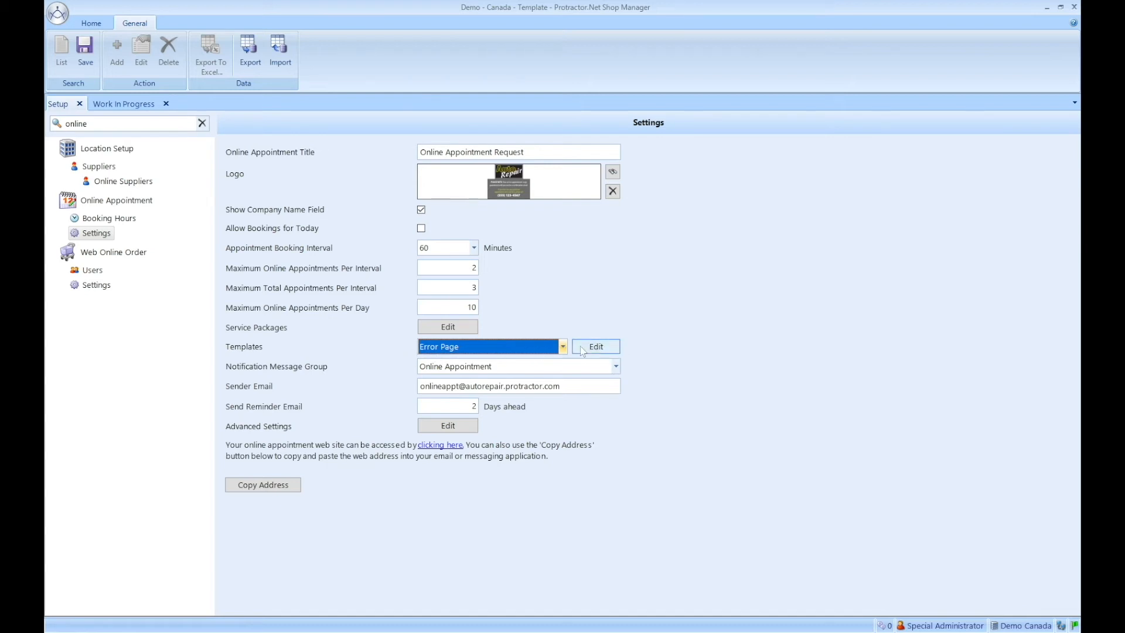
left_click(595, 346)
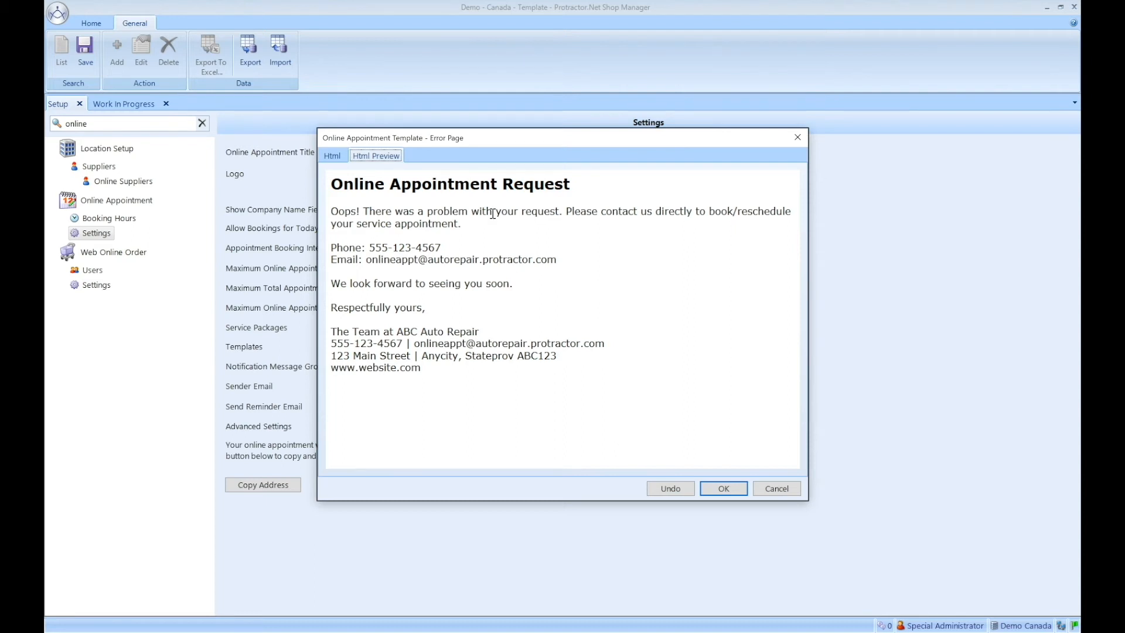
mouse_move(548, 243)
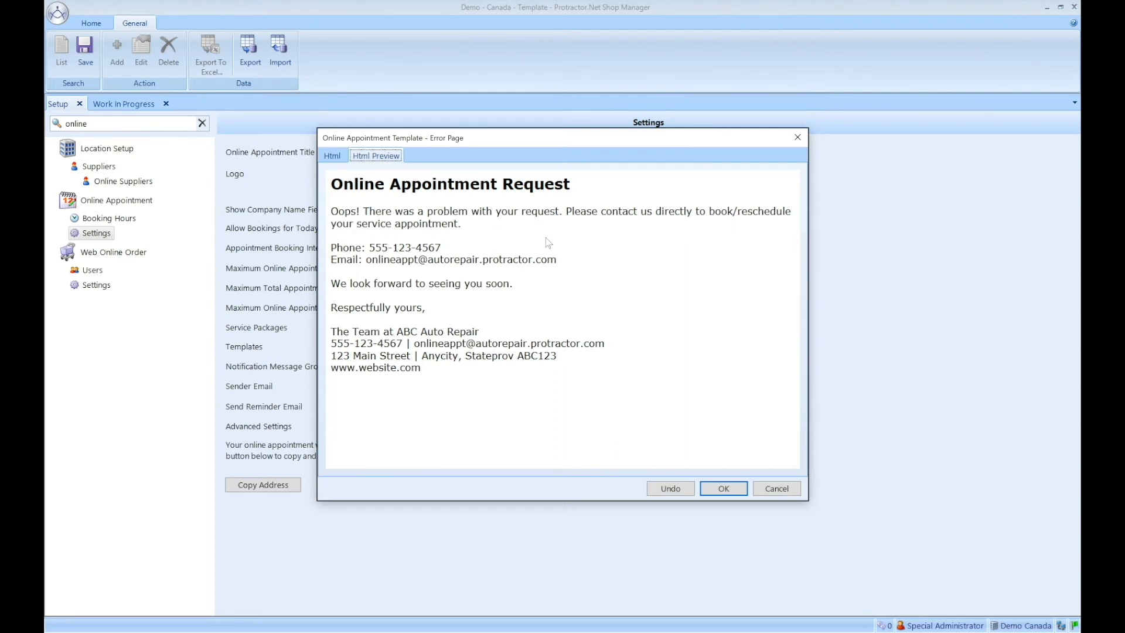
mouse_move(660, 227)
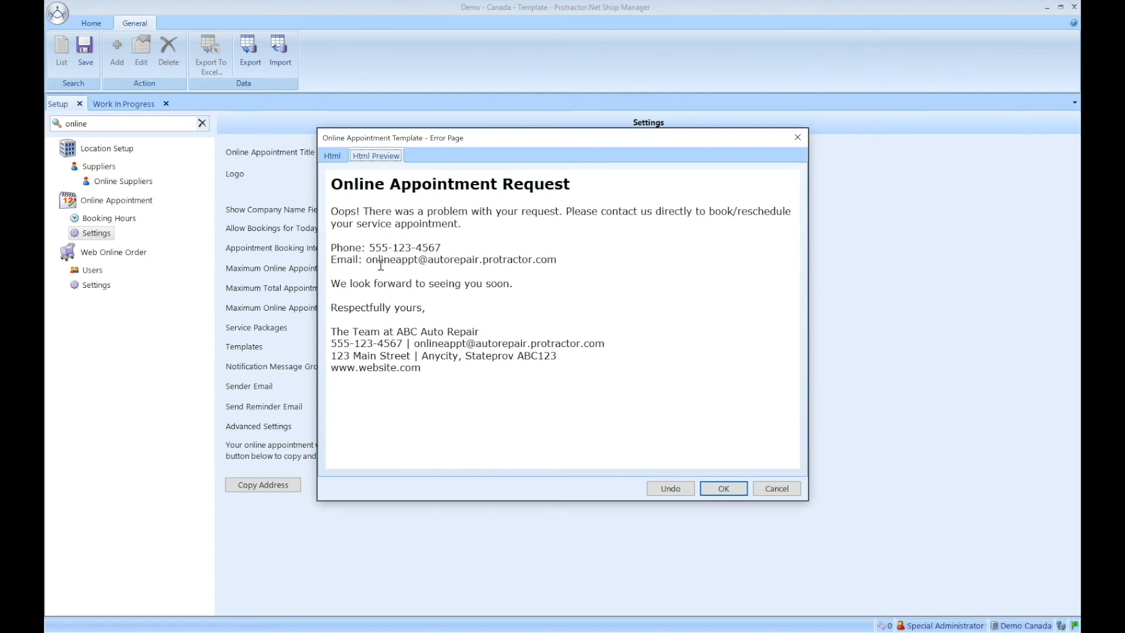
mouse_move(590, 267)
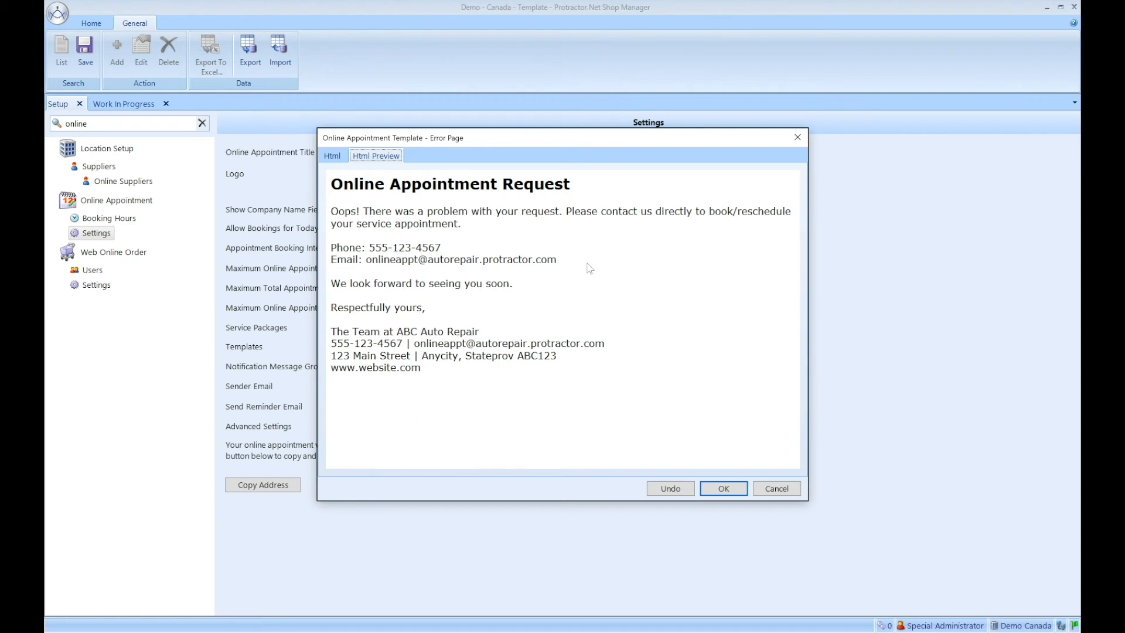
Close the Error Page template and show the Work In Progress list with Future Work.
left_click(724, 488)
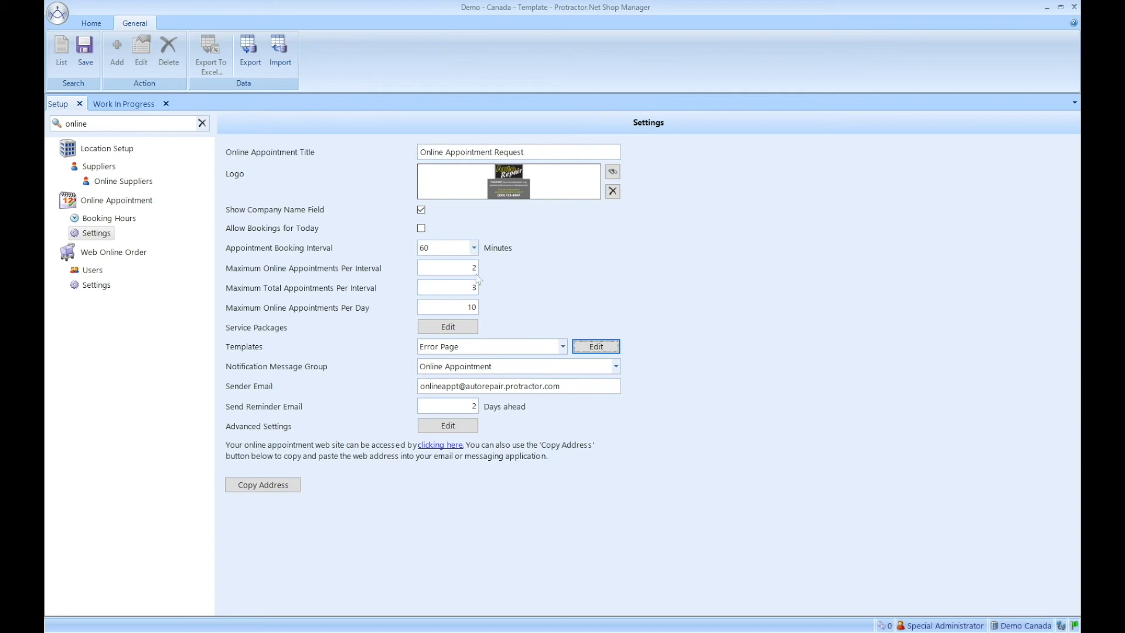
mouse_move(475, 298)
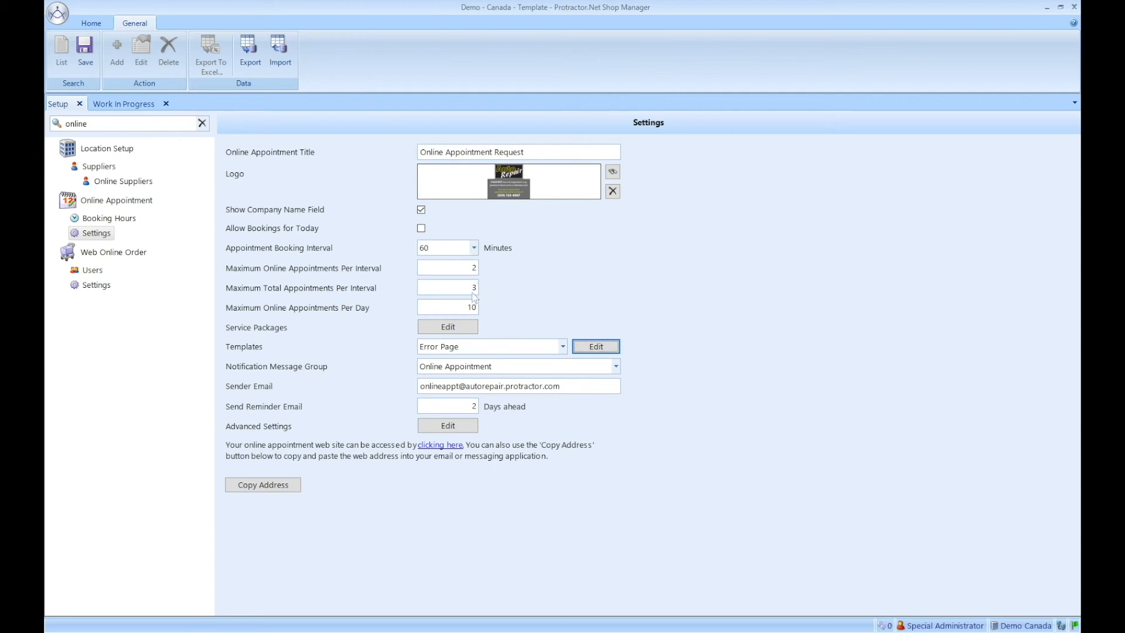
mouse_move(495, 300)
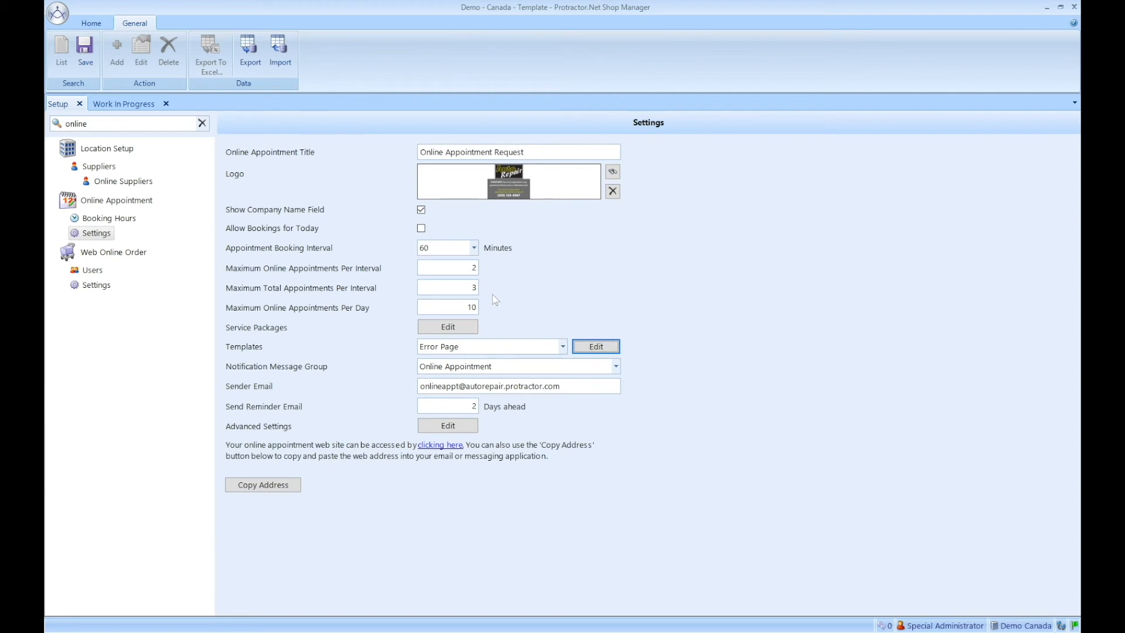
mouse_move(480, 320)
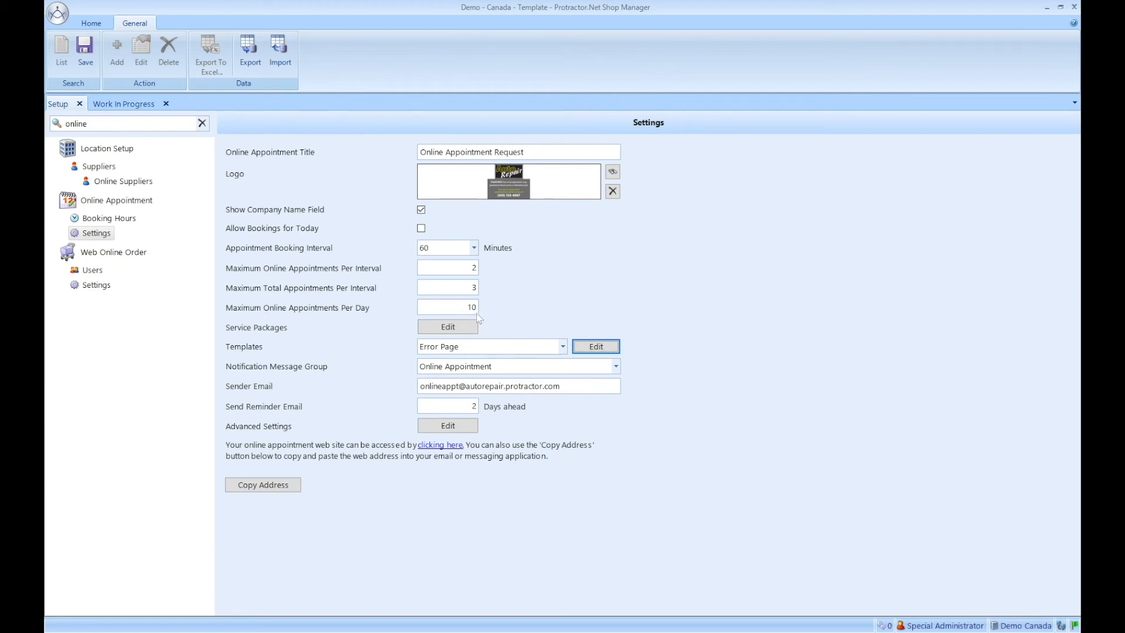
mouse_move(542, 317)
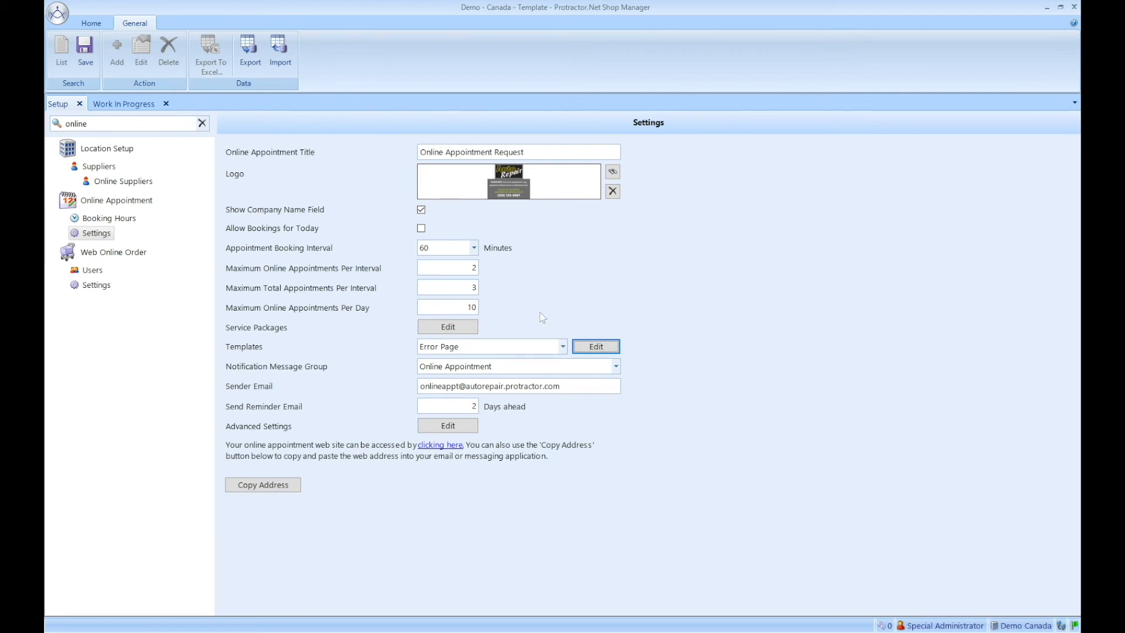
left_click(92, 23)
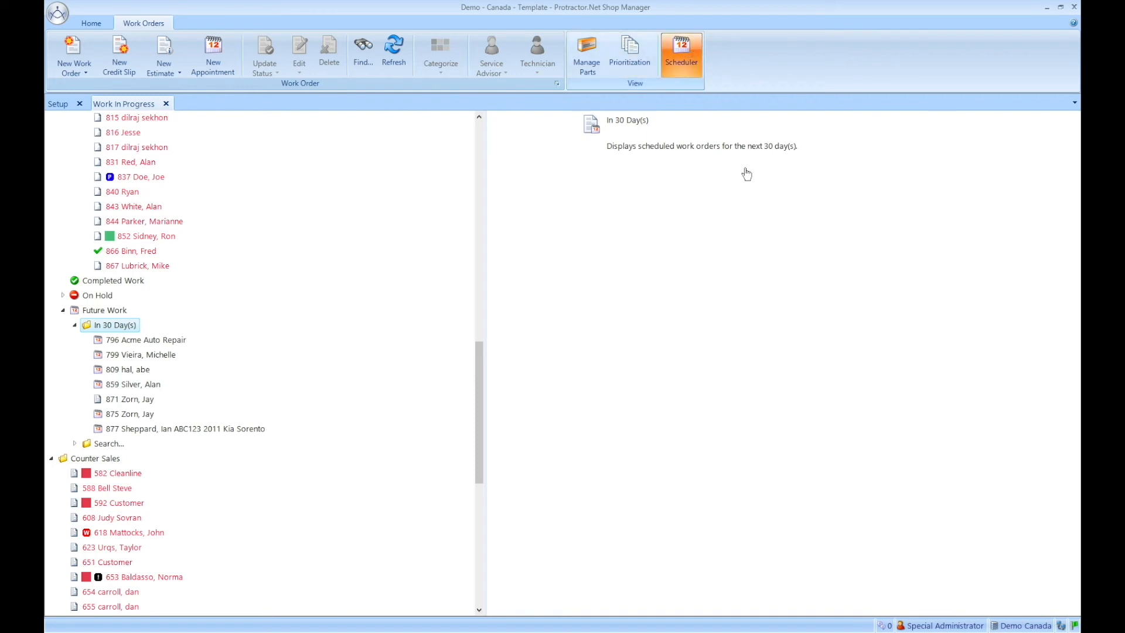
View the Scheduler week of April 11–17, 2021, then return to the Setup settings.
left_click(680, 54)
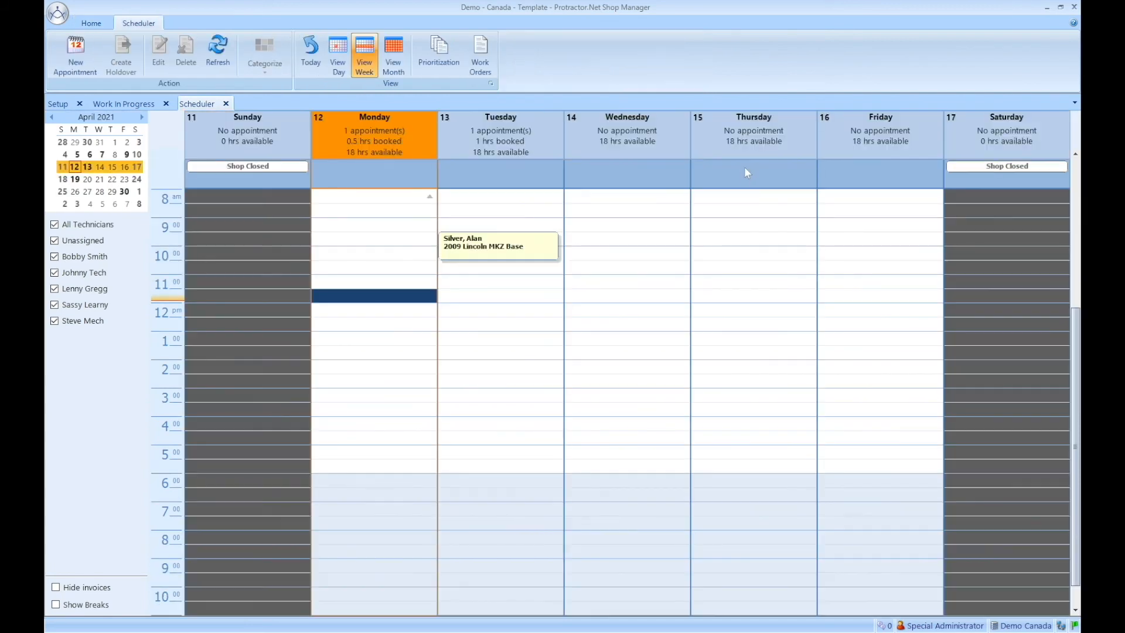
mouse_move(638, 239)
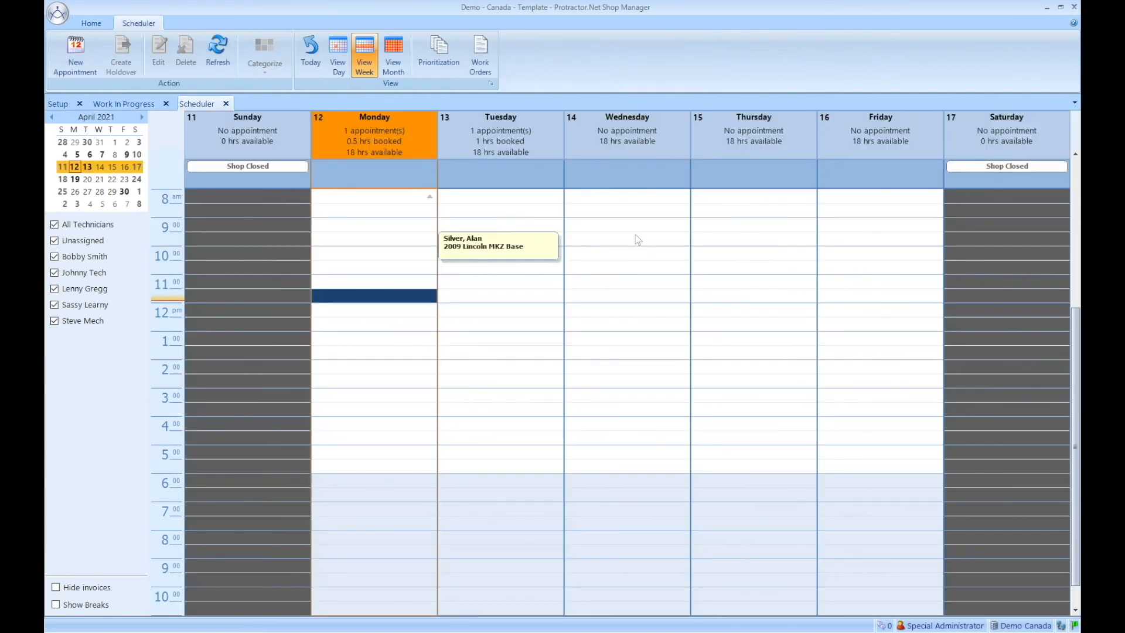
mouse_move(693, 261)
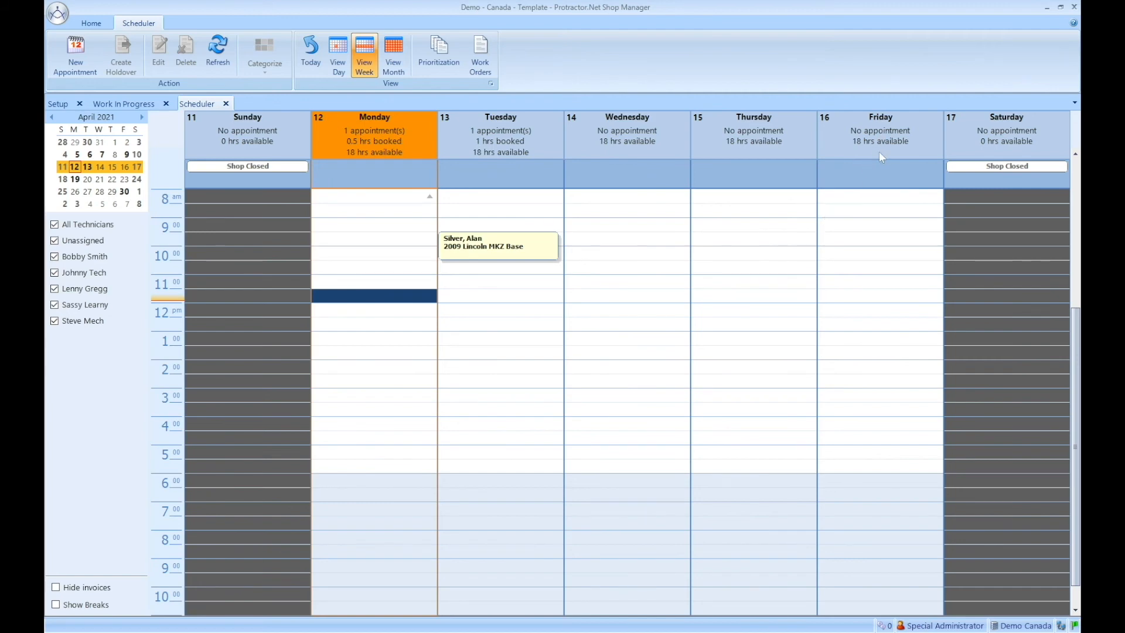
mouse_move(914, 152)
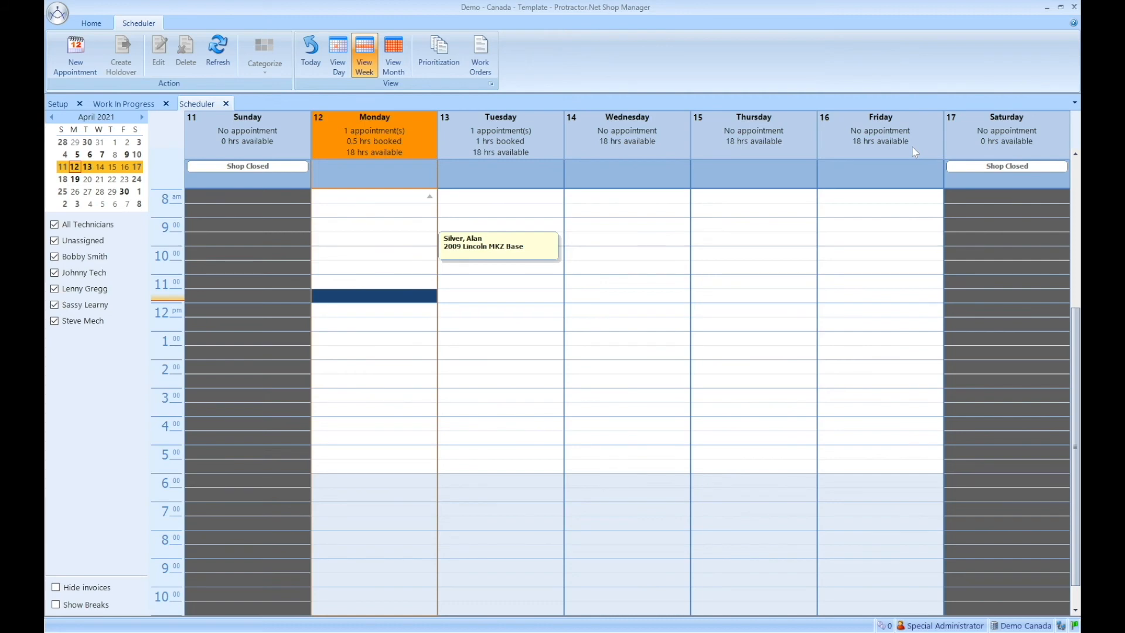
mouse_move(851, 148)
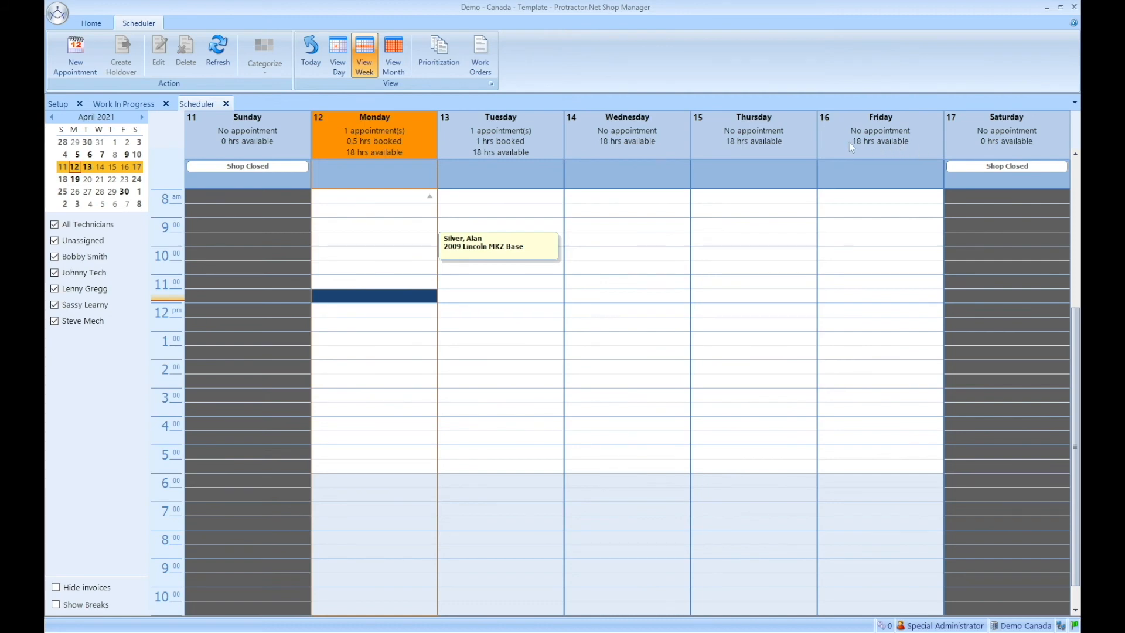
mouse_move(869, 151)
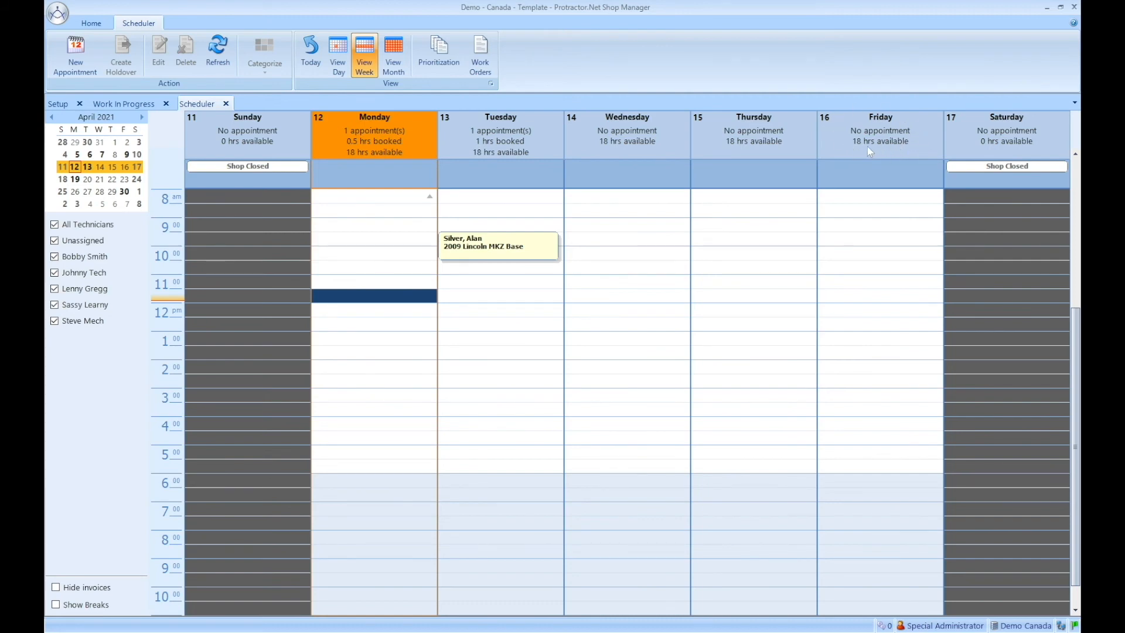
mouse_move(864, 206)
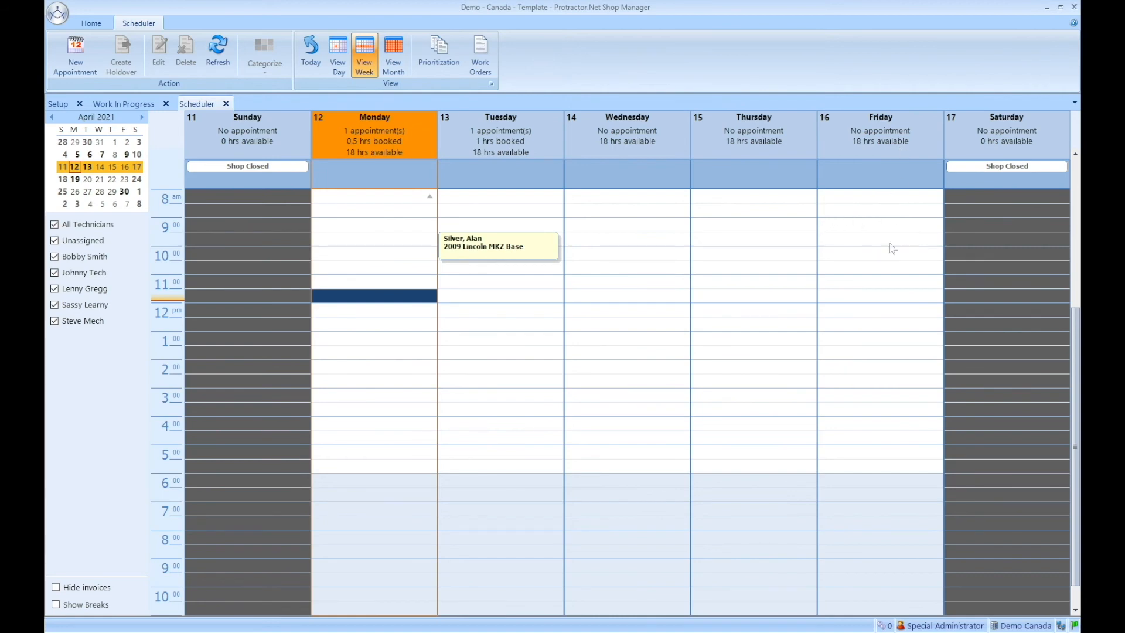
mouse_move(840, 226)
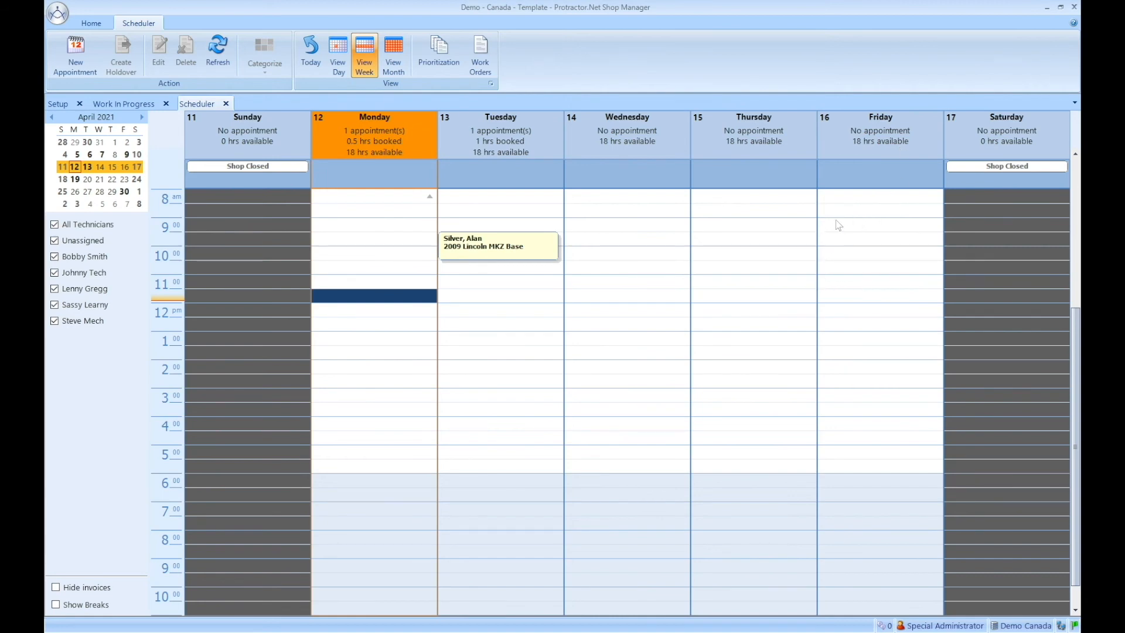
mouse_move(915, 267)
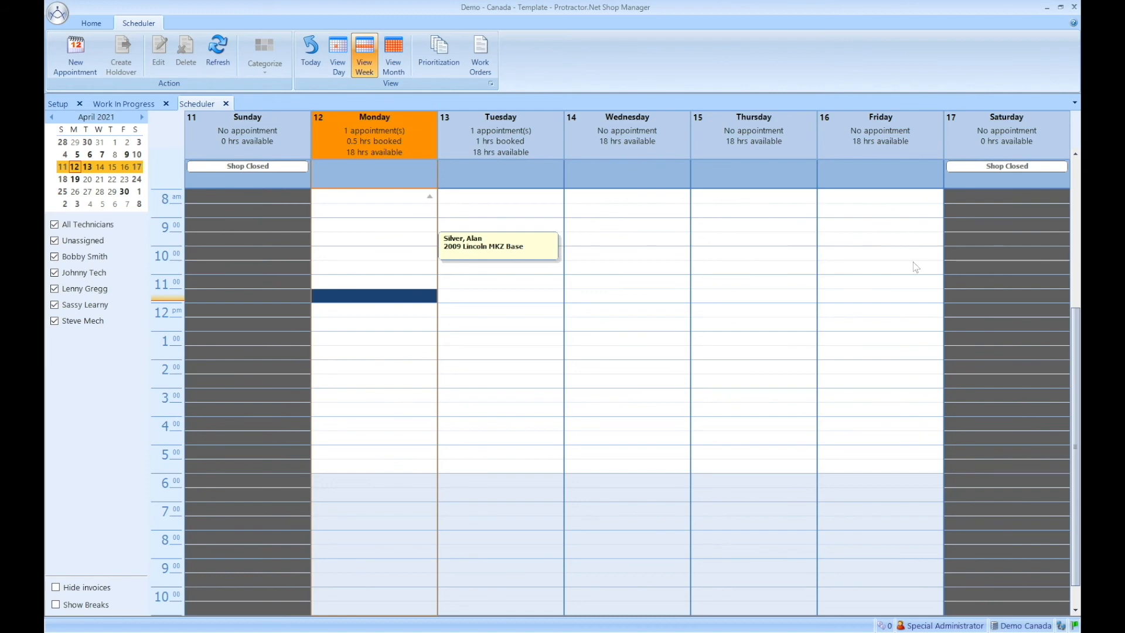
mouse_move(921, 324)
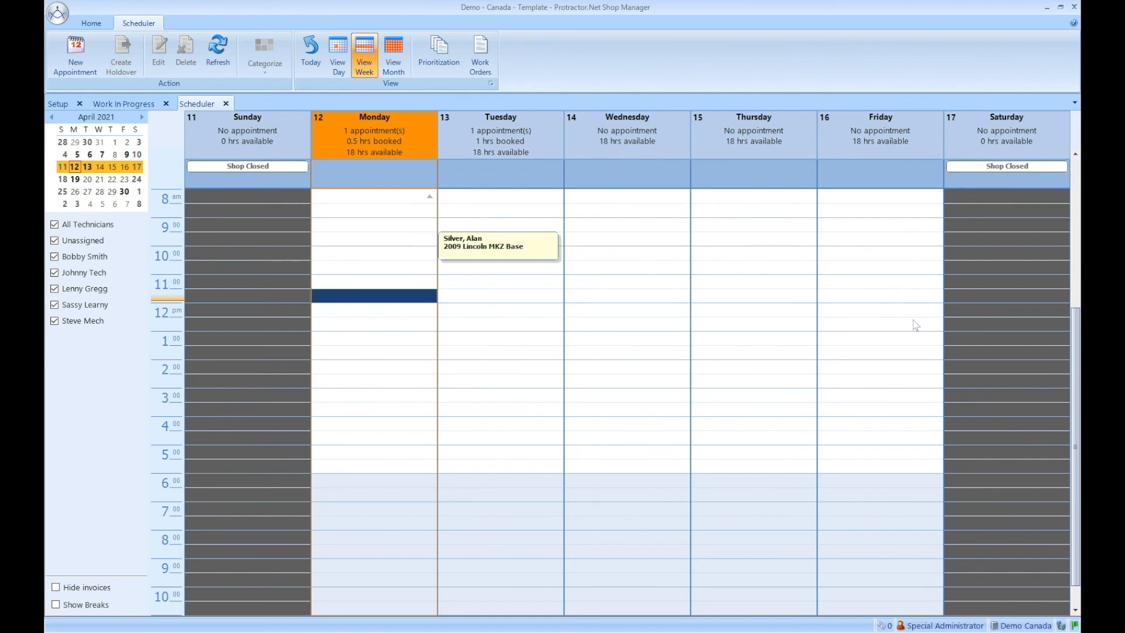
mouse_move(878, 328)
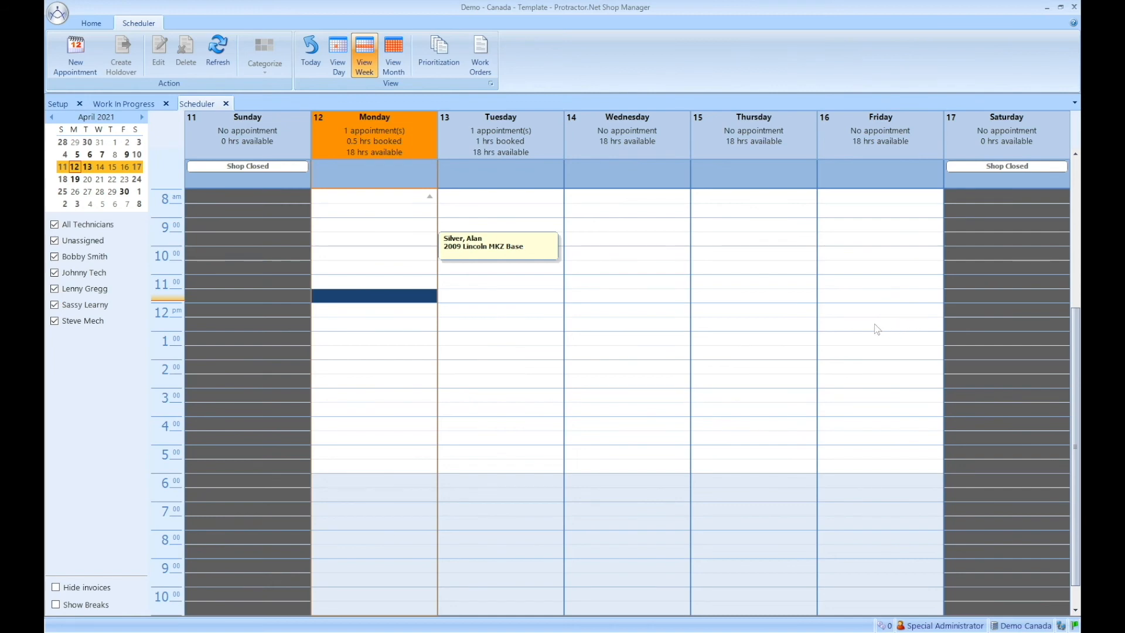
mouse_move(851, 372)
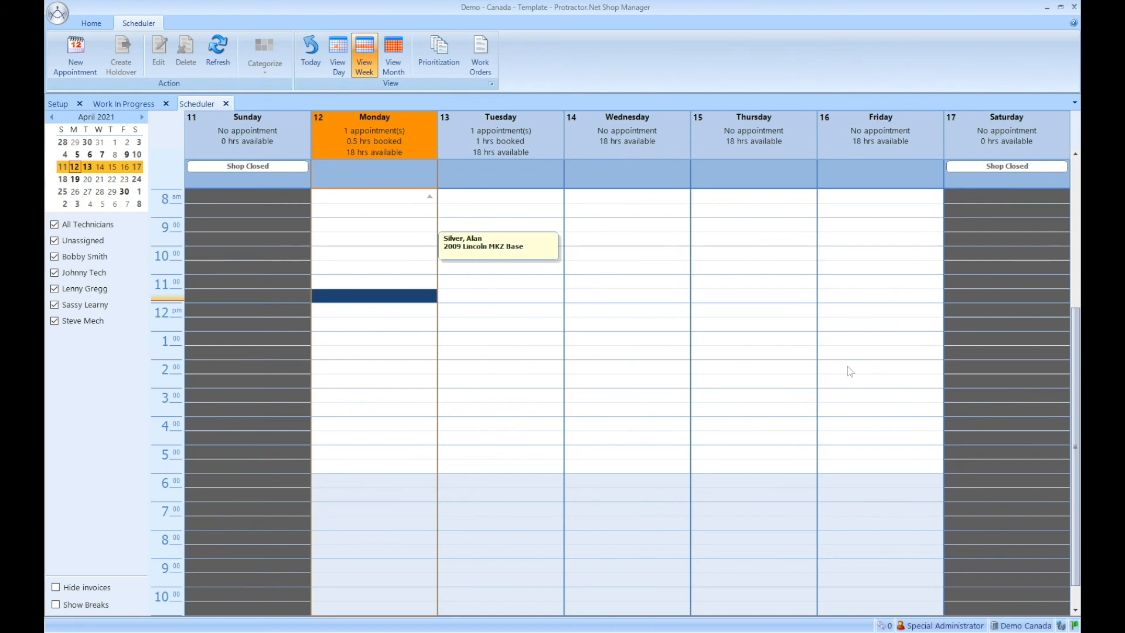
mouse_move(960, 407)
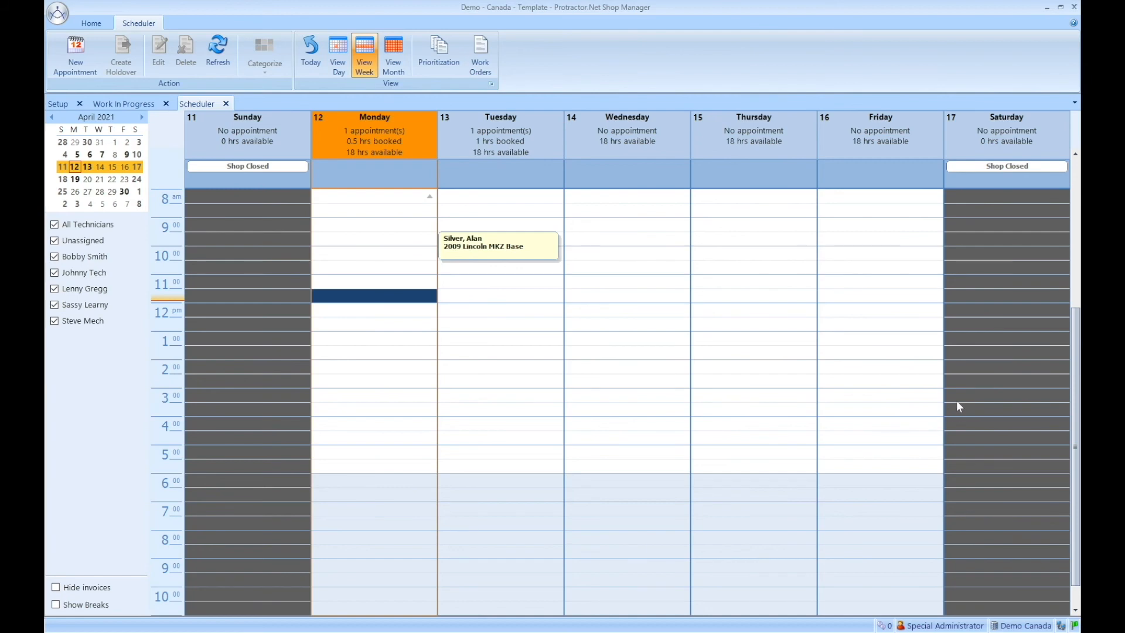
mouse_move(883, 209)
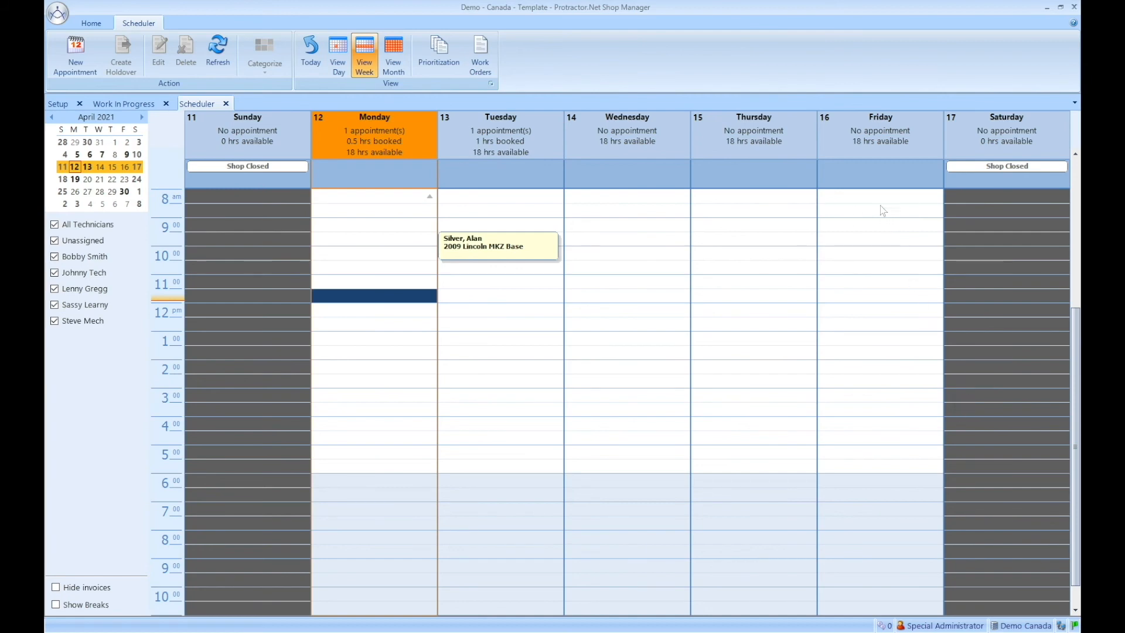
mouse_move(889, 451)
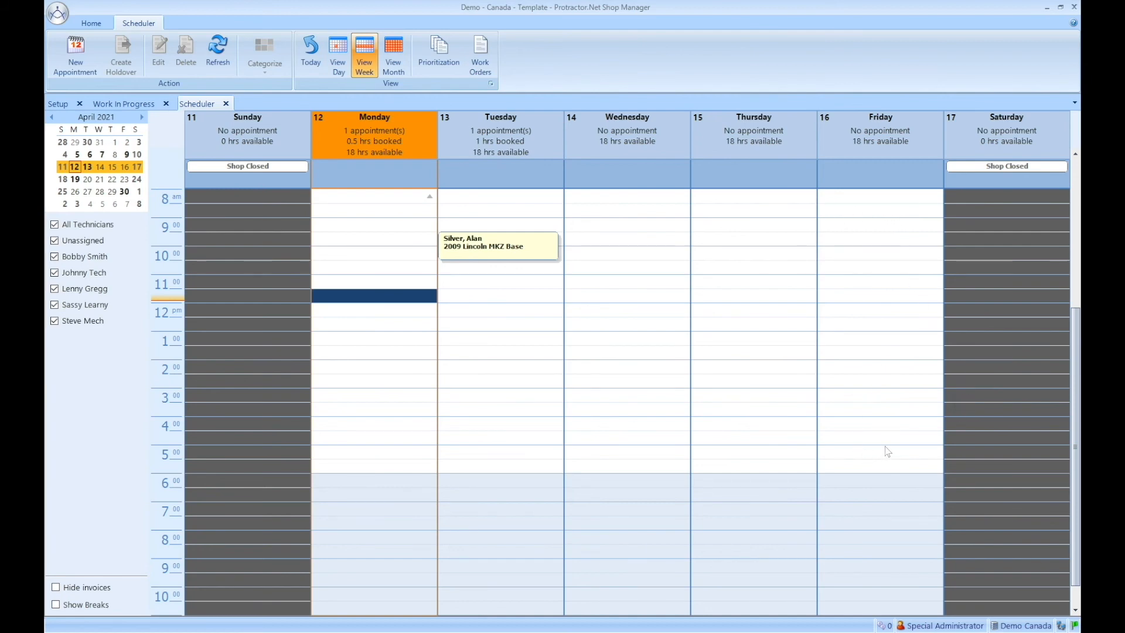
mouse_move(893, 443)
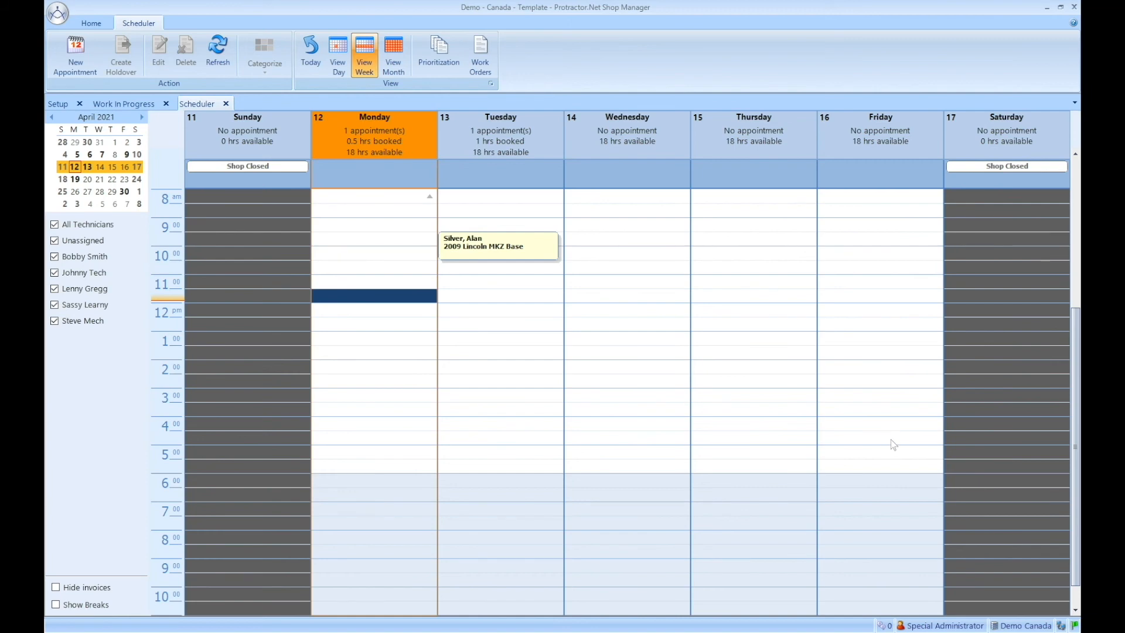
mouse_move(889, 442)
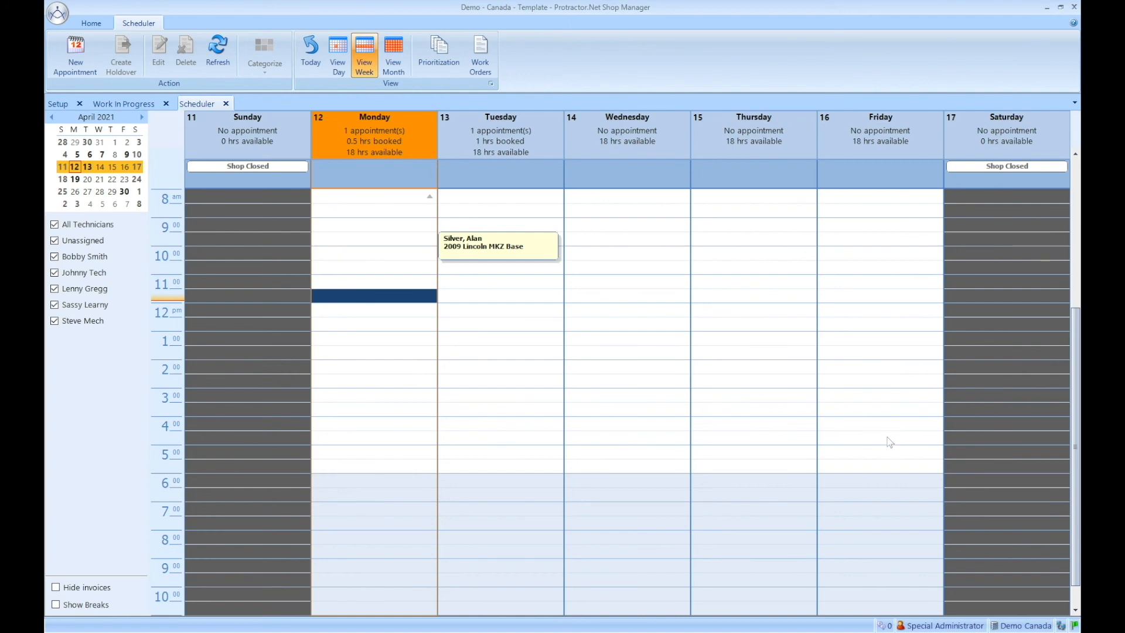
mouse_move(861, 225)
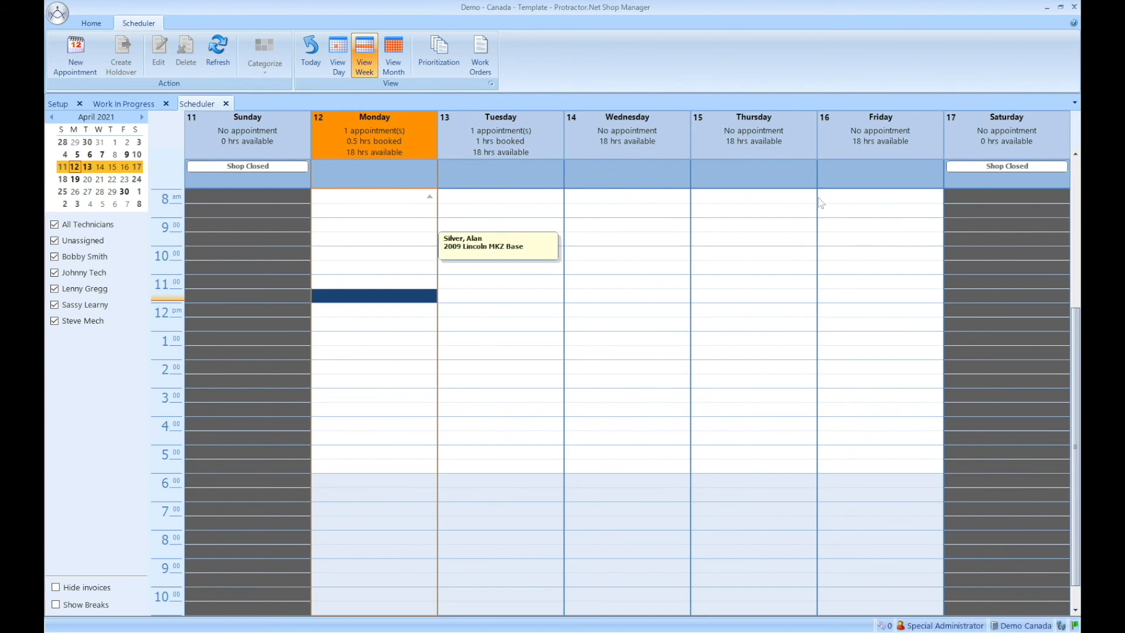
mouse_move(945, 207)
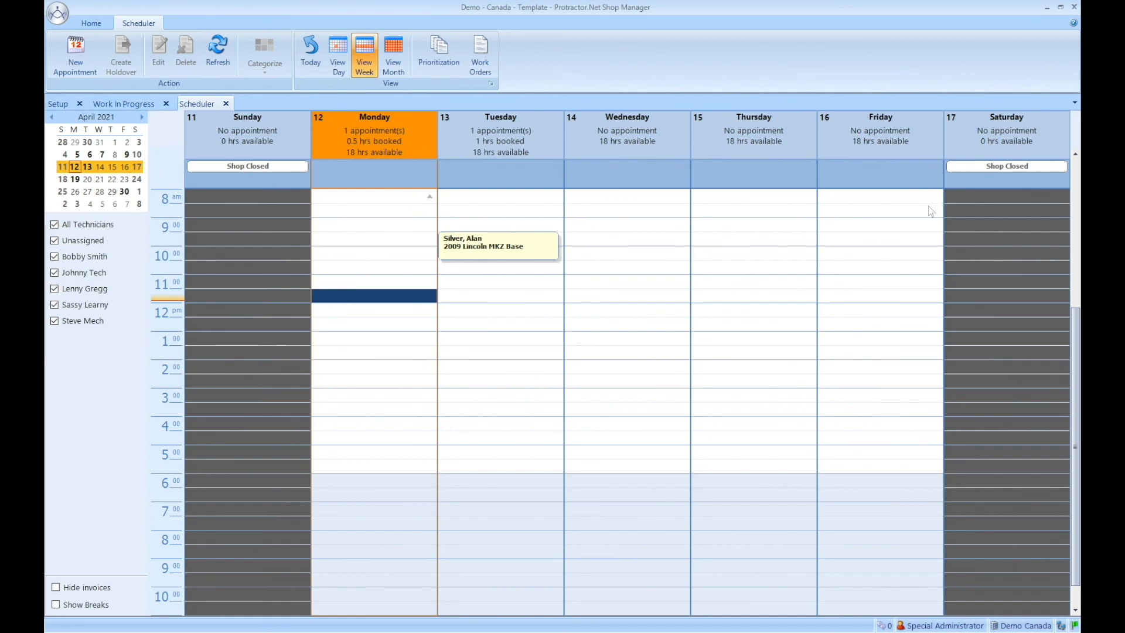
mouse_move(916, 261)
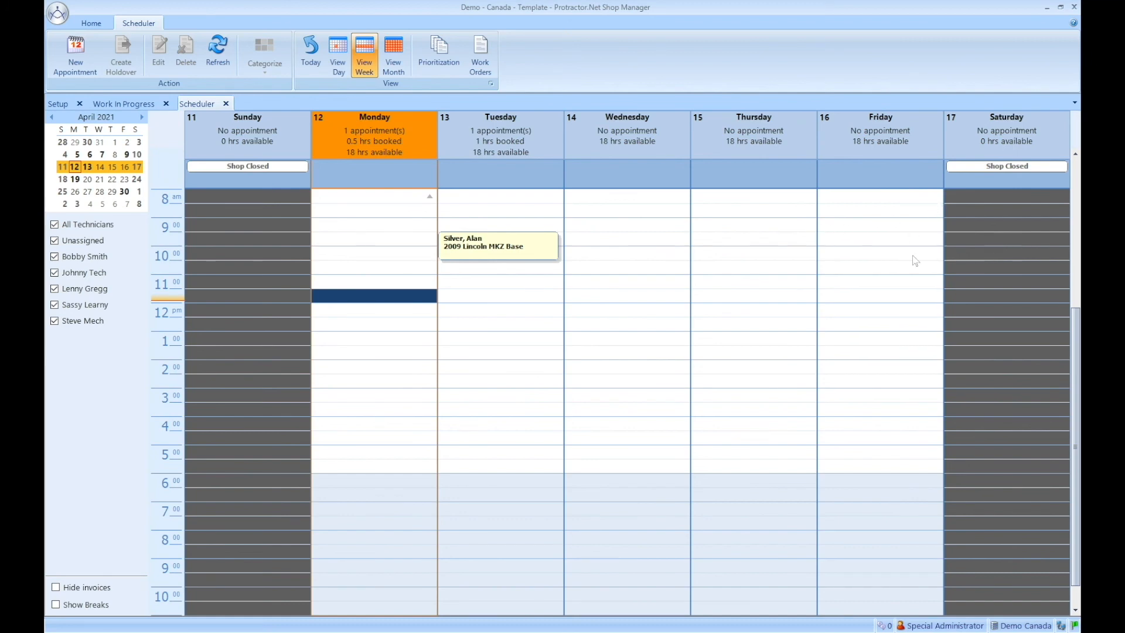
mouse_move(858, 386)
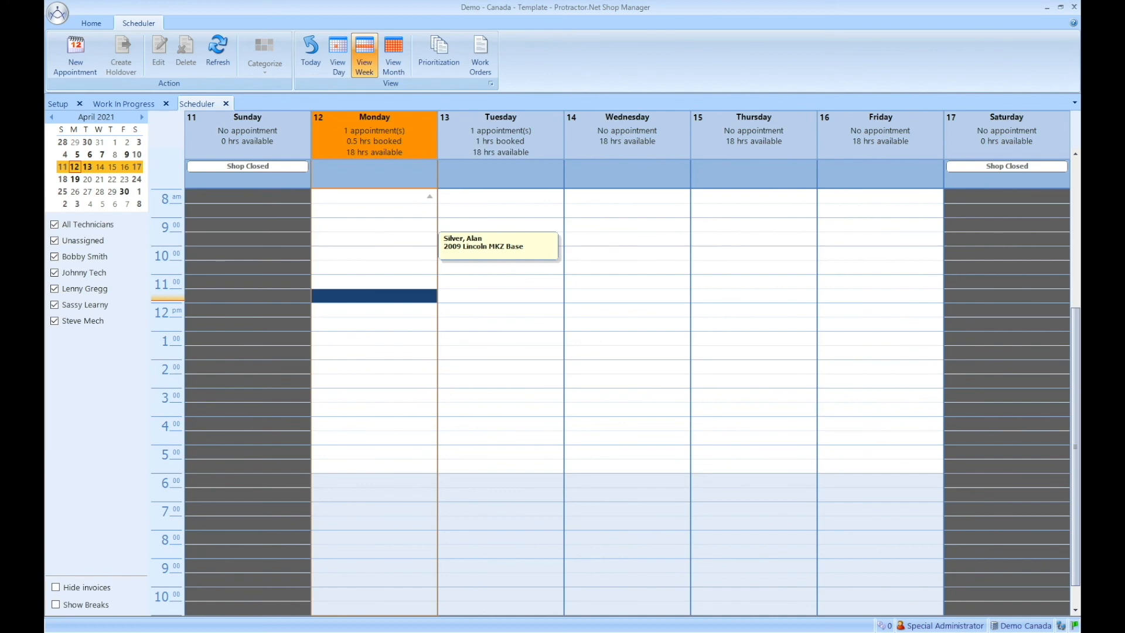
mouse_move(1061, 427)
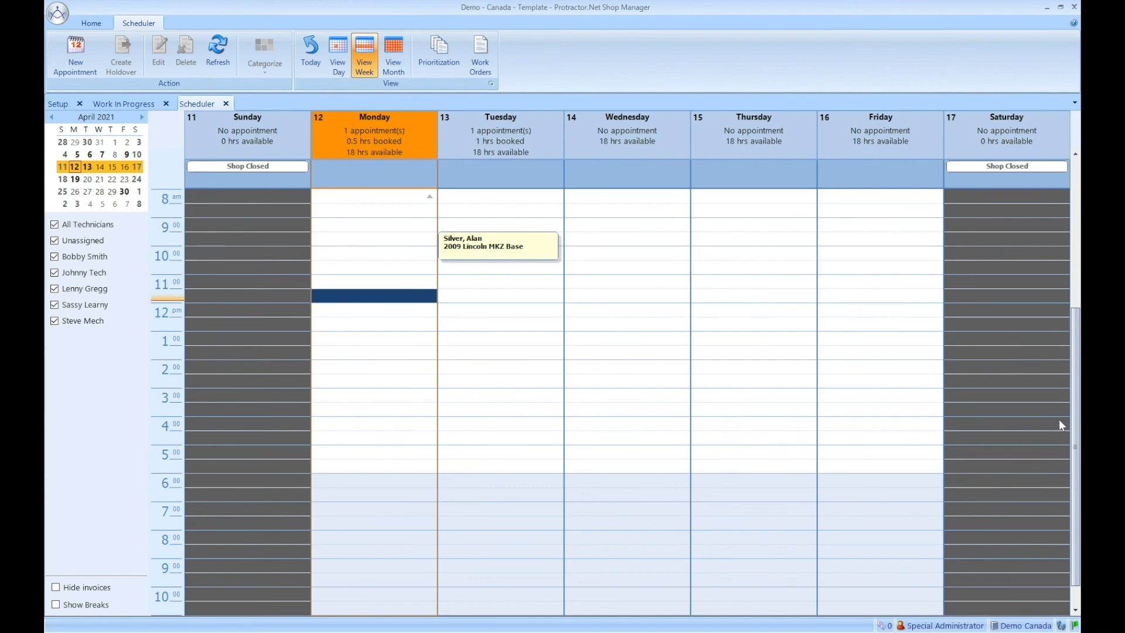
mouse_move(1070, 415)
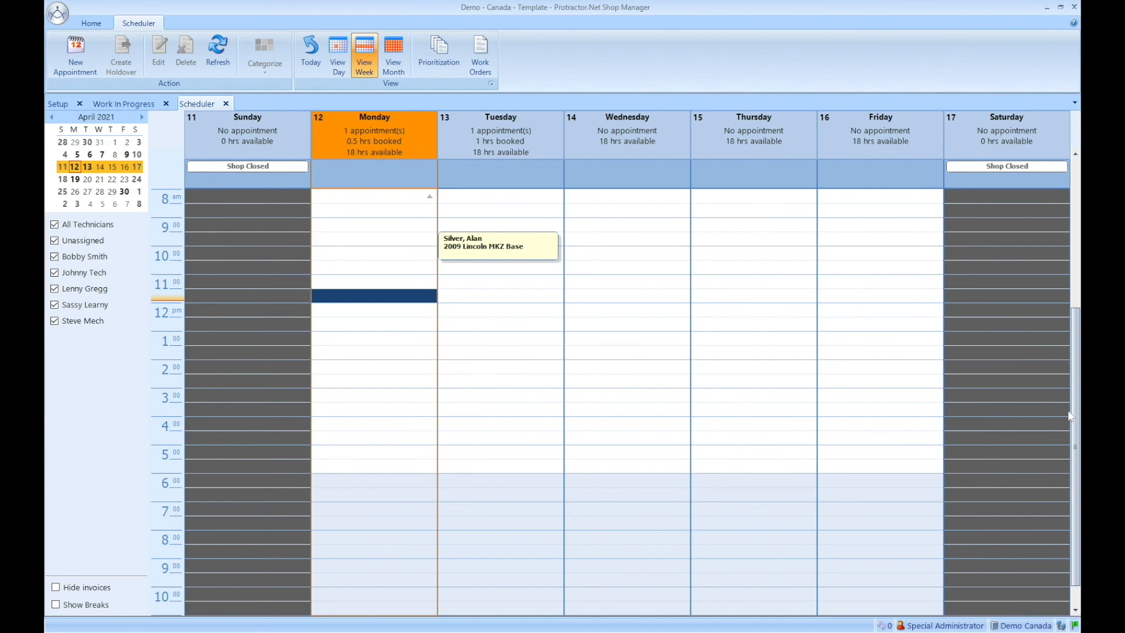
mouse_move(1070, 395)
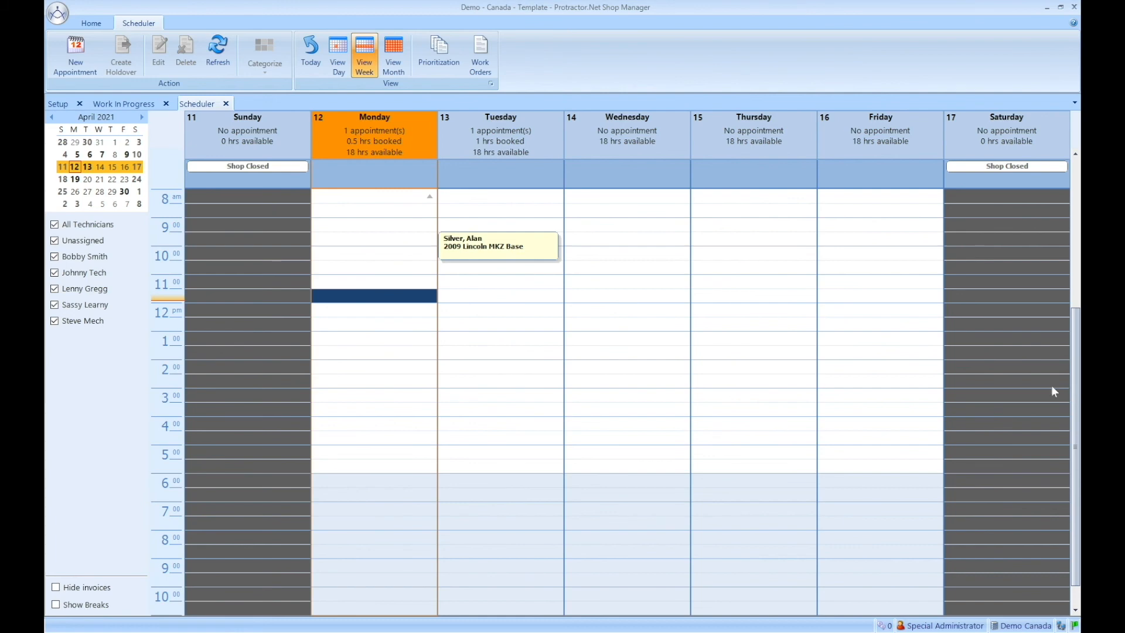
left_click(91, 23)
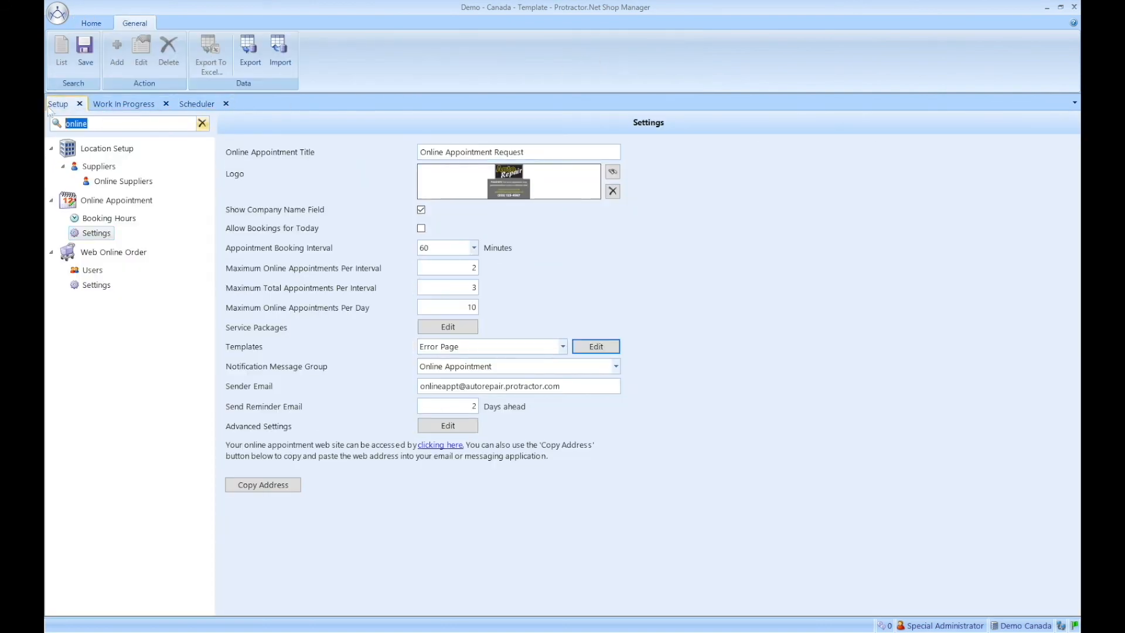
Search Setup for 'sche' and show the Shop Hours Schedule Overview calendar for April 2021.
type("sche")
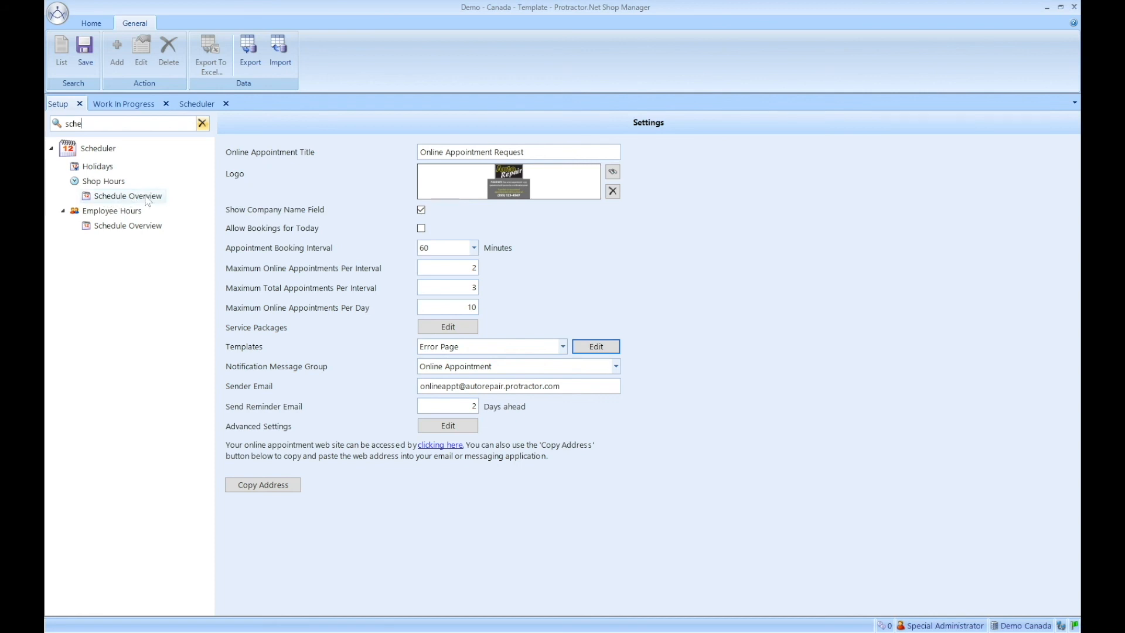
left_click(128, 195)
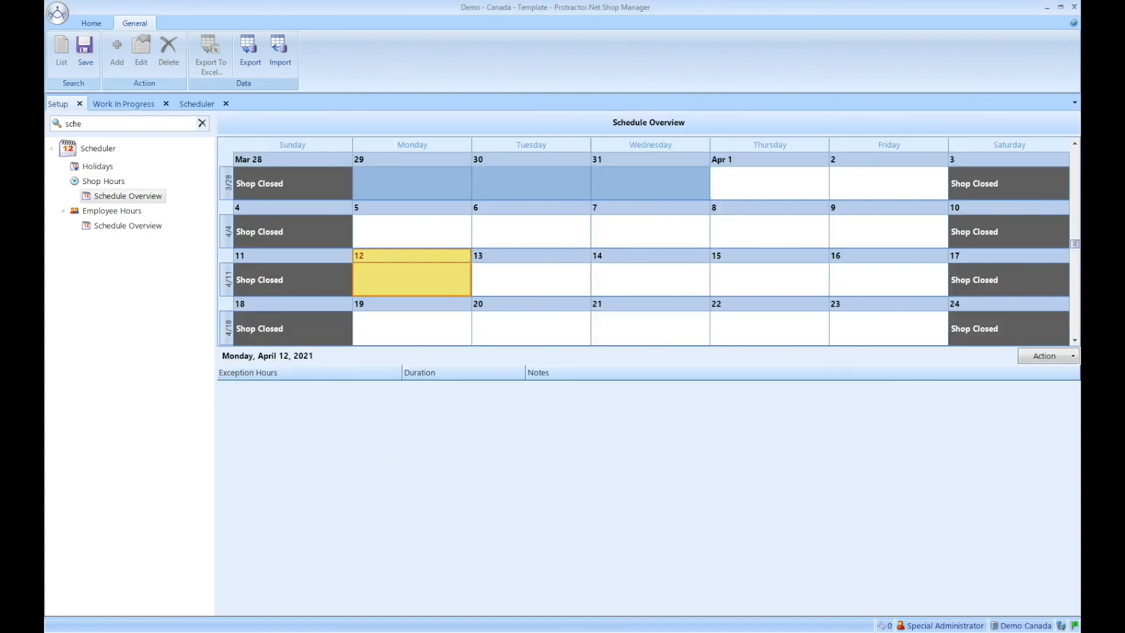
left_click(128, 196)
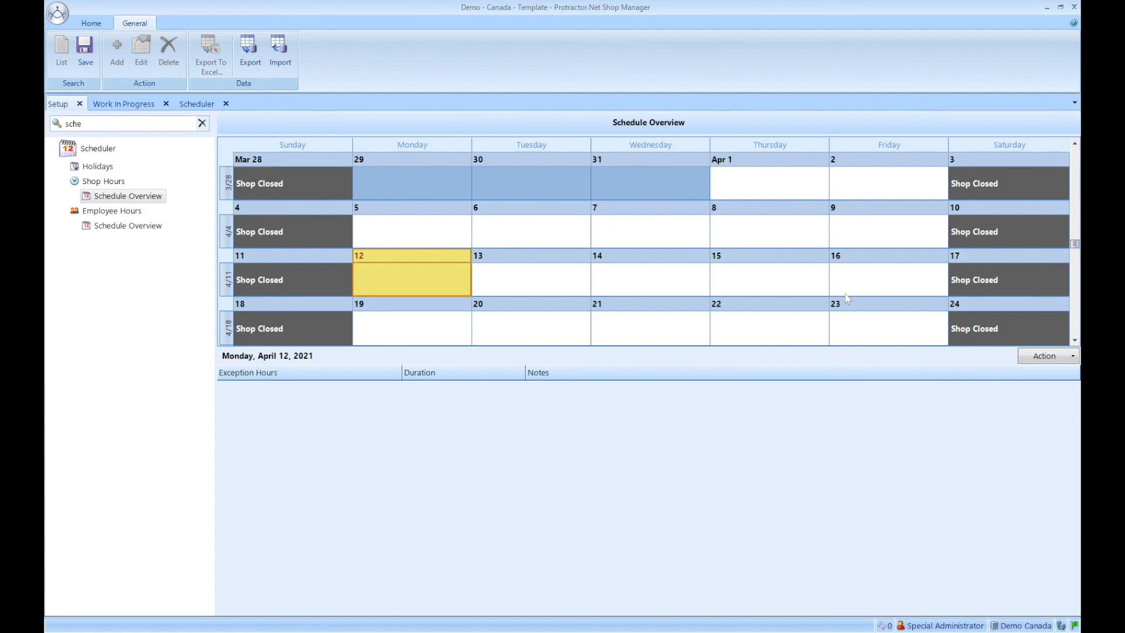
mouse_move(888, 281)
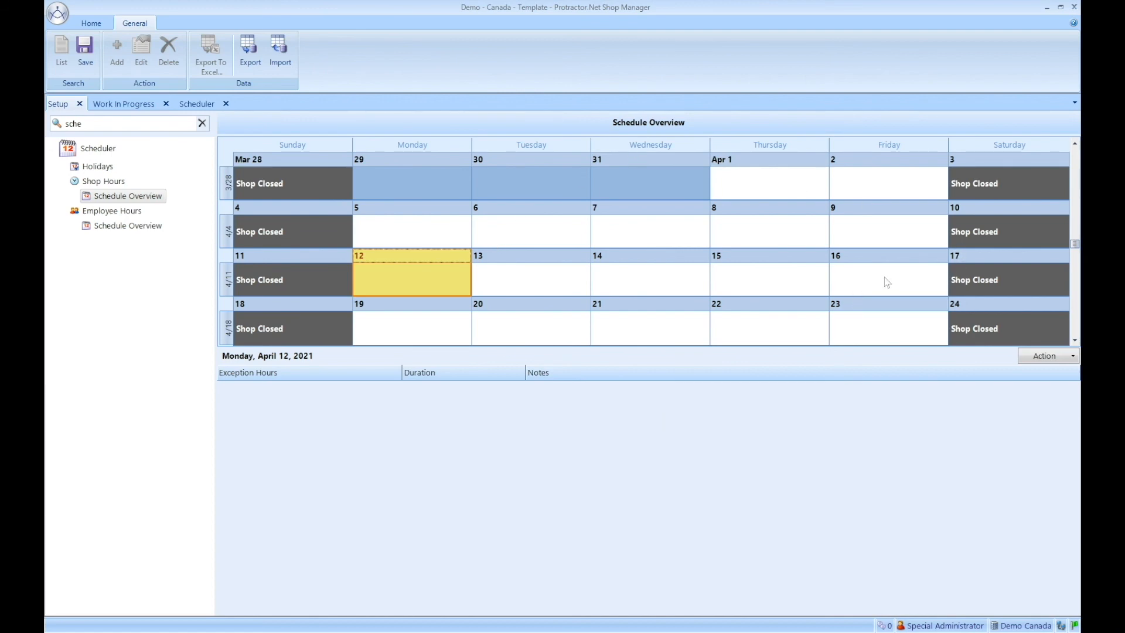
Select Friday, April 16, 2021 and list its exception-hours Action options.
left_click(887, 279)
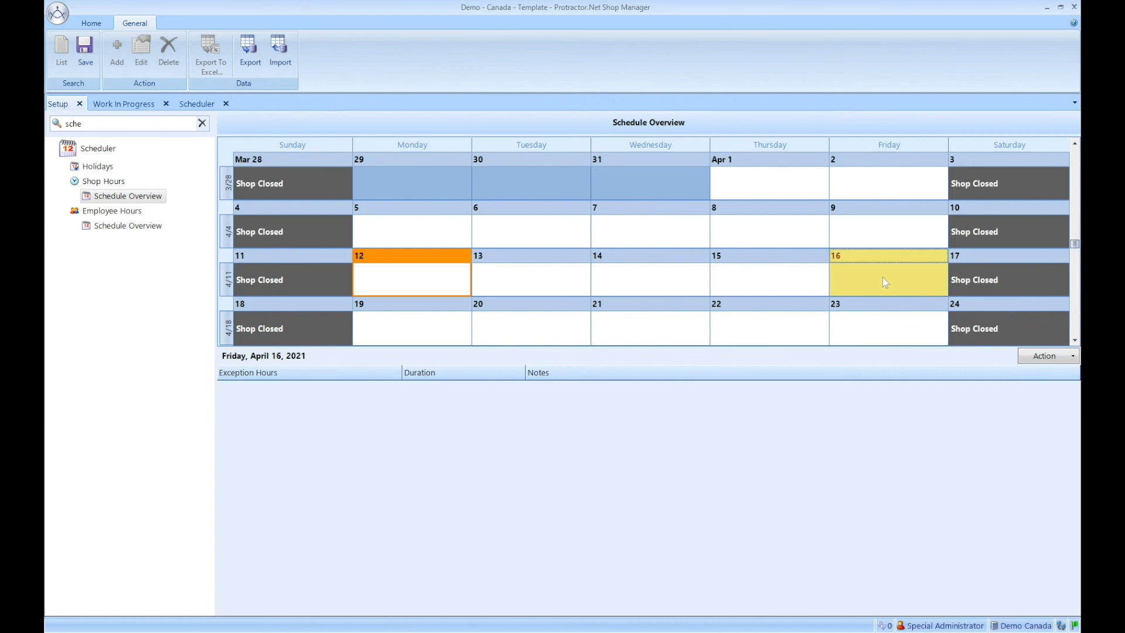
mouse_move(878, 278)
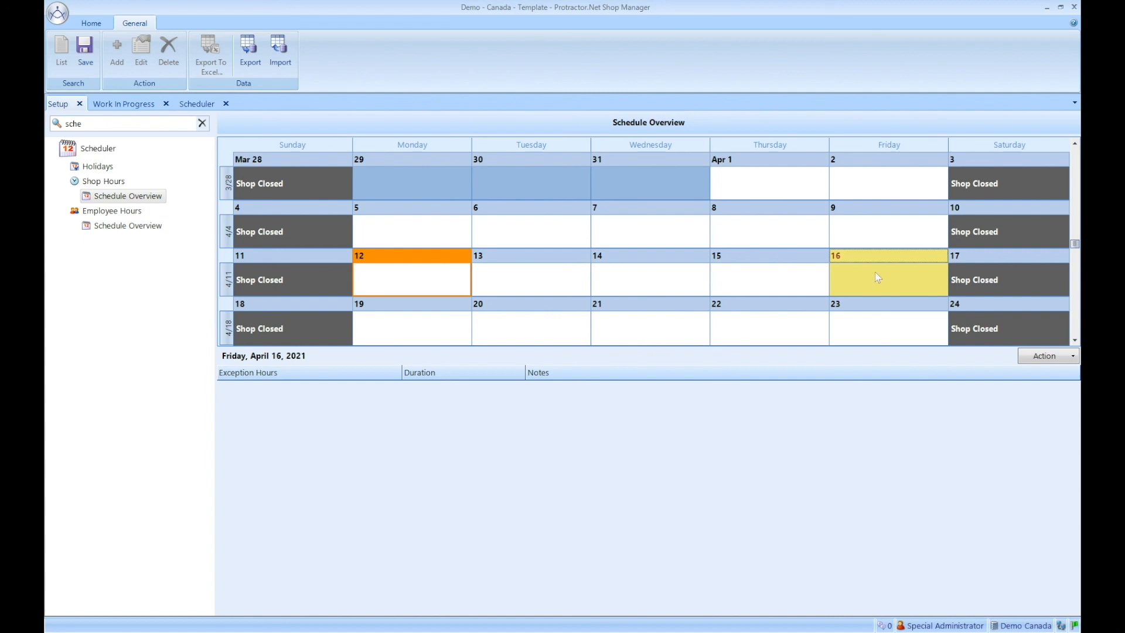
left_click(1046, 356)
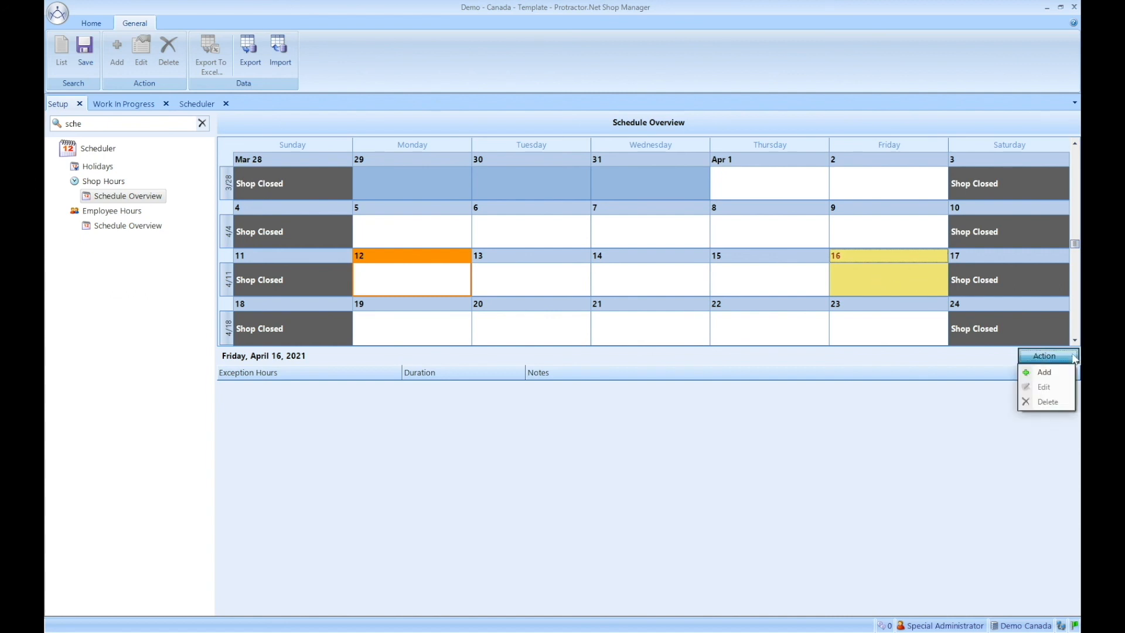
Add an all-day Fully Booked exception for April 16 with the note 'No more appointments'.
left_click(1043, 371)
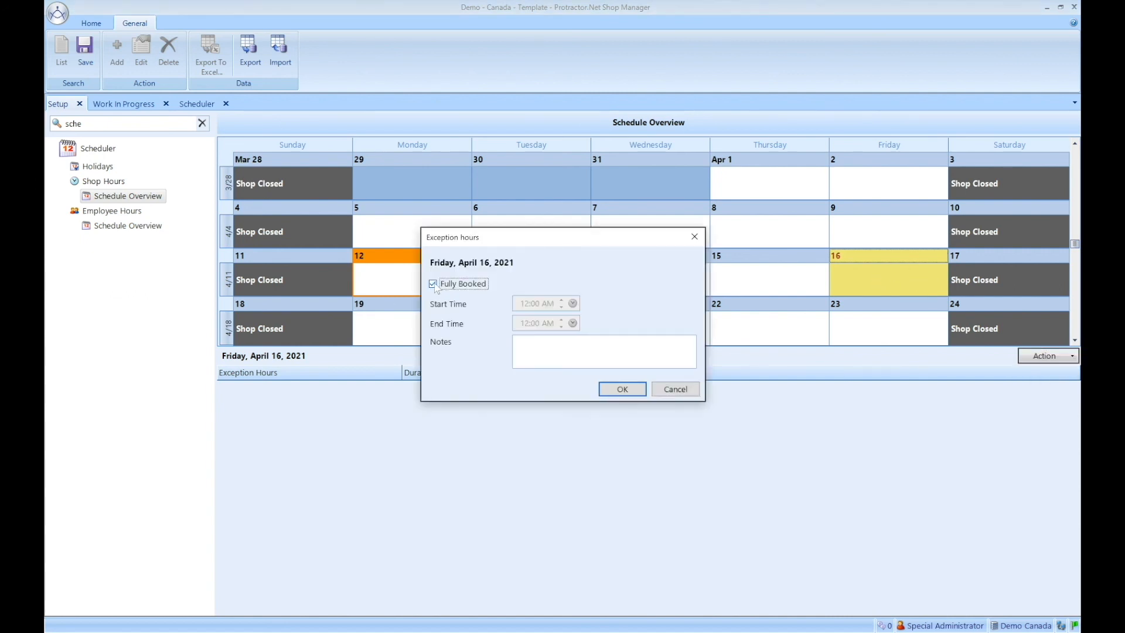
left_click(433, 284)
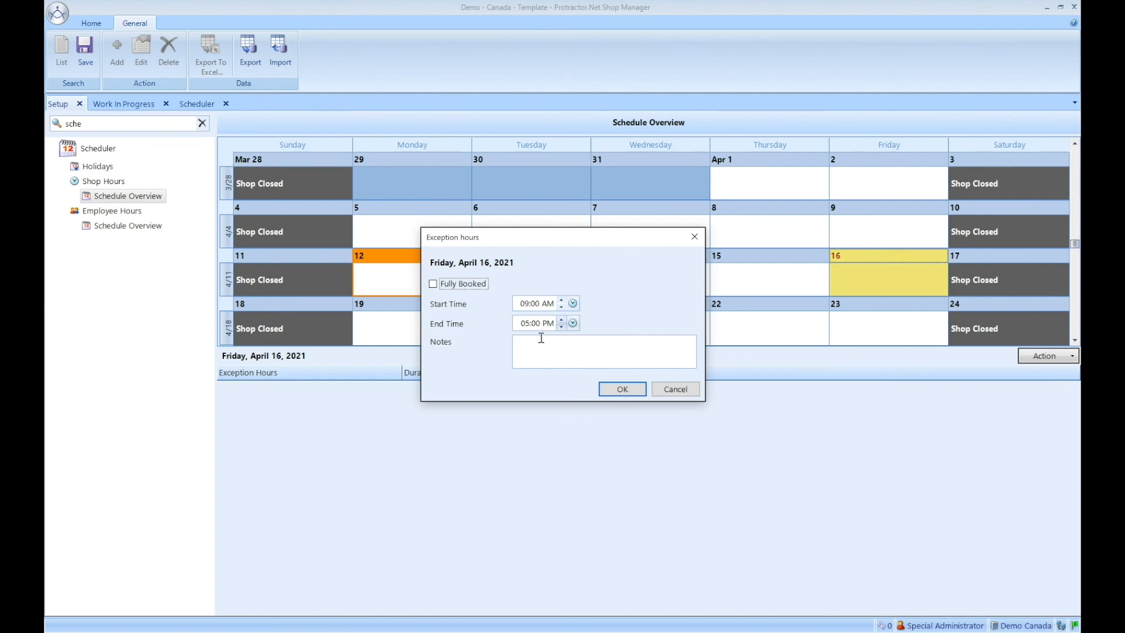
left_click(432, 284)
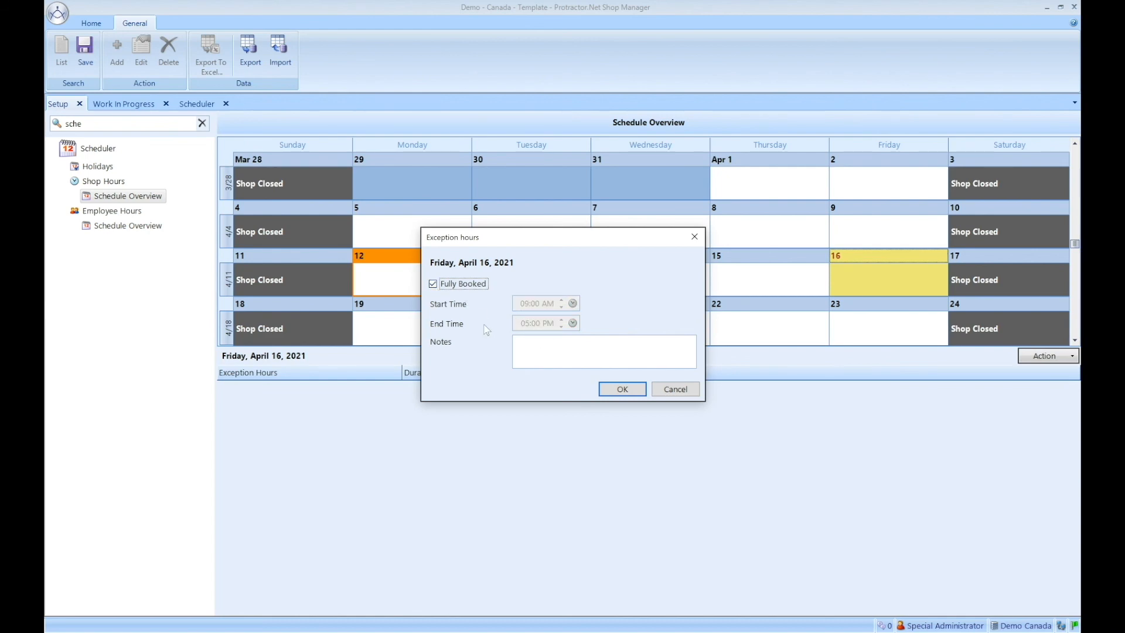
type("No")
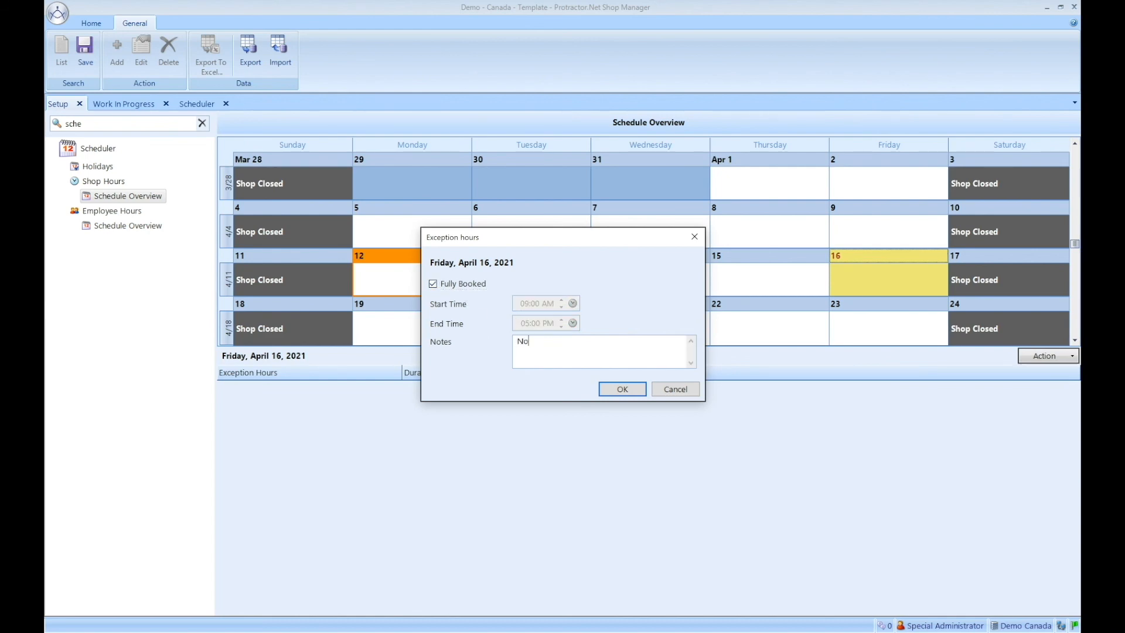
type("more appointments")
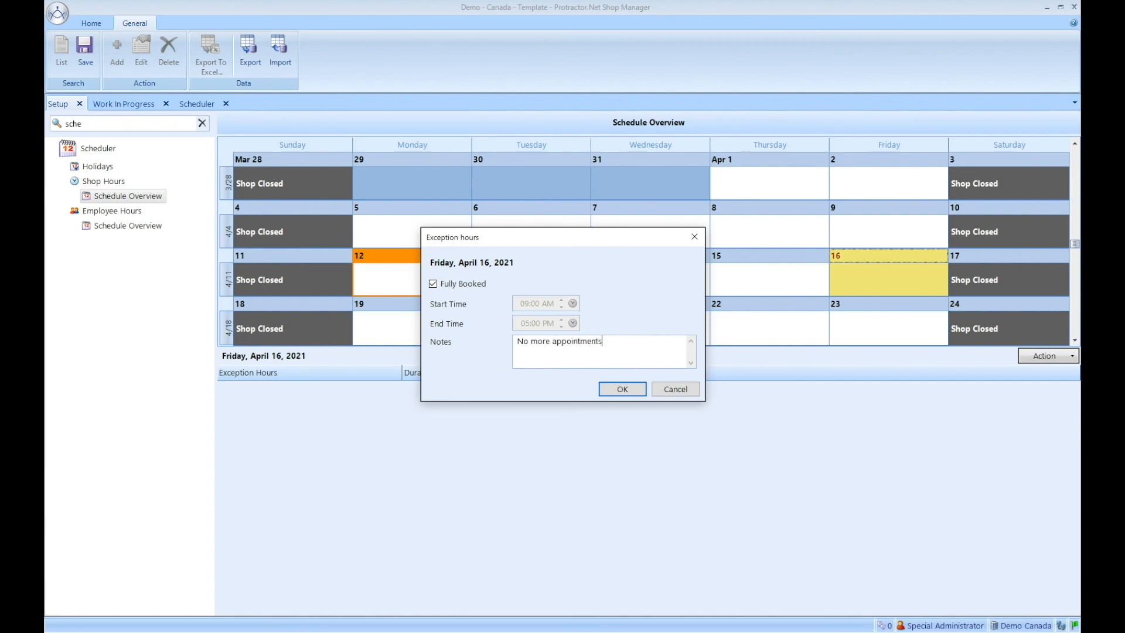
left_click(622, 388)
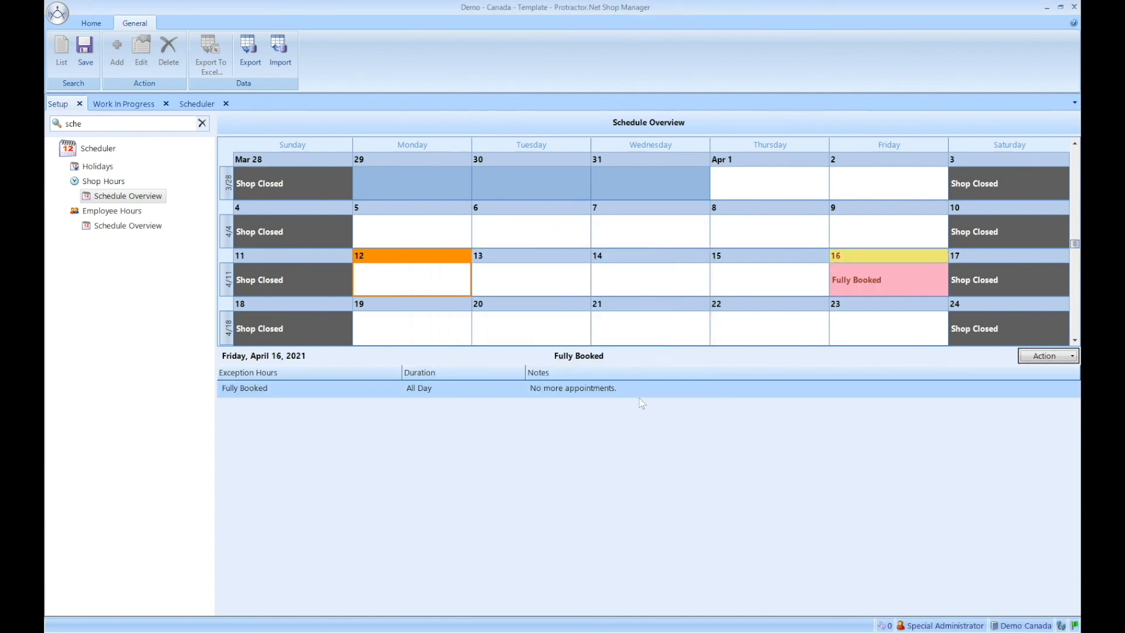
mouse_move(882, 295)
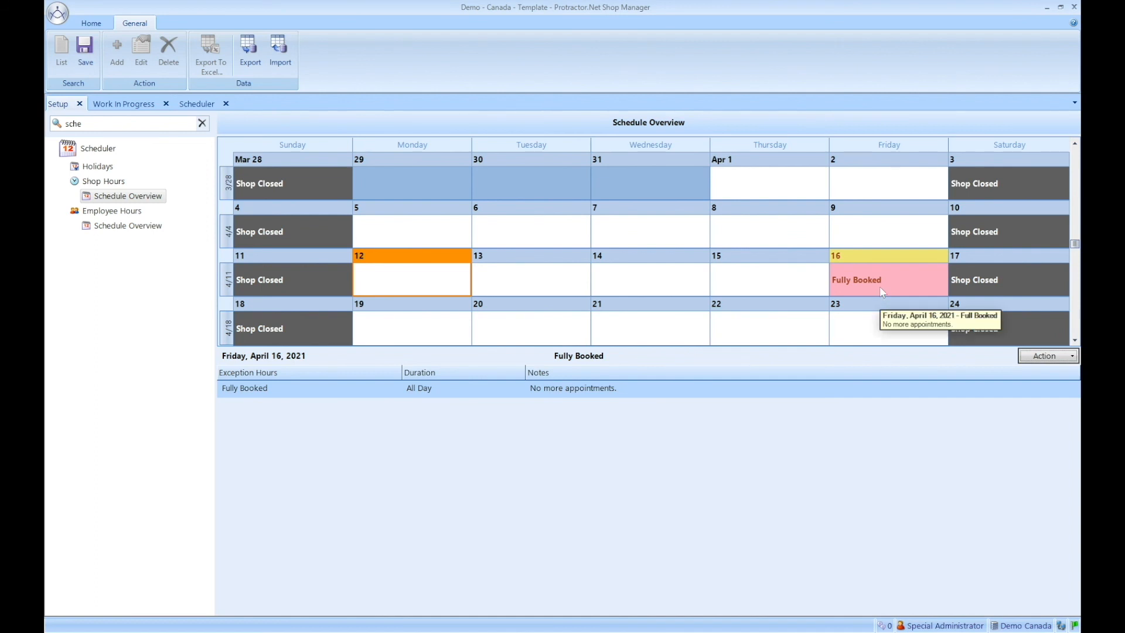
mouse_move(883, 293)
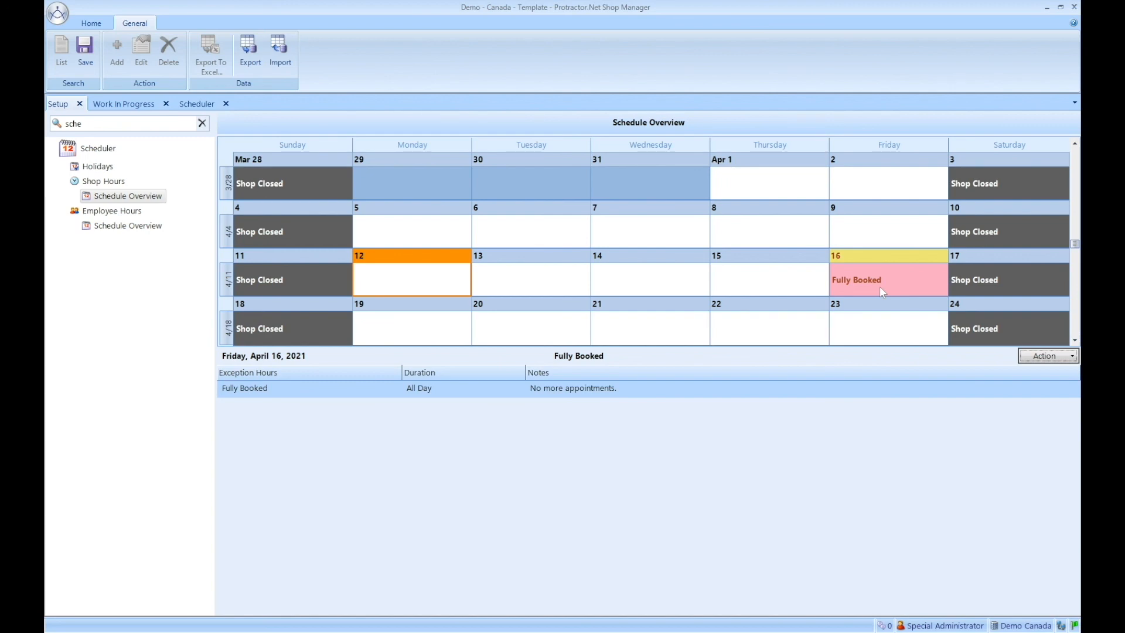
mouse_move(372, 269)
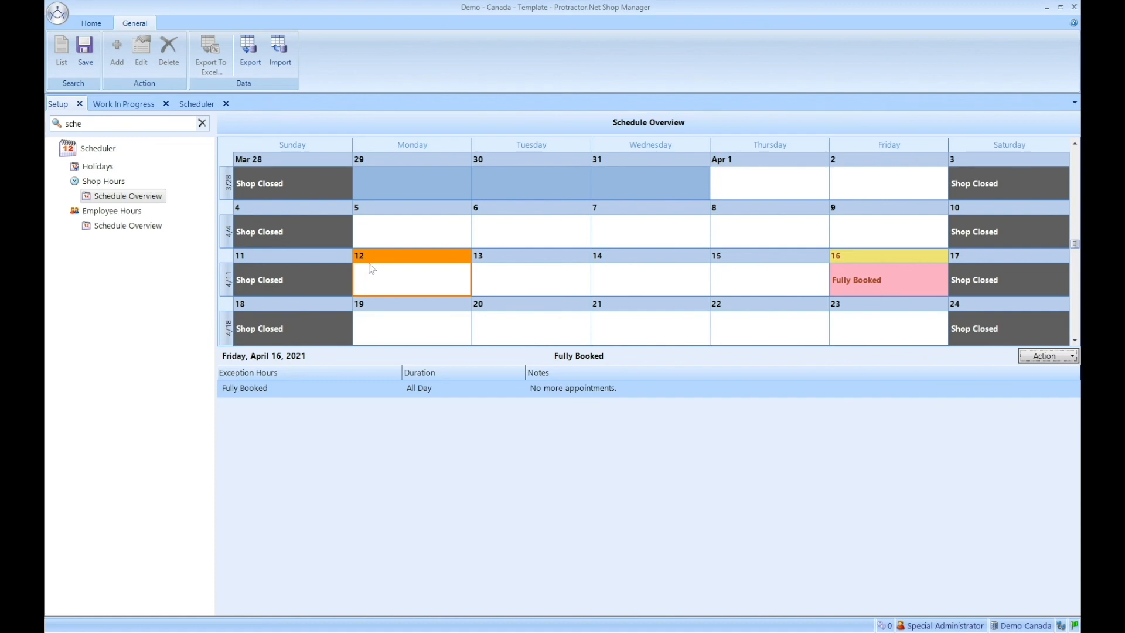
mouse_move(427, 282)
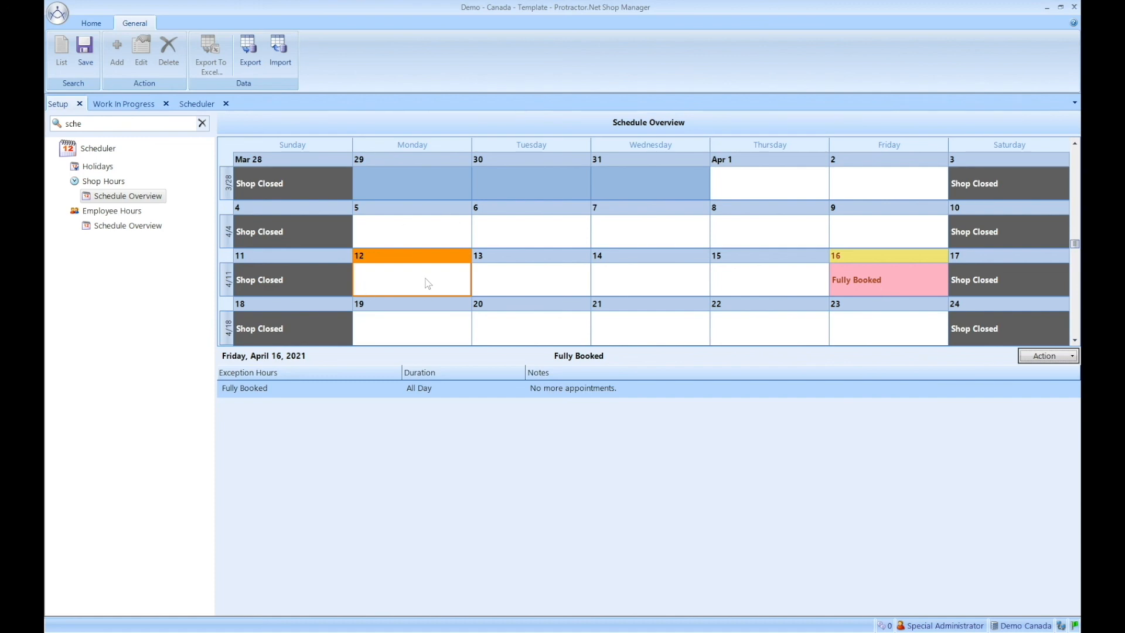
mouse_move(552, 285)
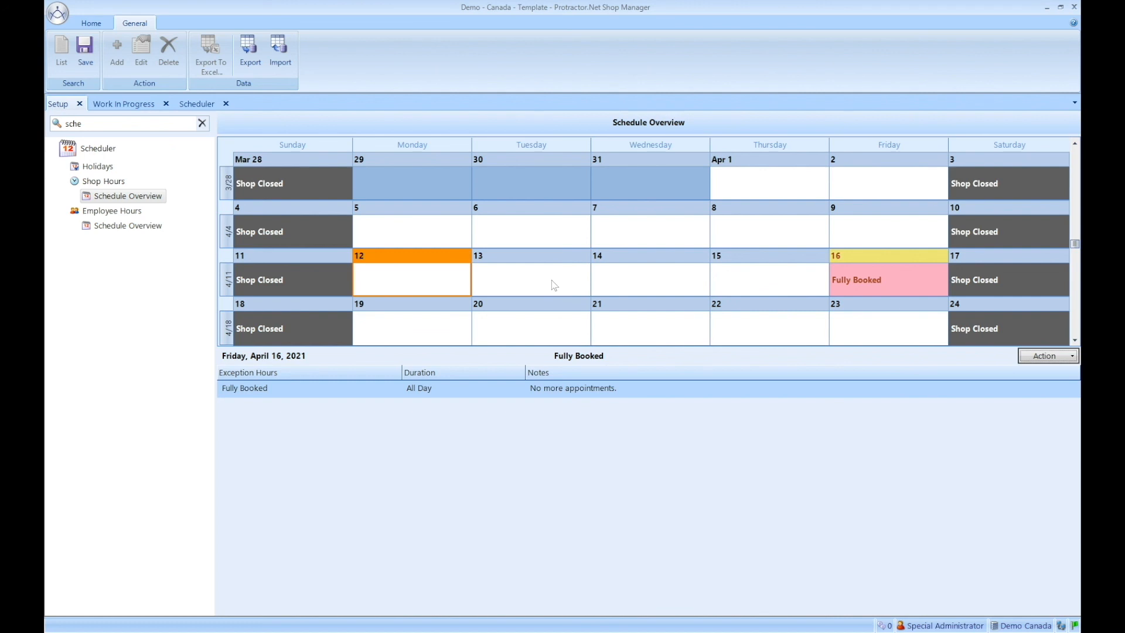
mouse_move(565, 280)
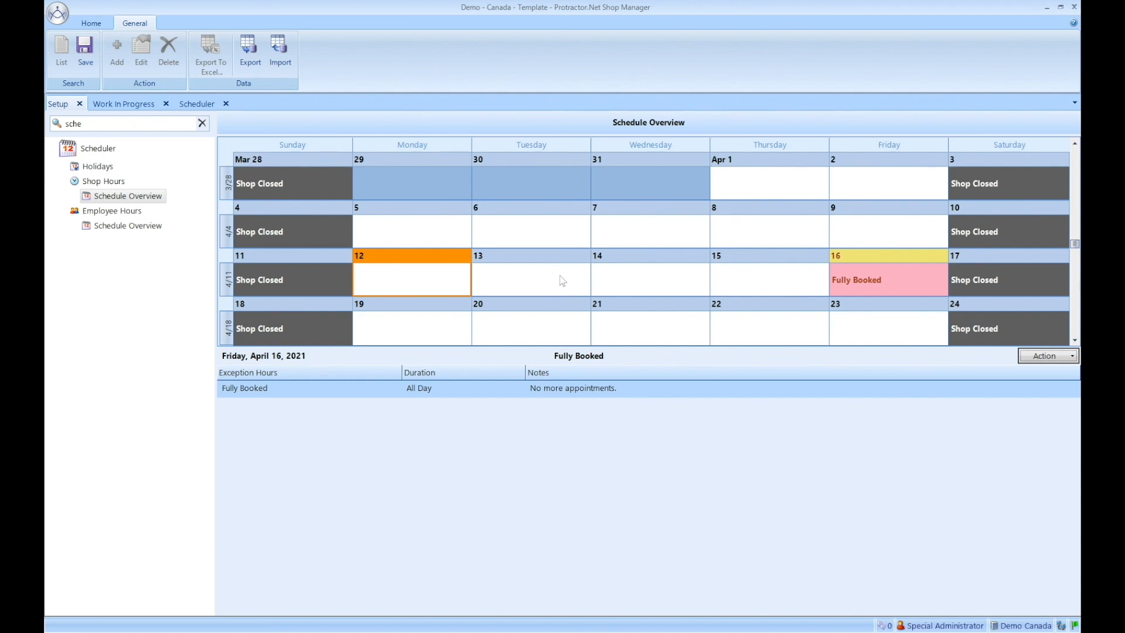
Select Tuesday, April 13, 2021 to view its exception hours (none listed).
left_click(529, 279)
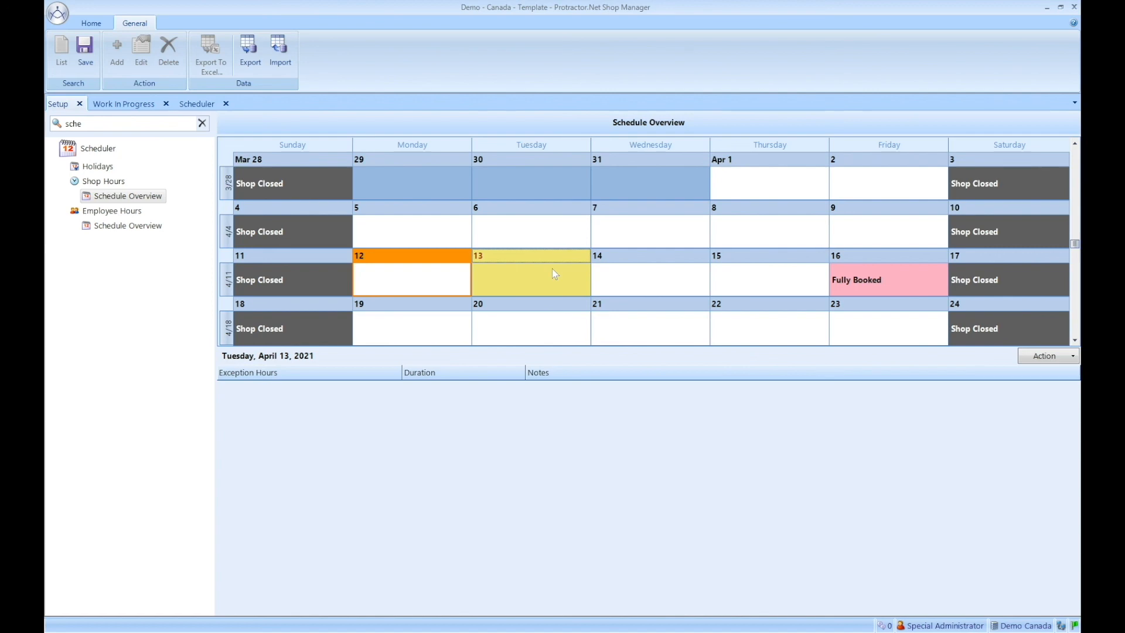
mouse_move(762, 451)
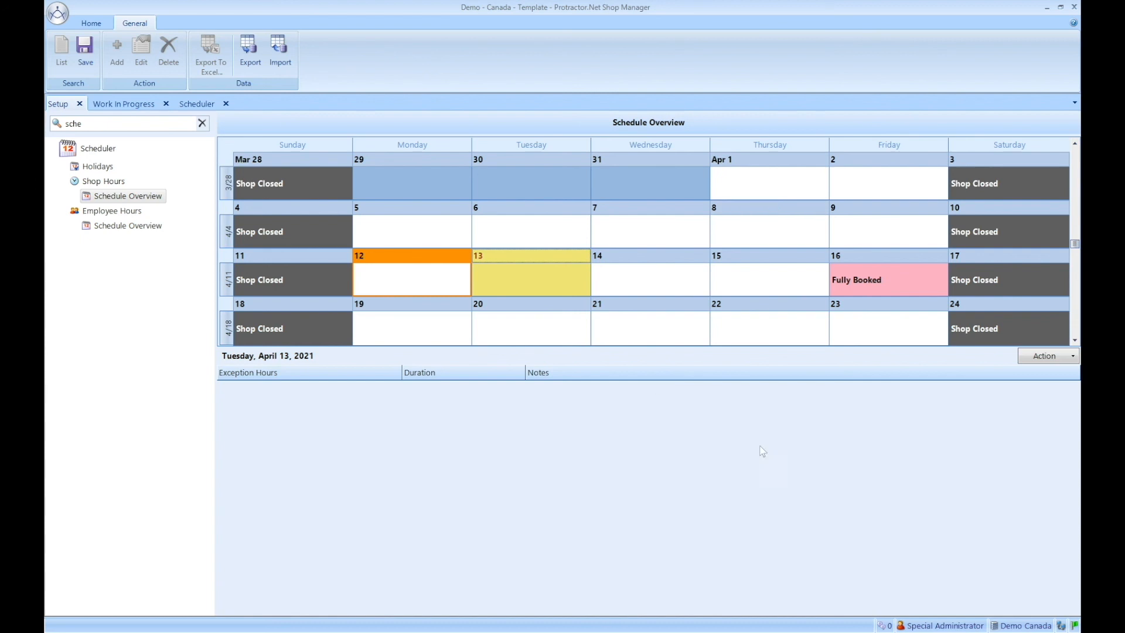